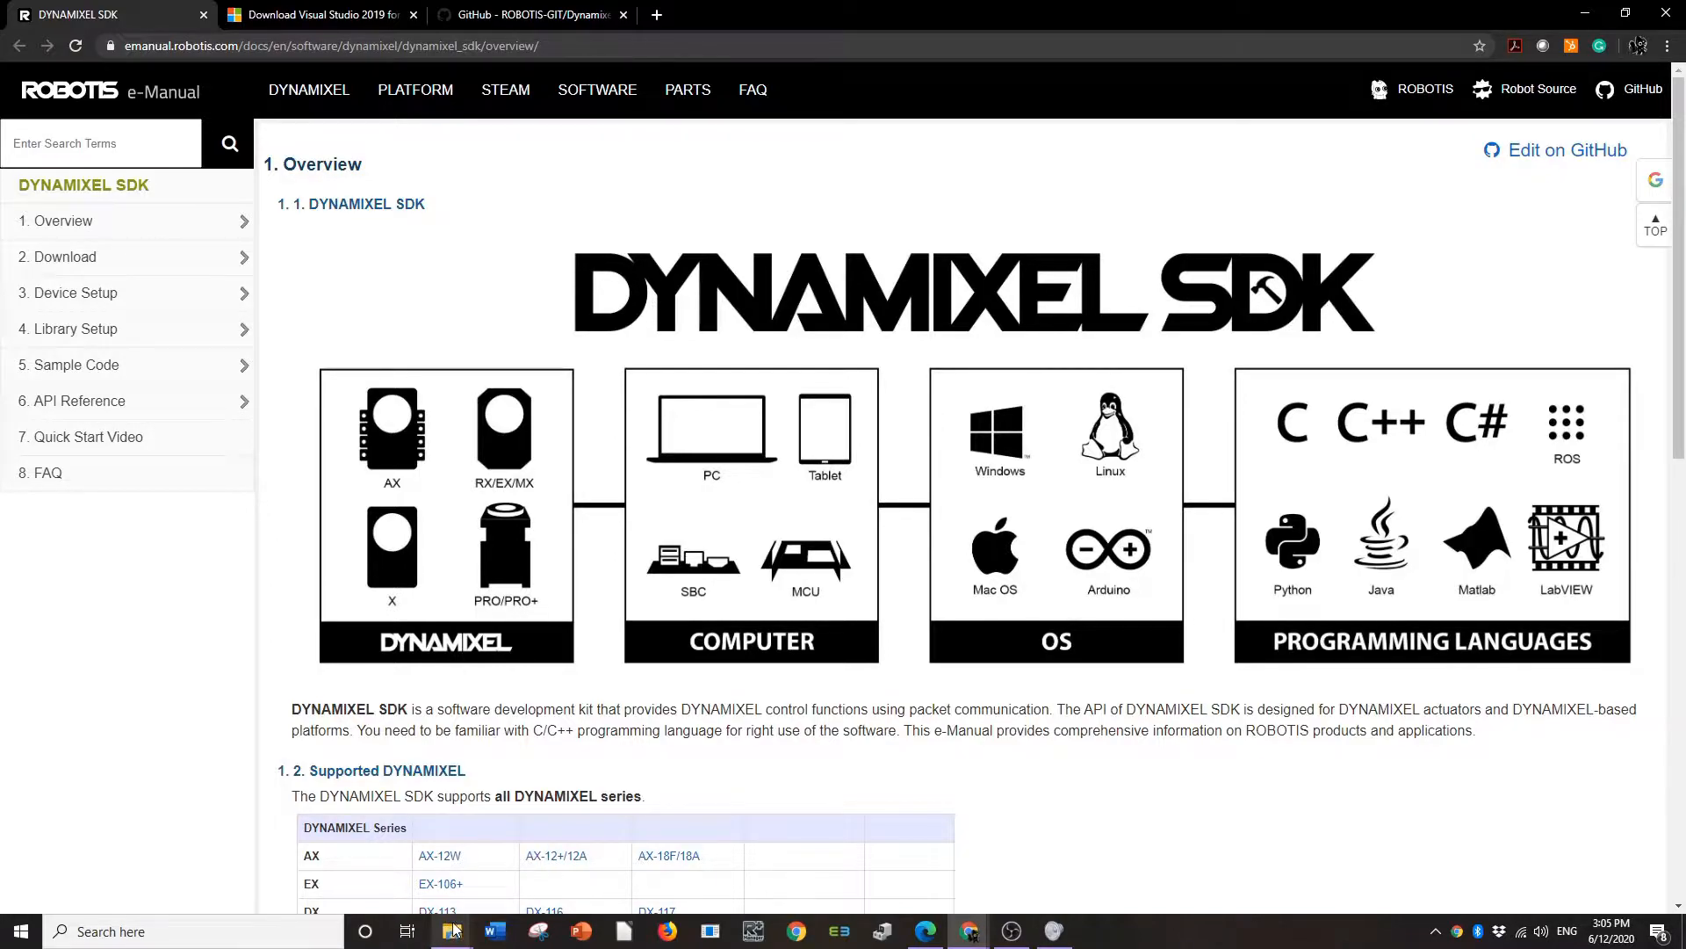
Browse DynamixelSDK > c++ > example > protocol2.0 > read_write > win64 in File Explorer.
{"action": "left_click", "coordinate": [451, 931]}
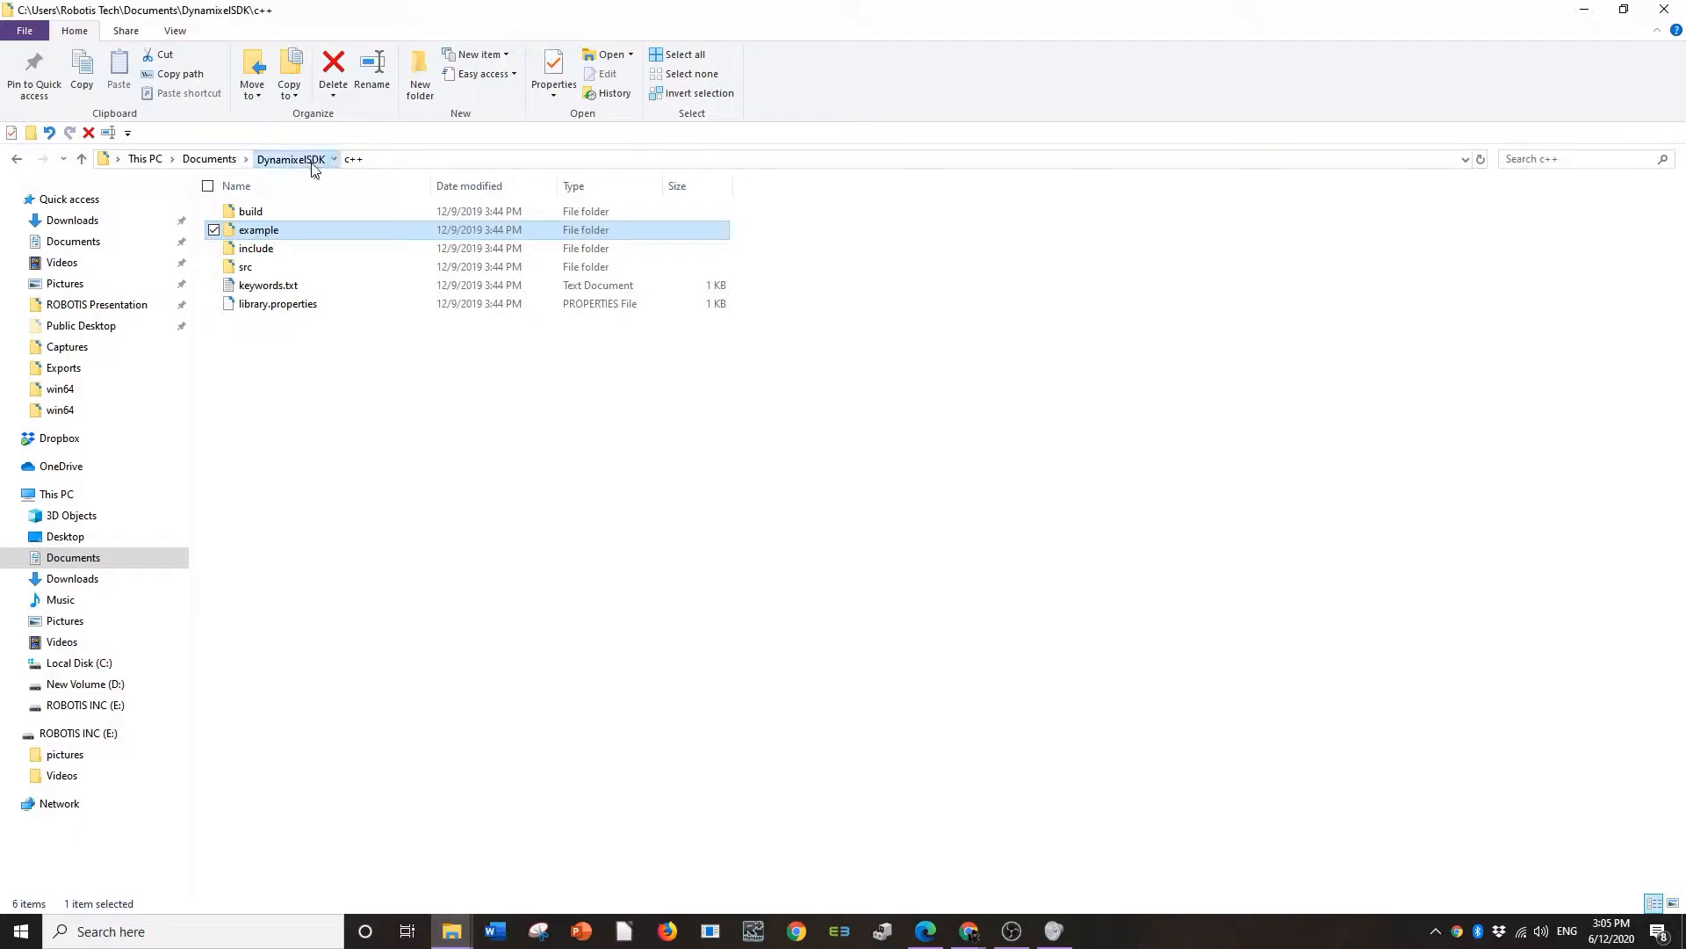
{"action": "left_click", "coordinate": [289, 158]}
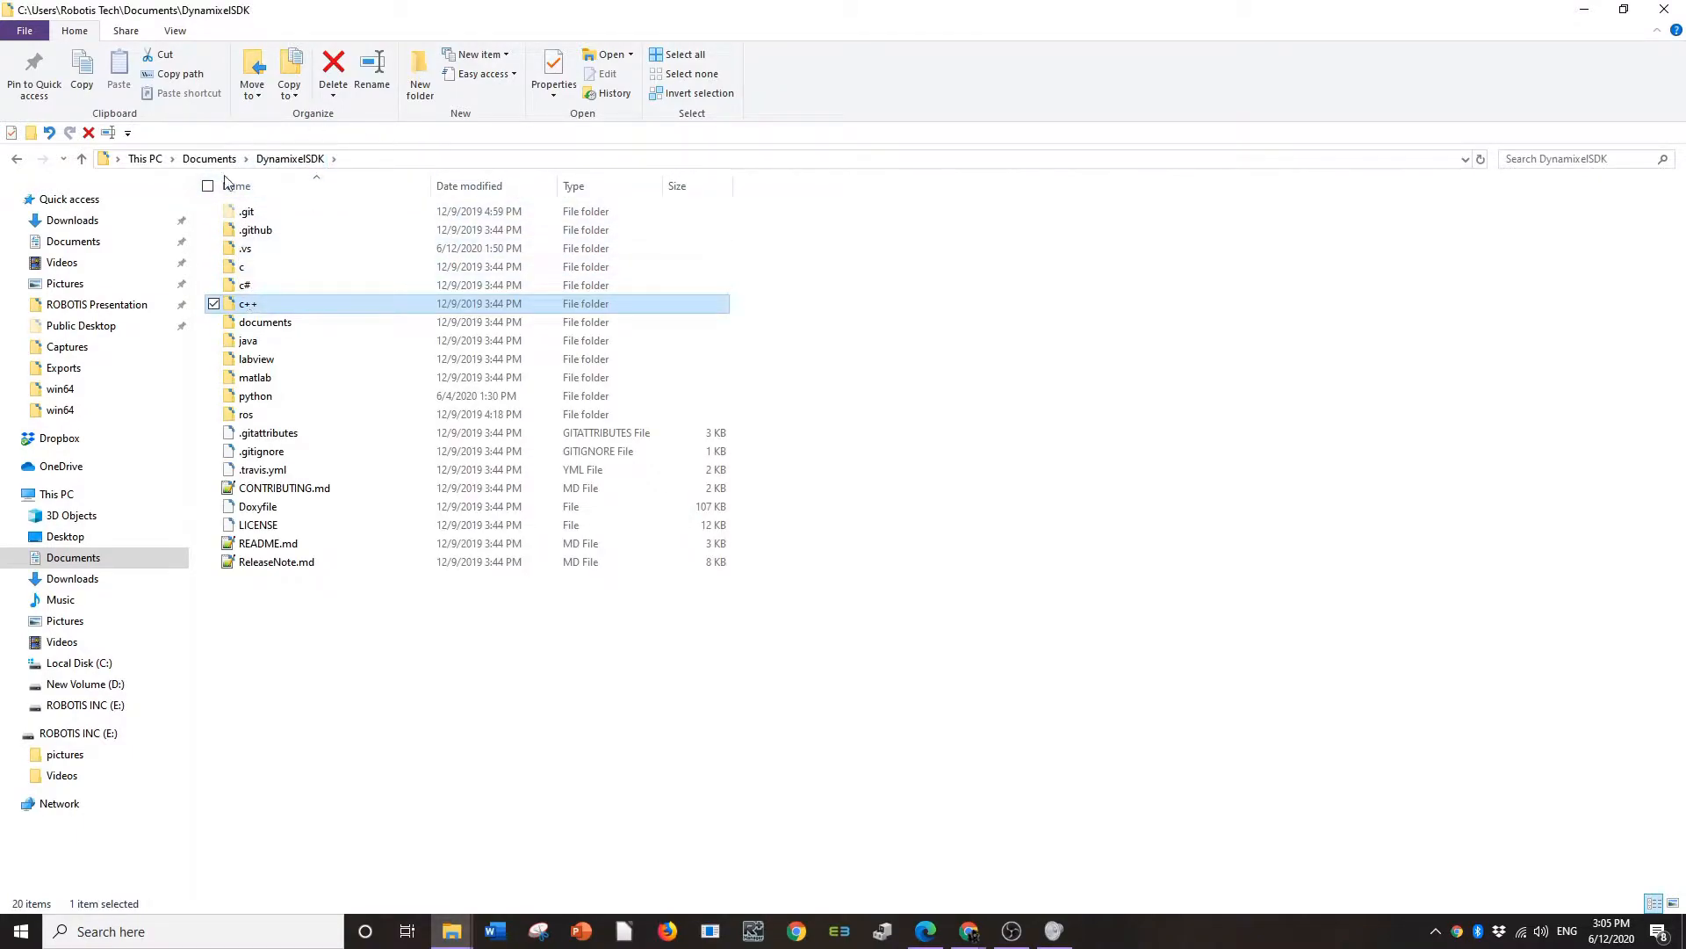
{"action": "double_click", "coordinate": [246, 303]}
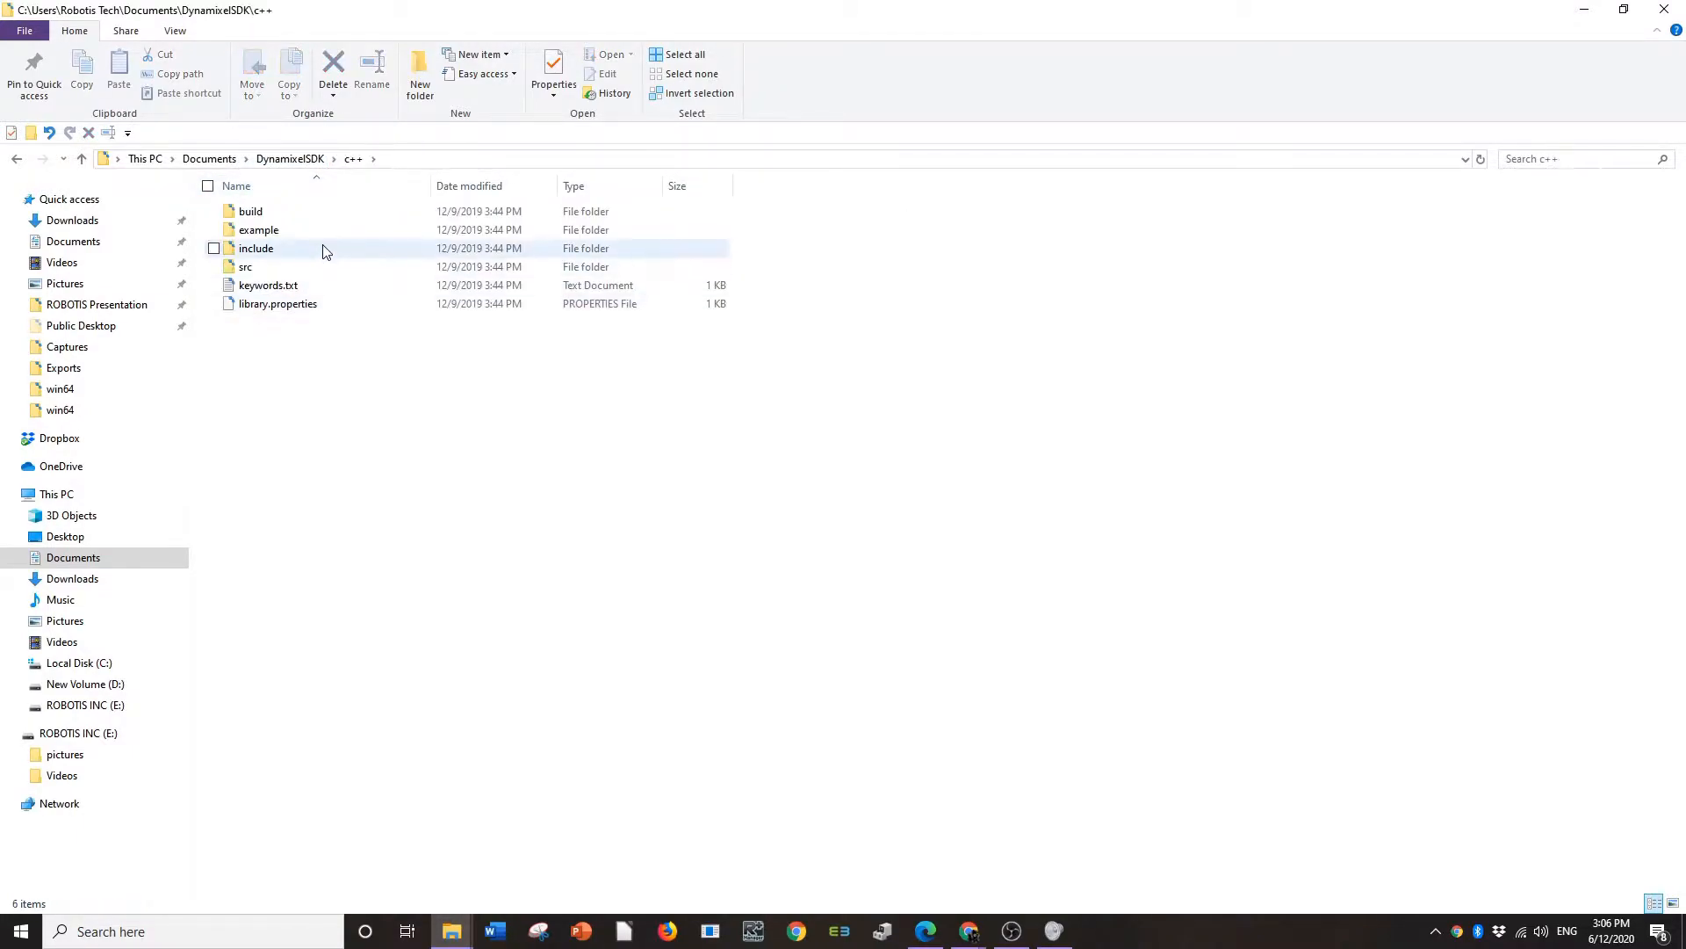
{"action": "left_click", "coordinate": [258, 229]}
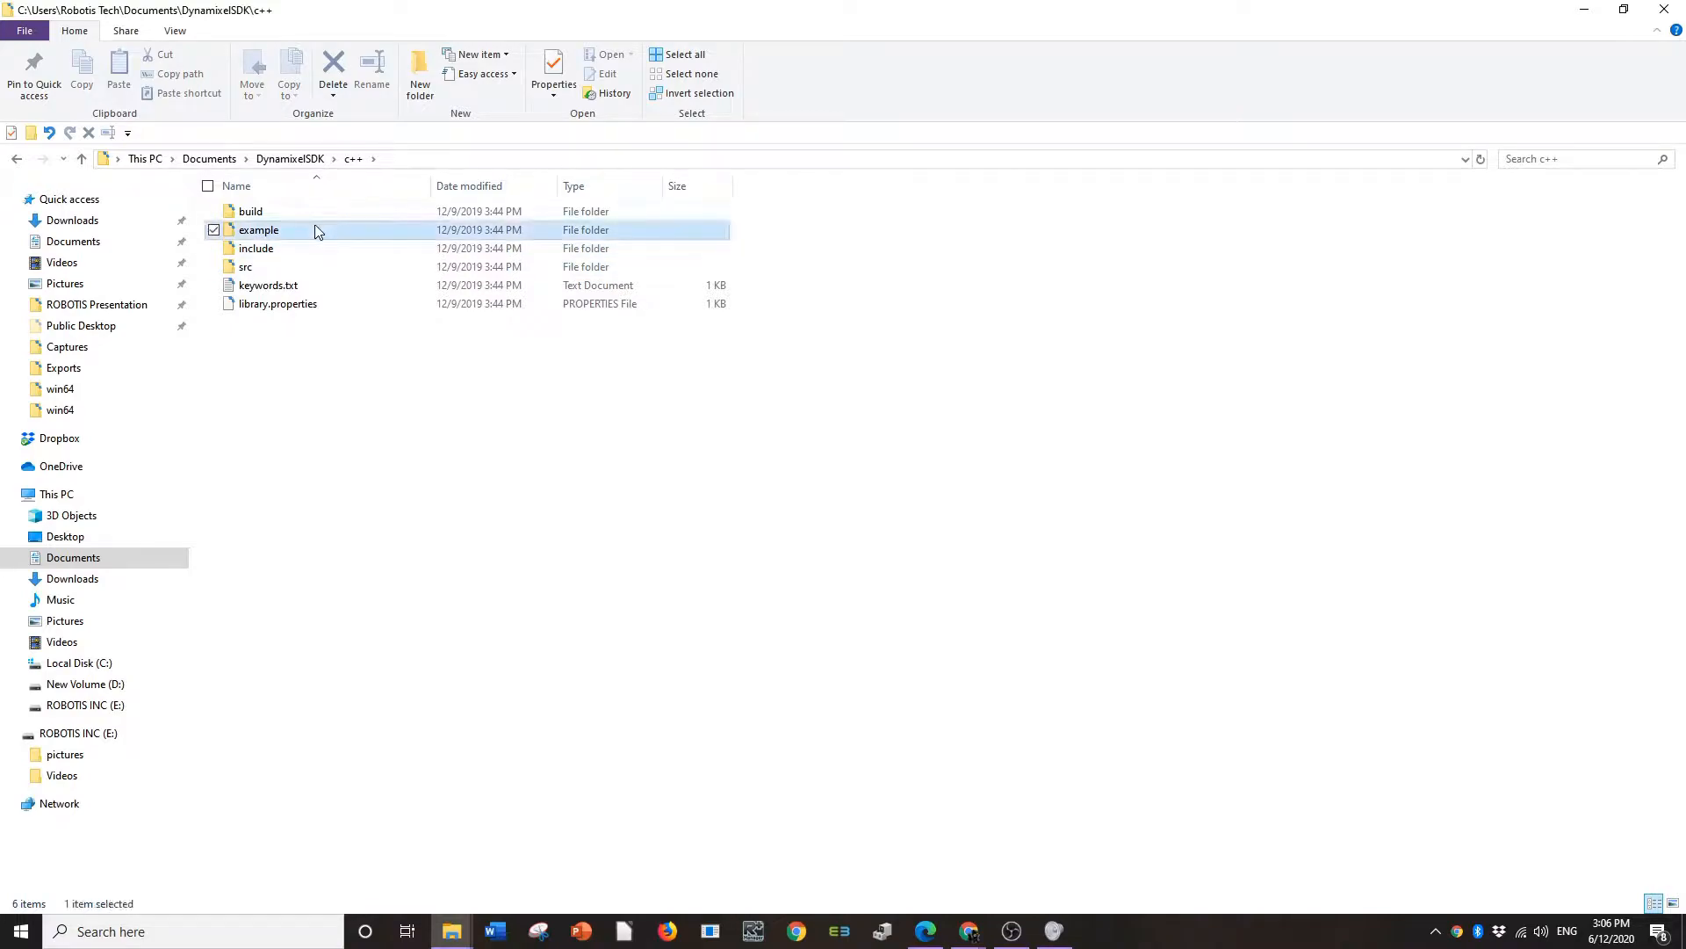
{"action": "double_click", "coordinate": [258, 230]}
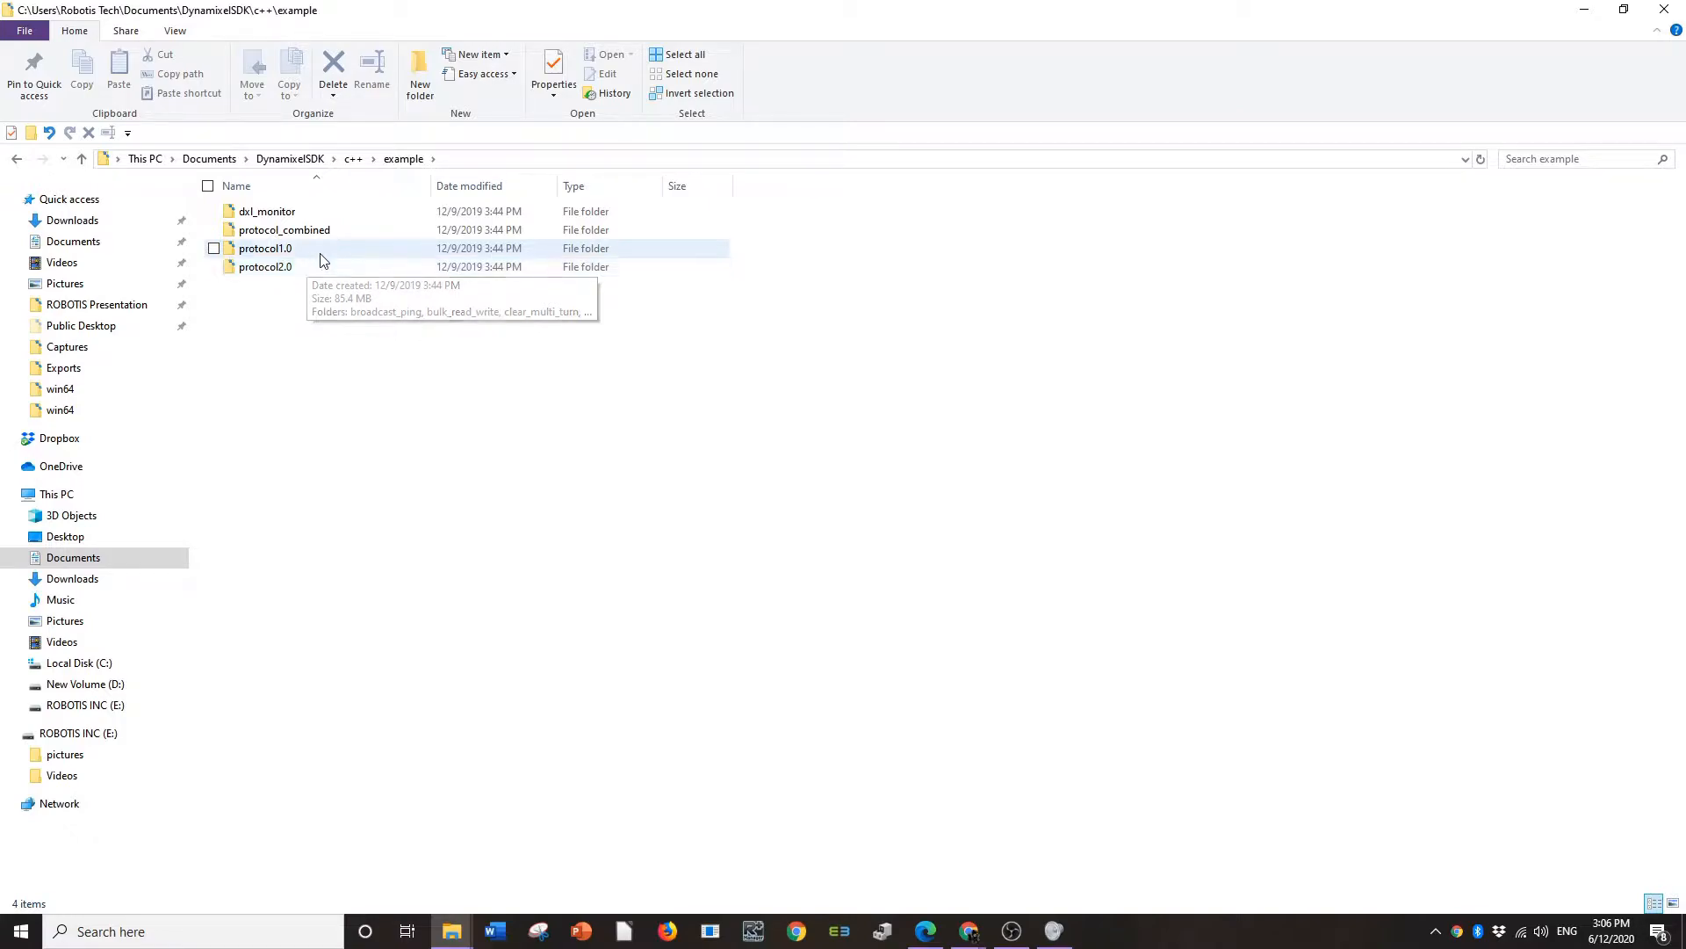
{"action": "double_click", "coordinate": [265, 248]}
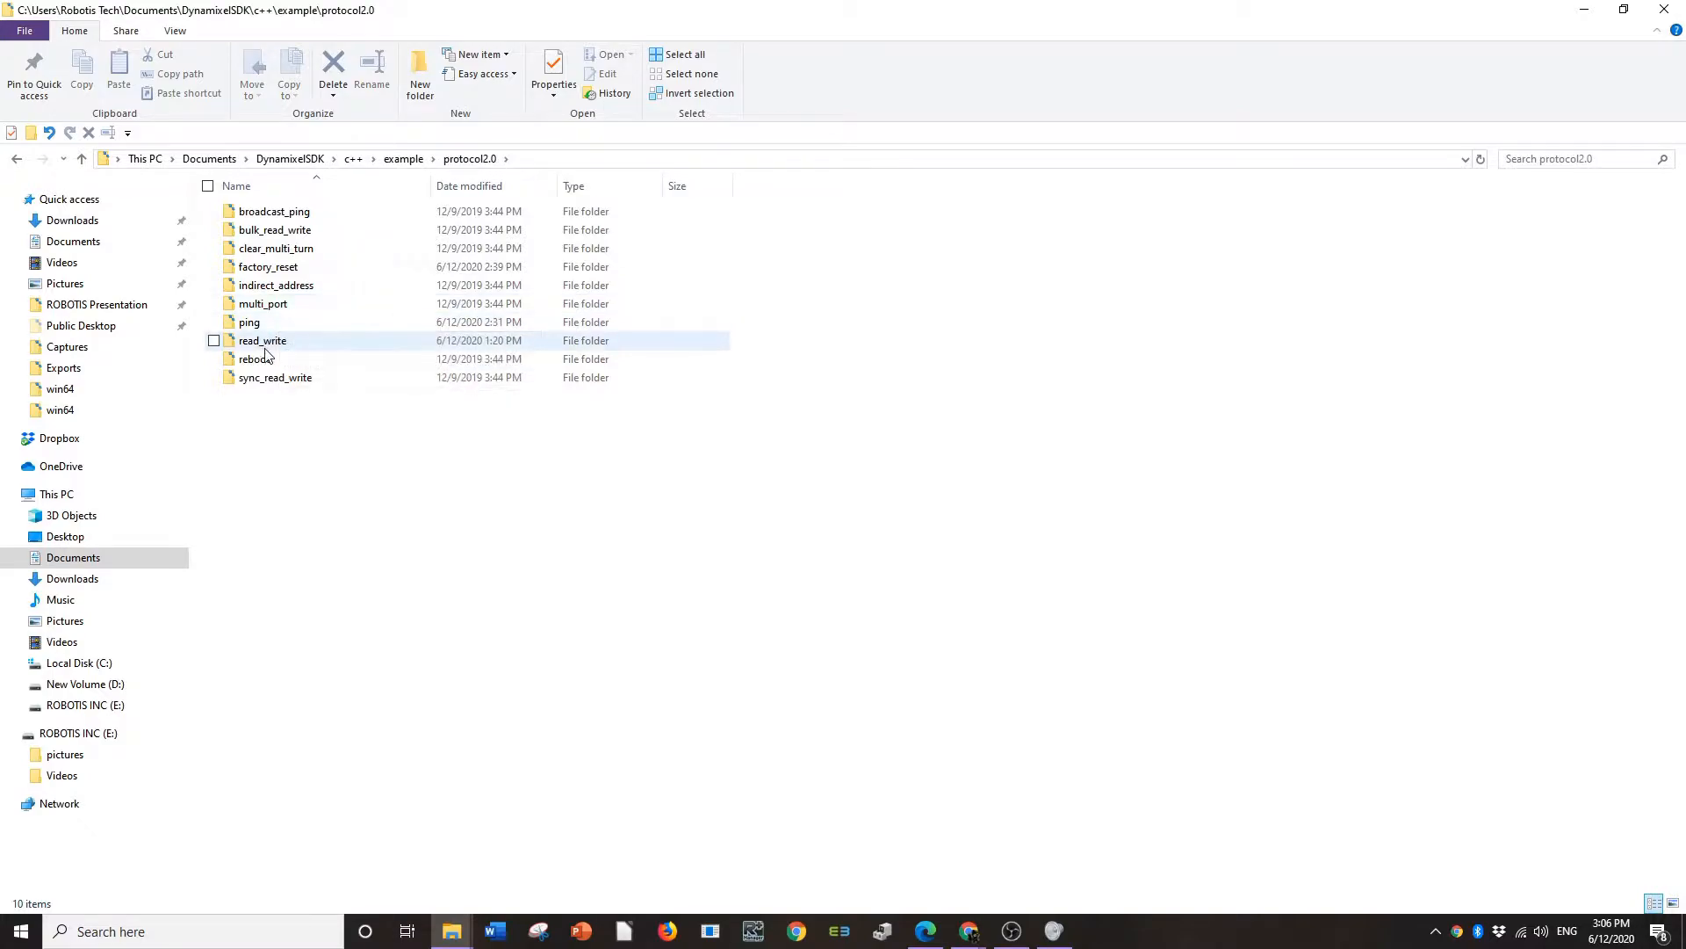
{"action": "double_click", "coordinate": [261, 340]}
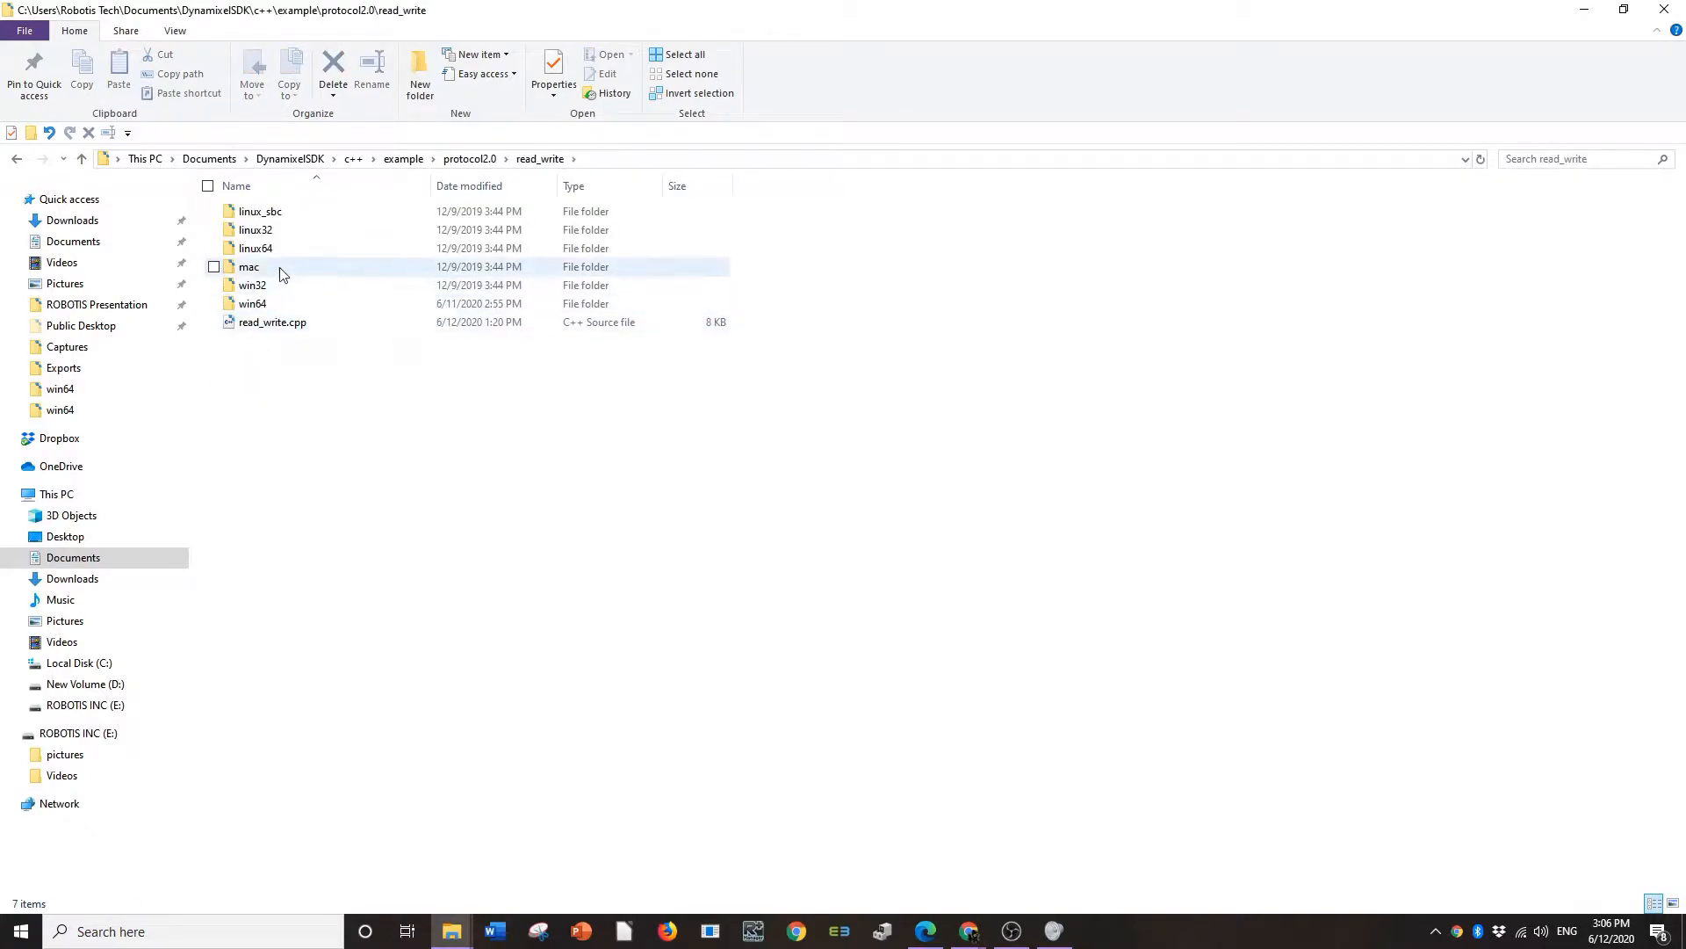
{"action": "left_click", "coordinate": [252, 303]}
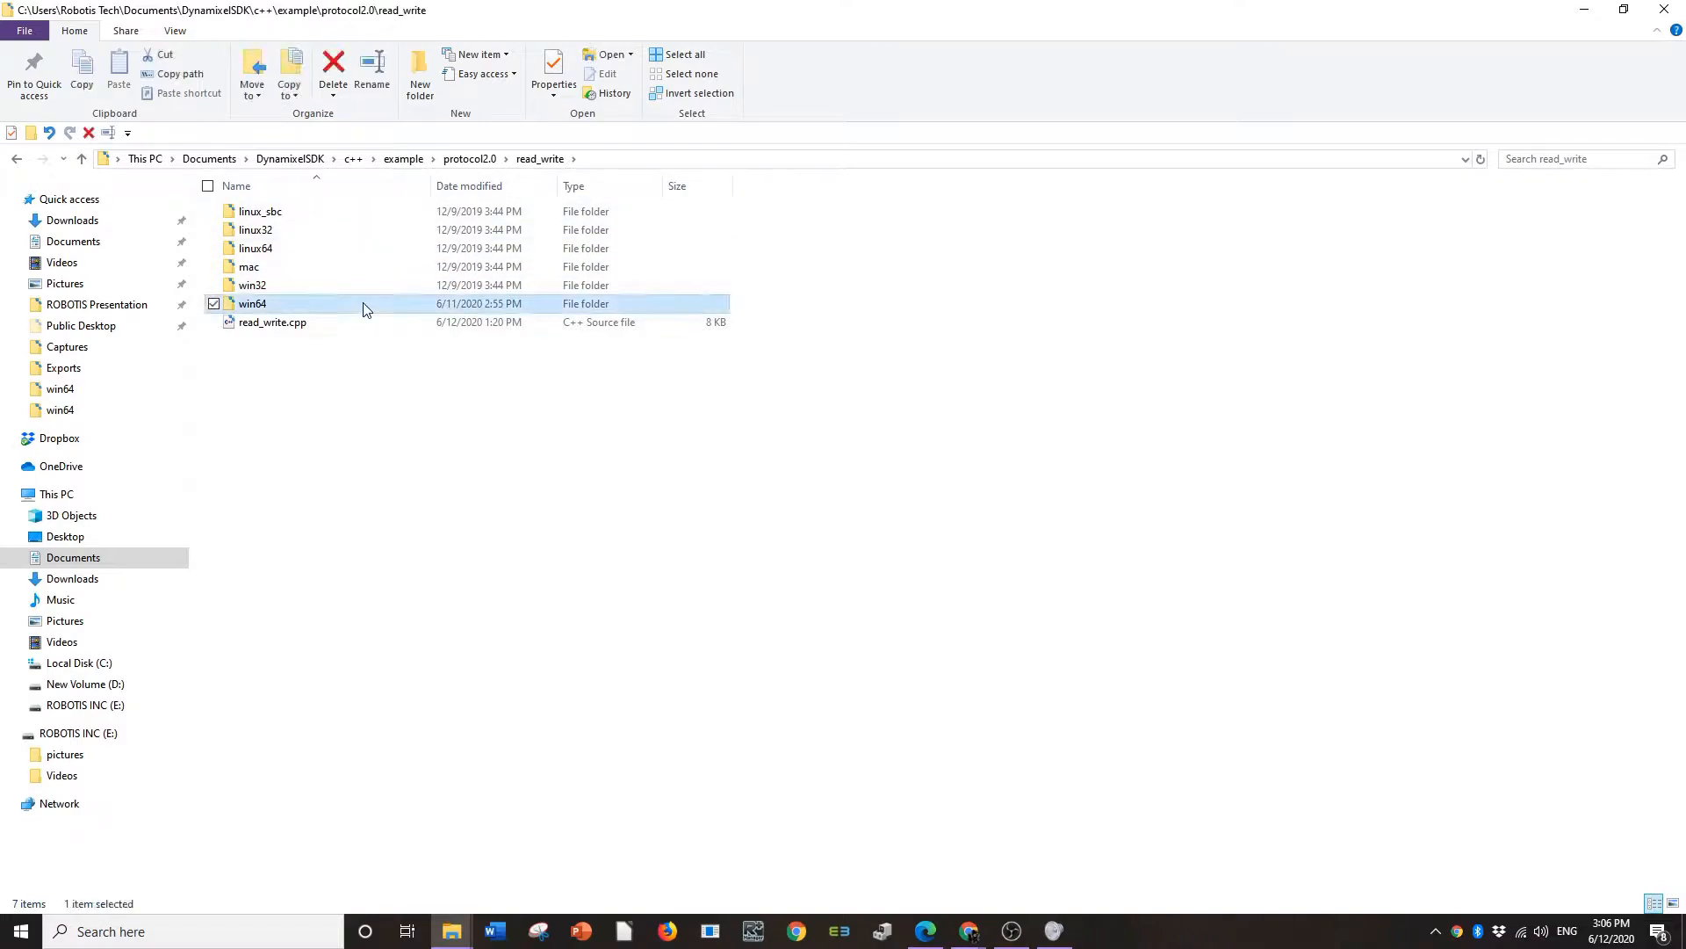
{"action": "double_click", "coordinate": [252, 303]}
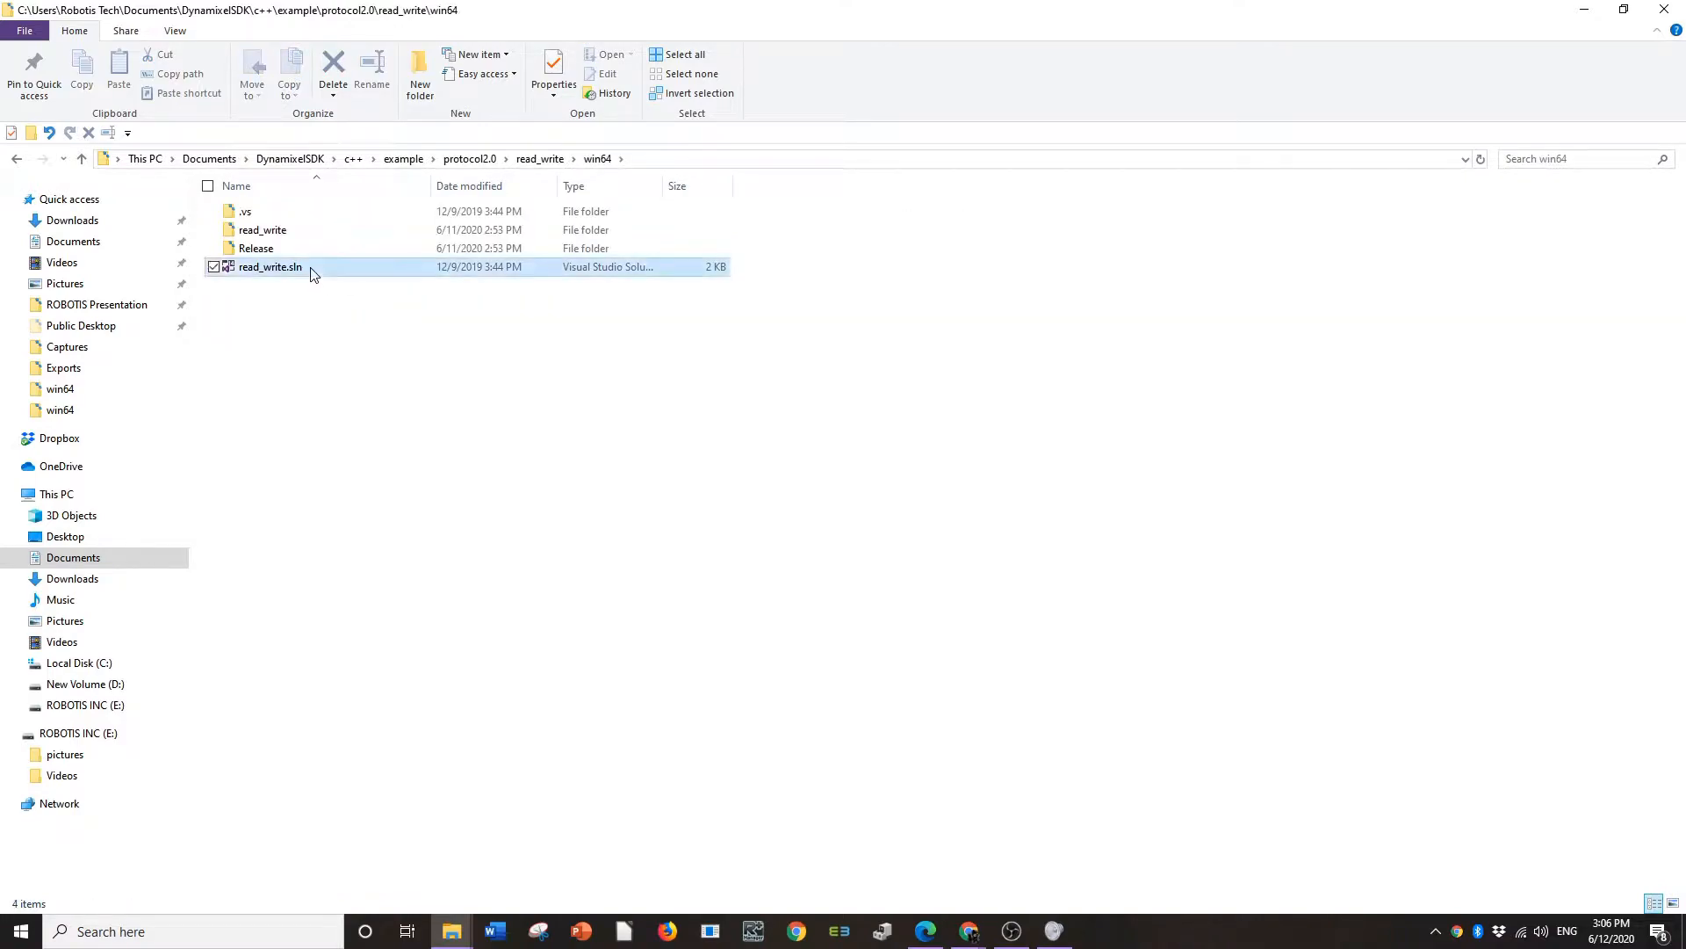
Launch read_write.sln in Visual Studio 2019 and bring up read_write.cpp.
{"action": "double_click", "coordinate": [270, 266]}
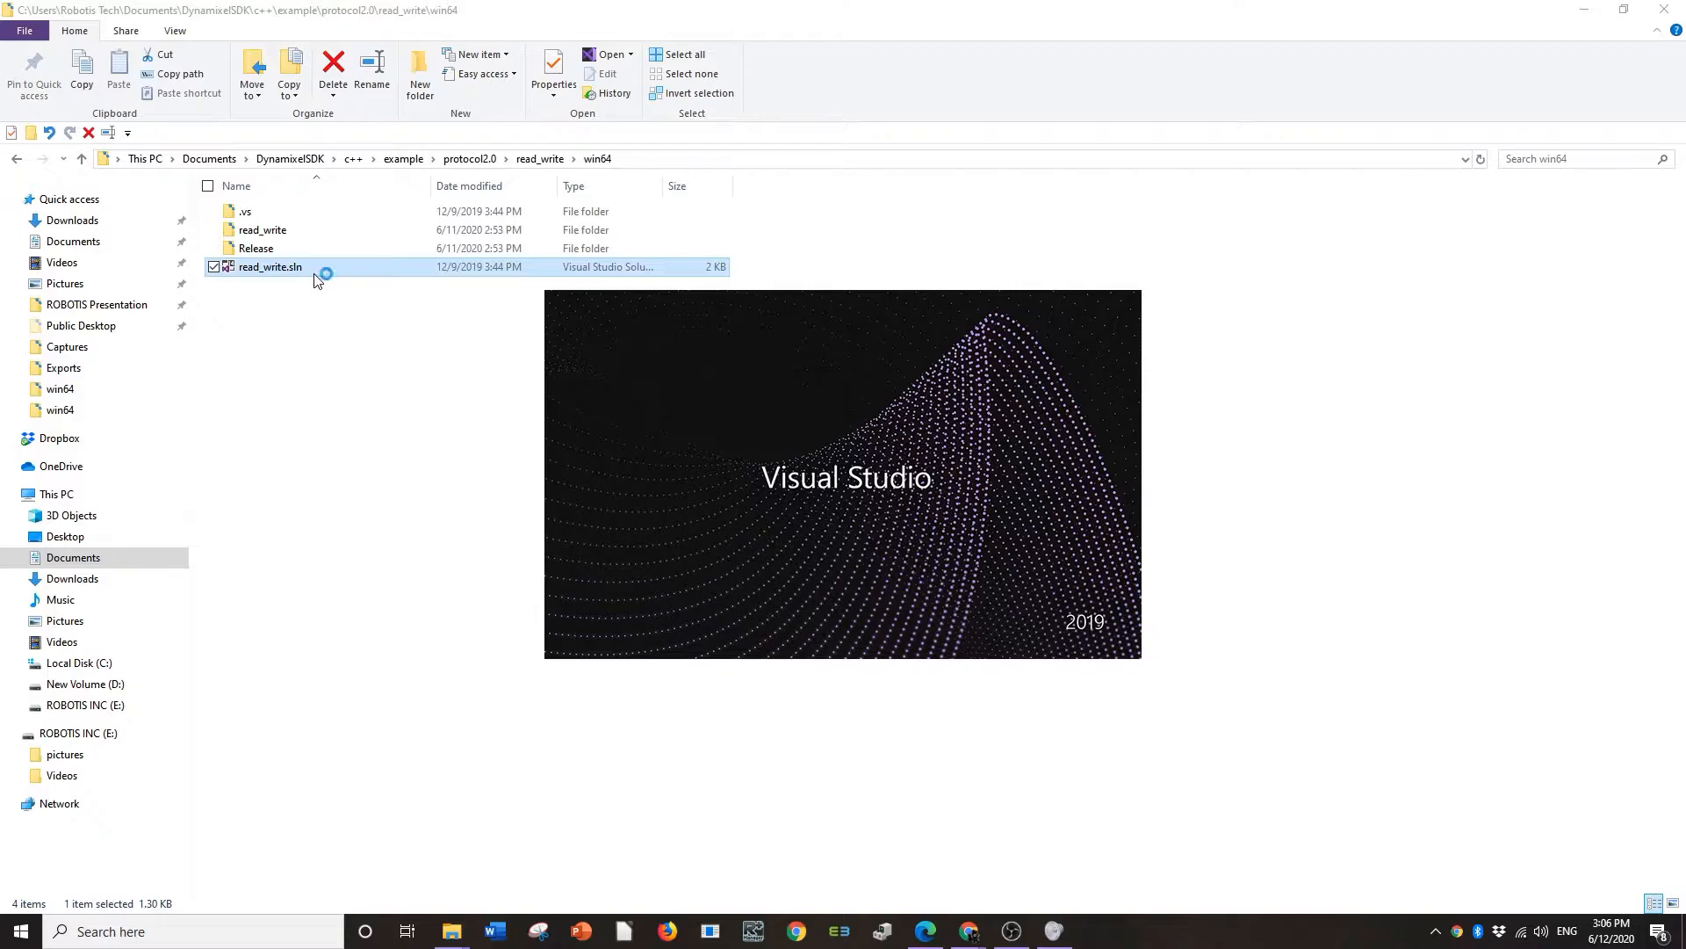
{"action": "double_click", "coordinate": [270, 267]}
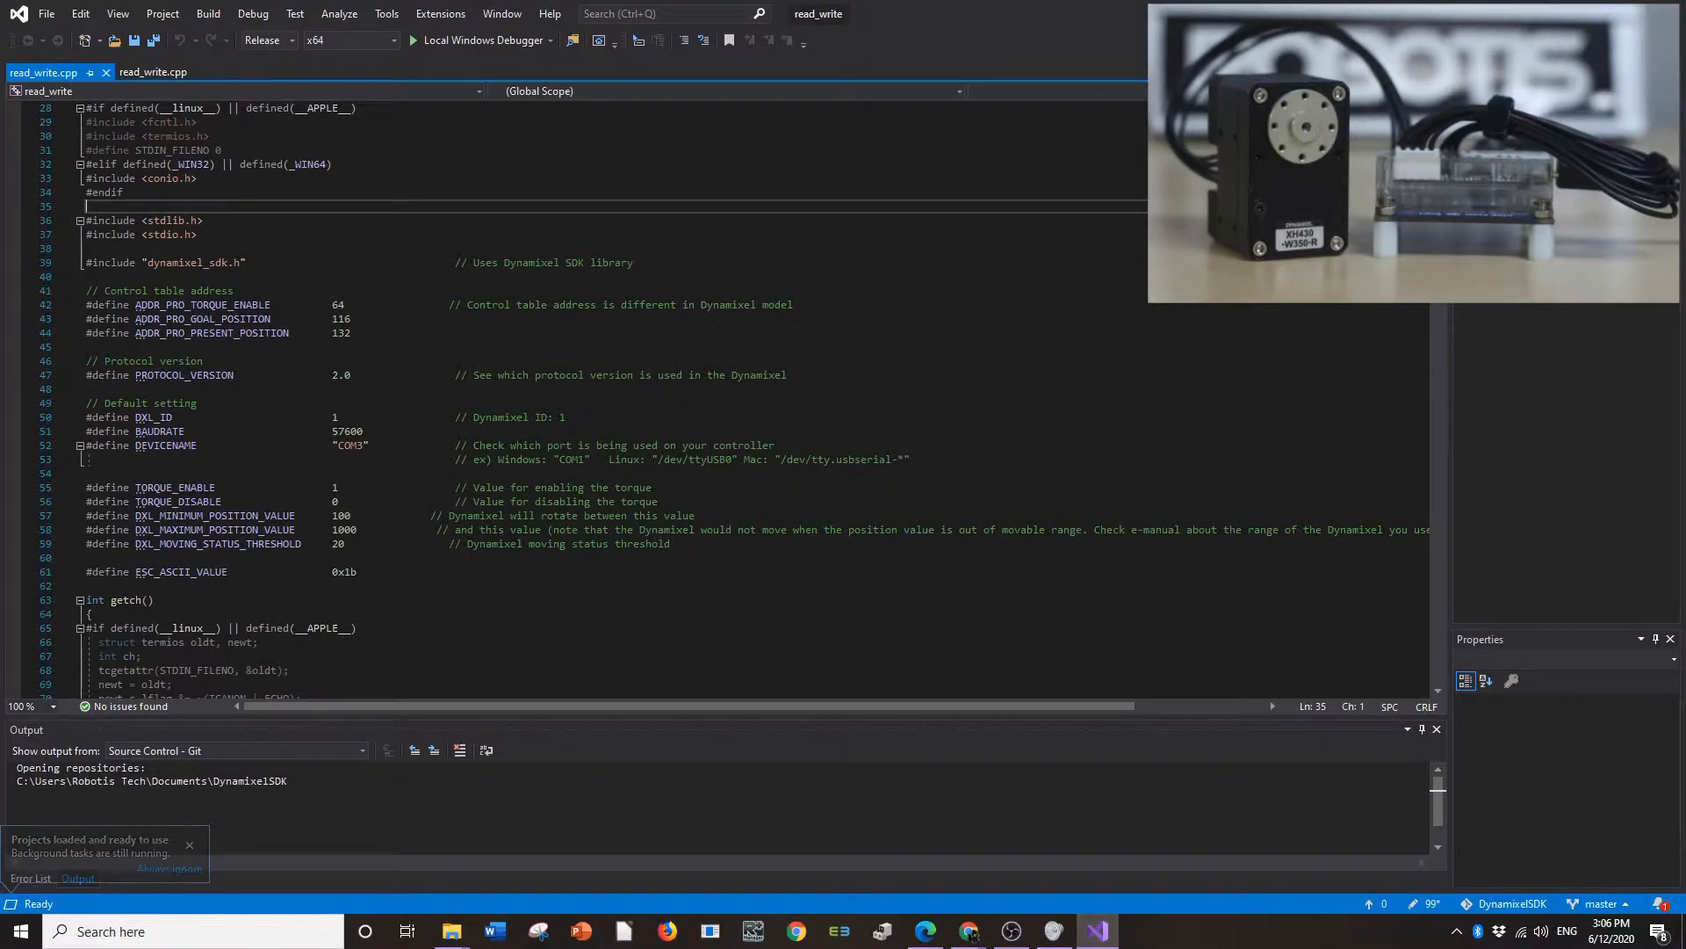
{"action": "left_click", "coordinate": [189, 843]}
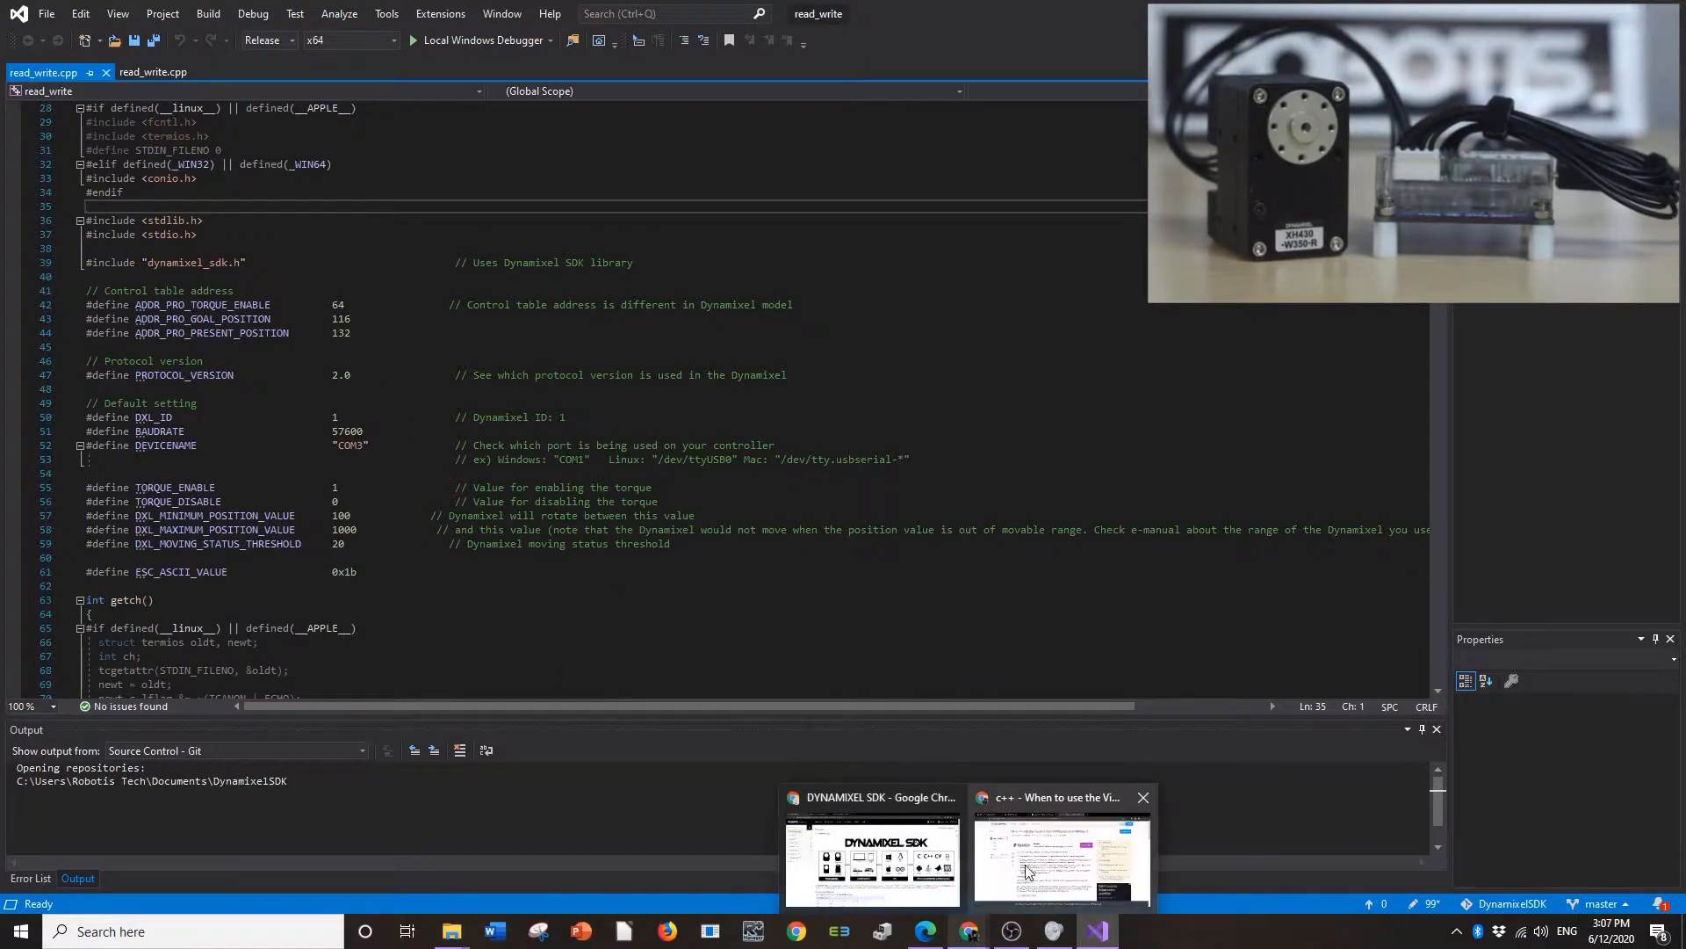
Open the XH430-W350 e-Manual page and scroll to its RAM-area control table.
{"action": "left_click", "coordinate": [871, 849]}
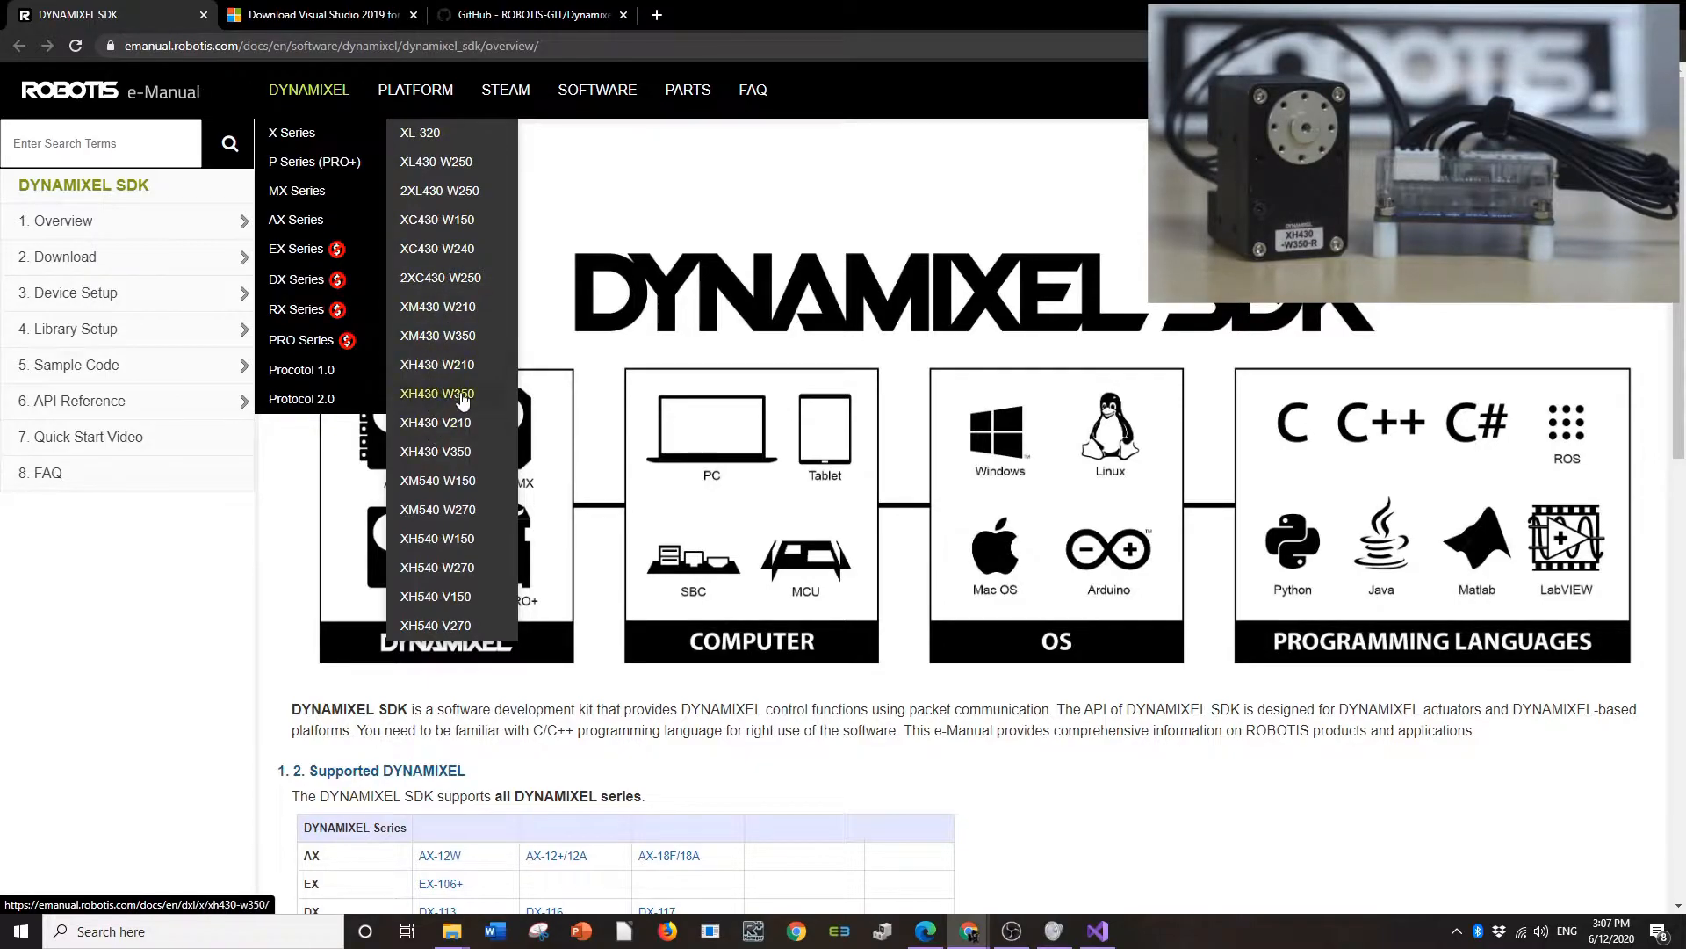
{"action": "left_click", "coordinate": [435, 392]}
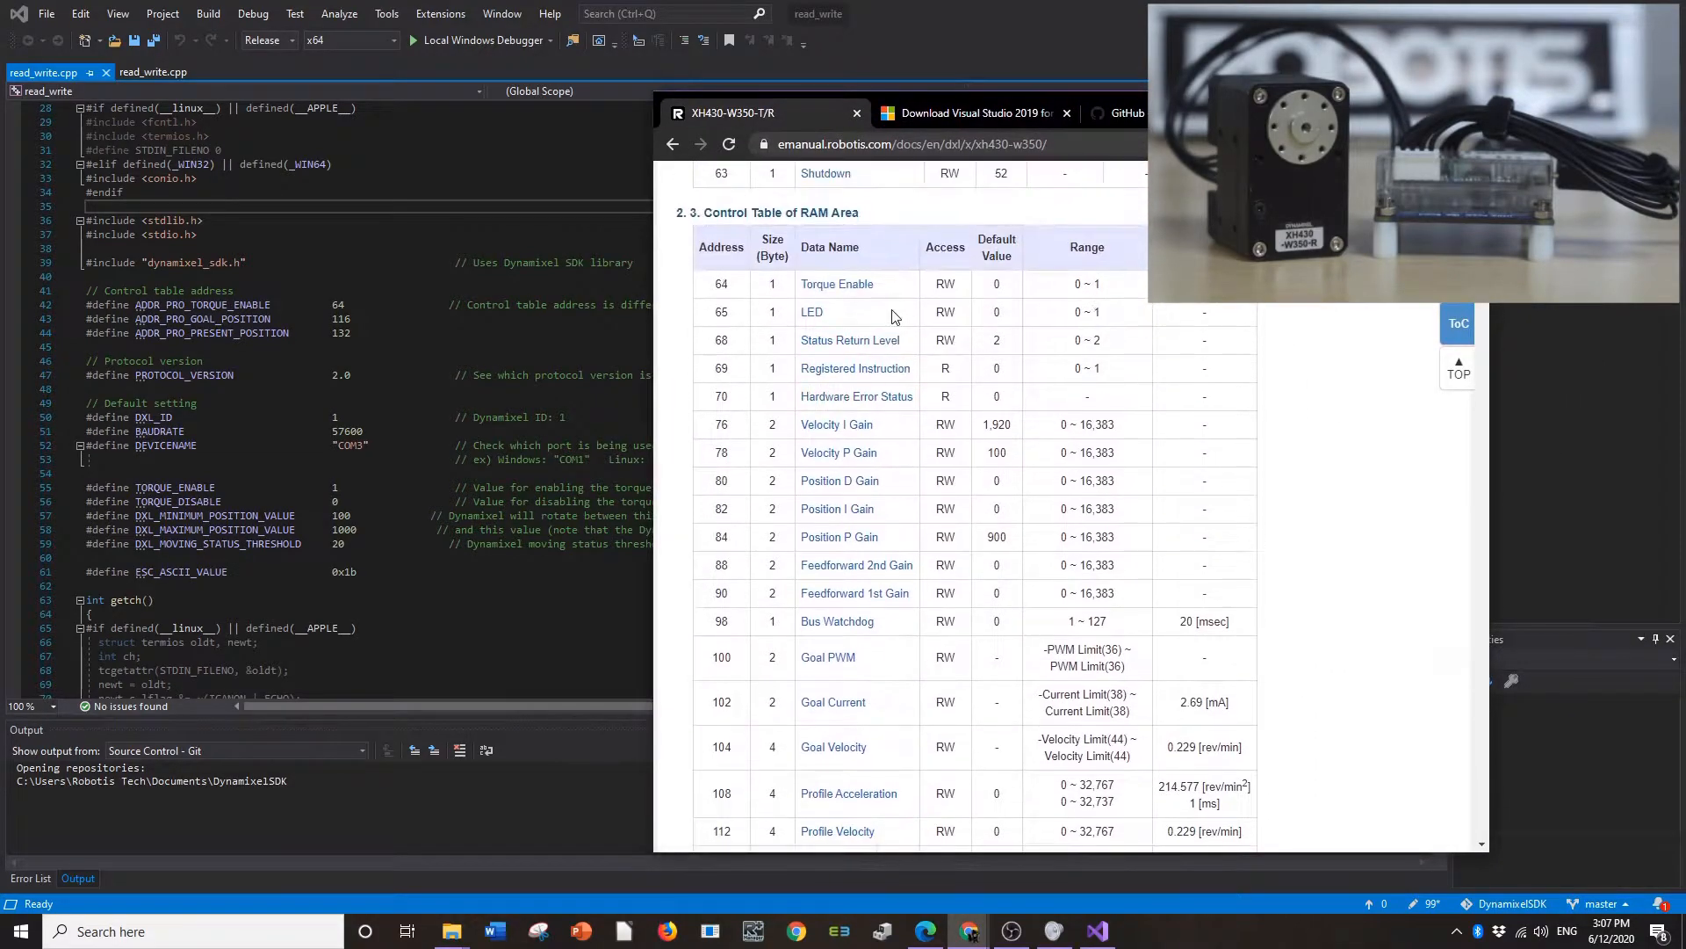
{"action": "scroll", "scroll_direction": "down", "scroll_amount": 3}
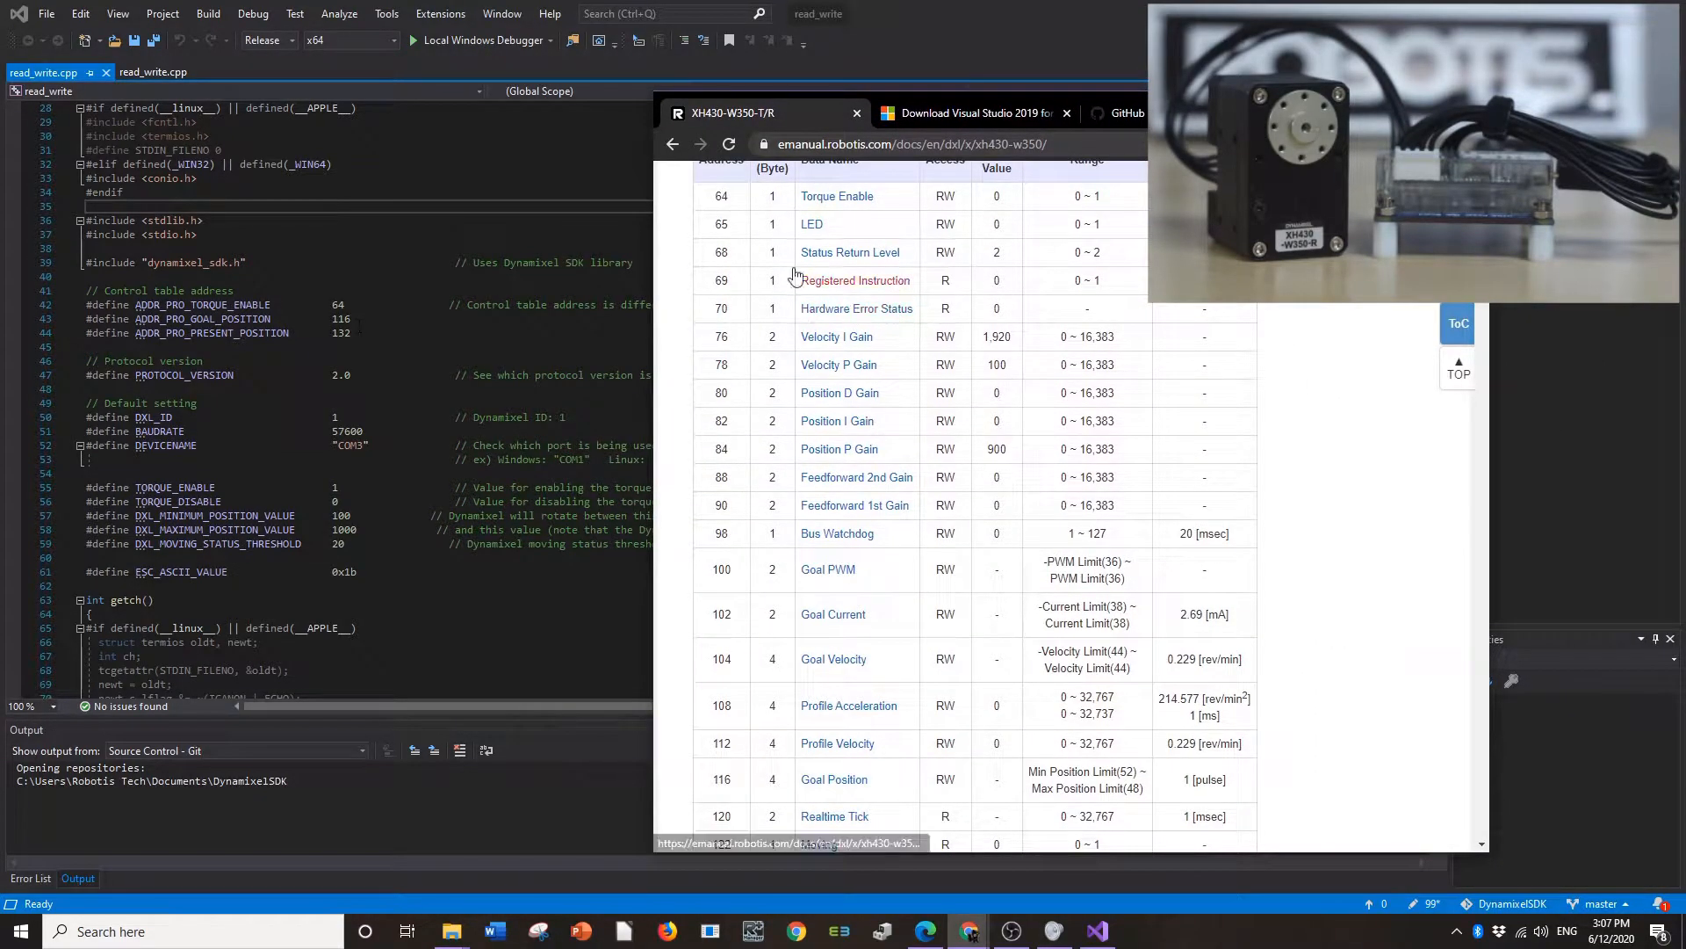
{"action": "scroll", "scroll_direction": "down", "scroll_amount": 3}
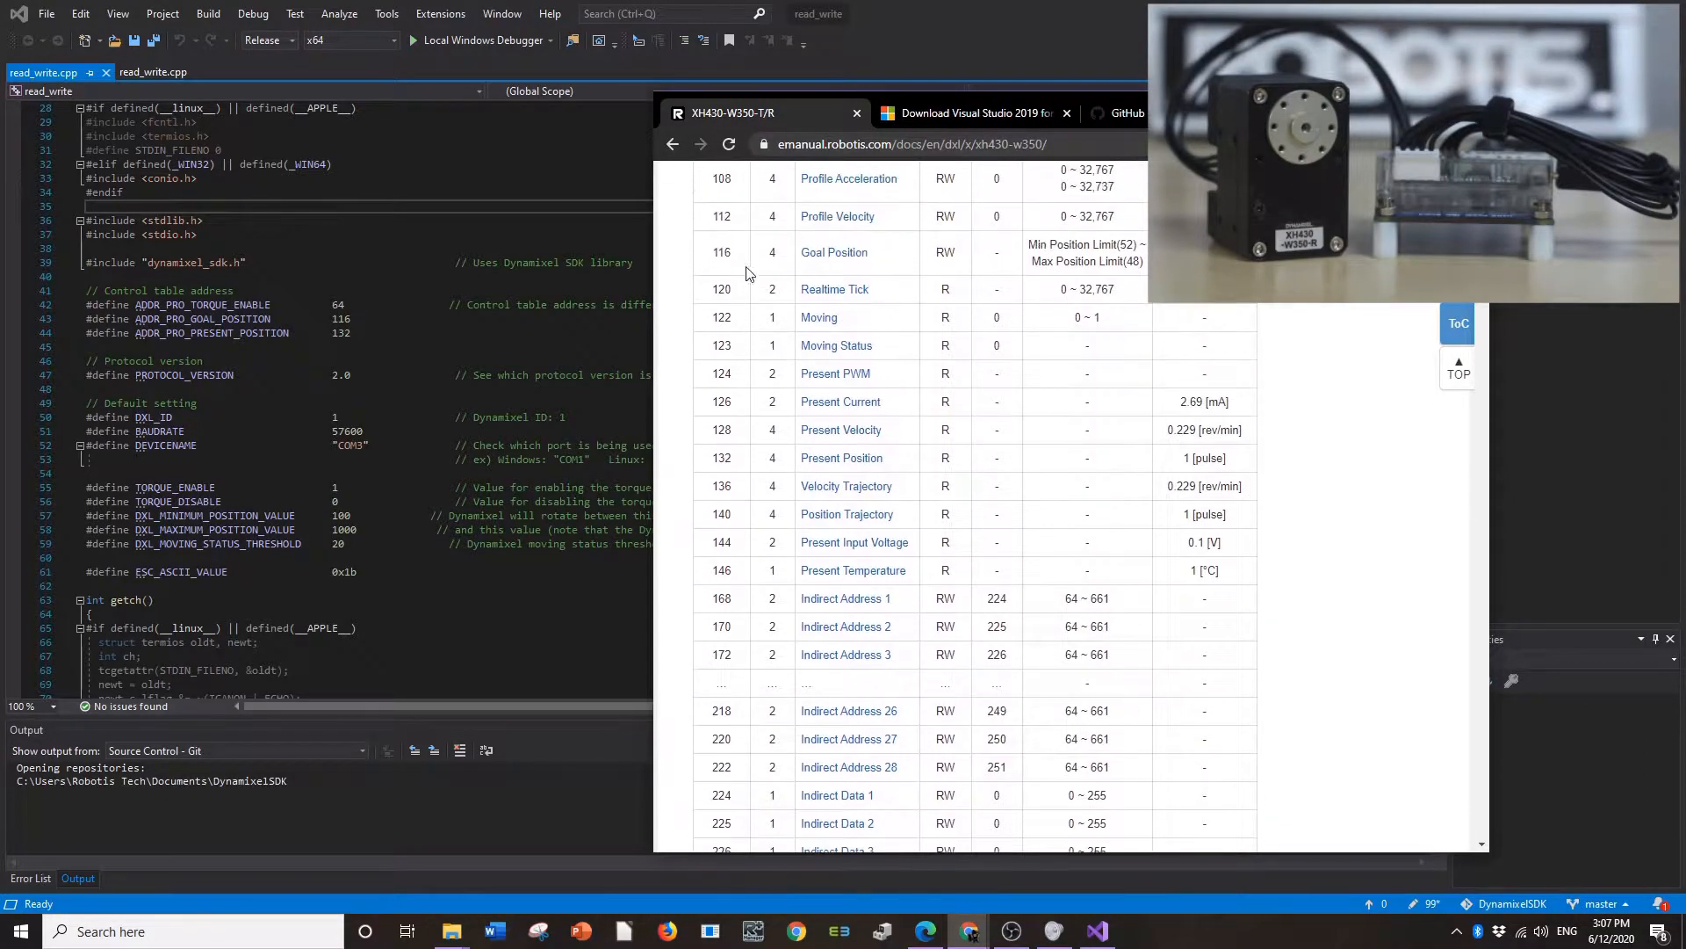
{"action": "mouse_move", "coordinate": [732, 467]}
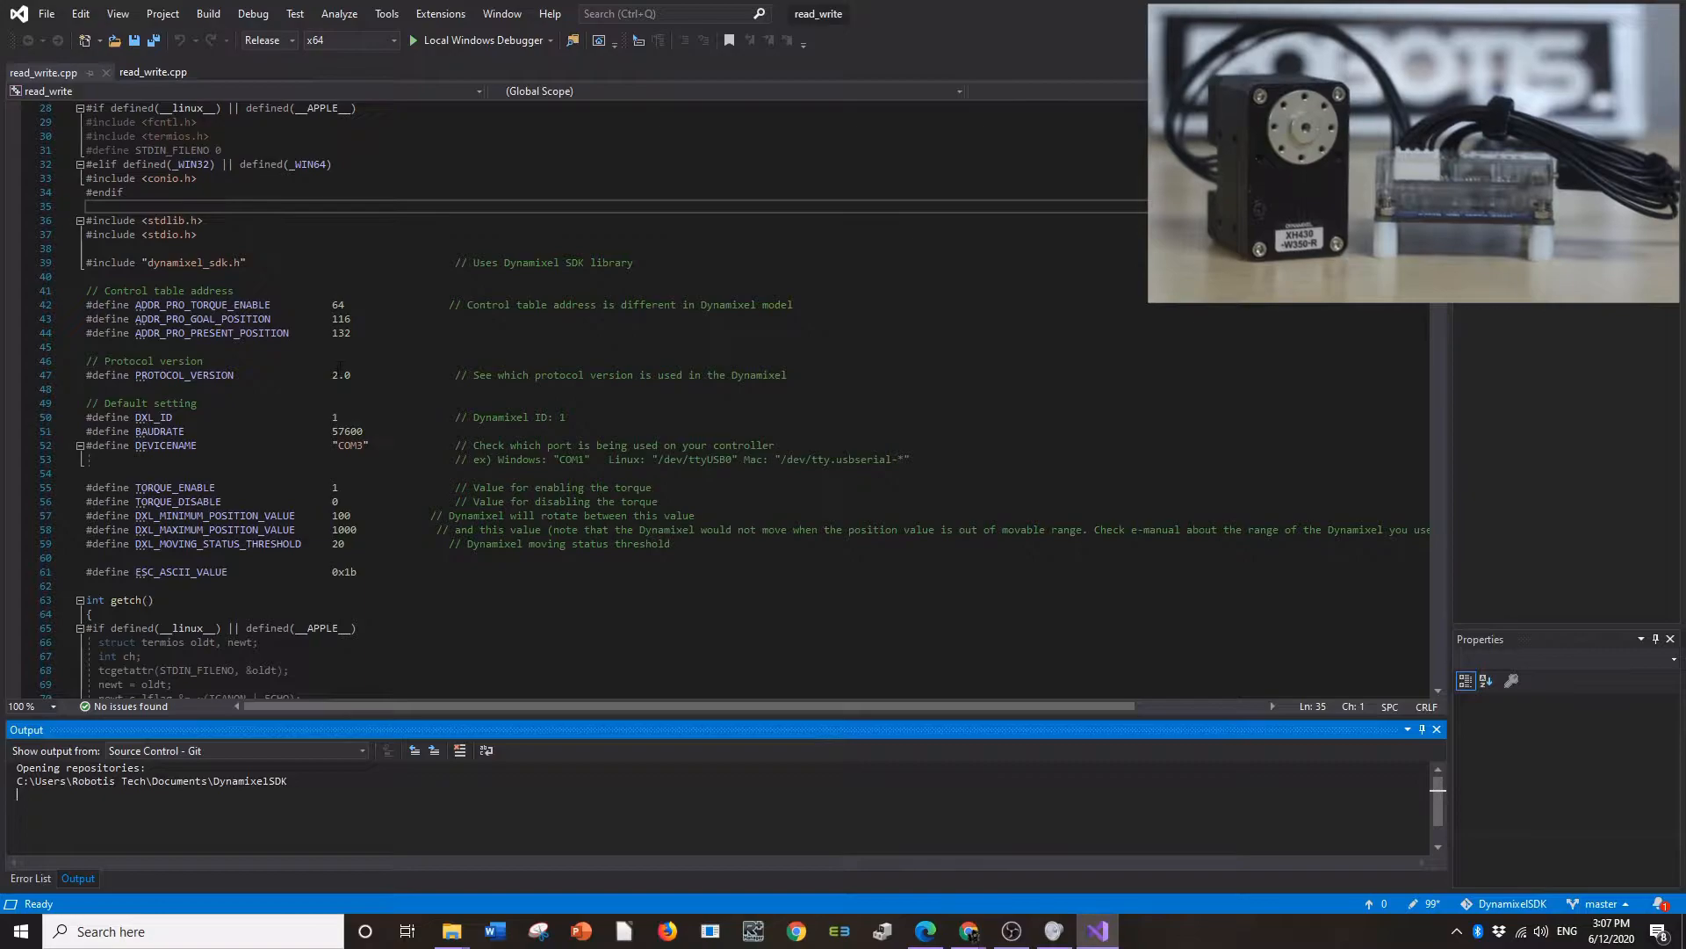
{"action": "scroll", "scroll_direction": "down", "scroll_amount": 3}
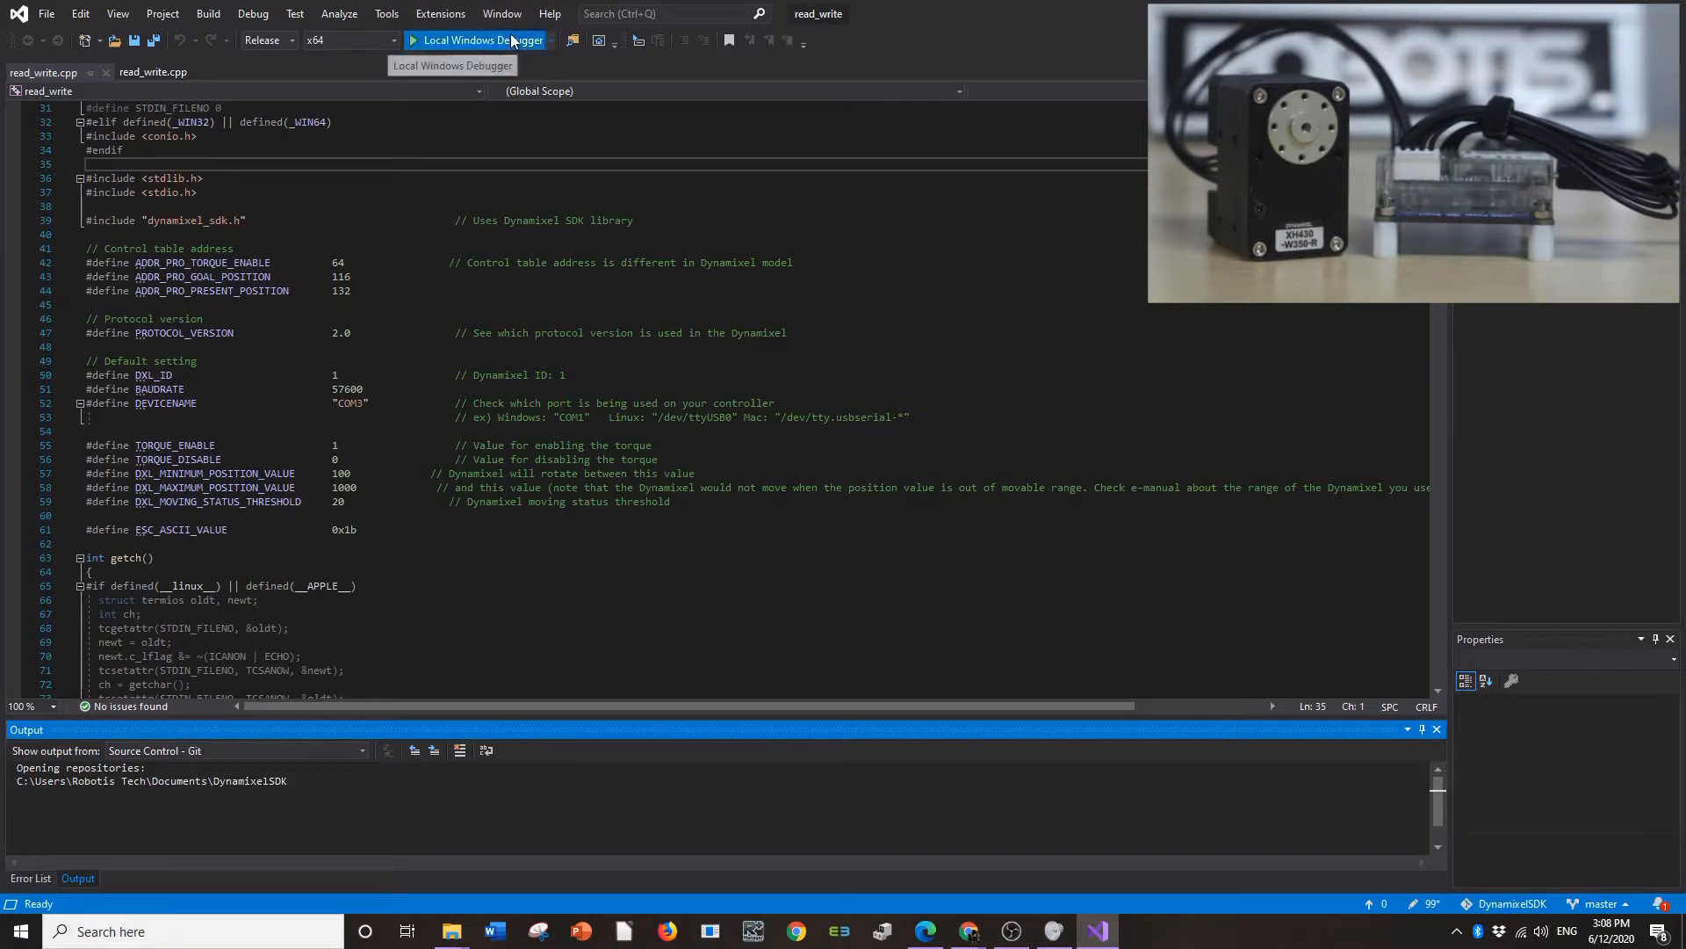
Run read_write.exe with Local Windows Debugger and see the port-open failure.
{"action": "left_click", "coordinate": [476, 39]}
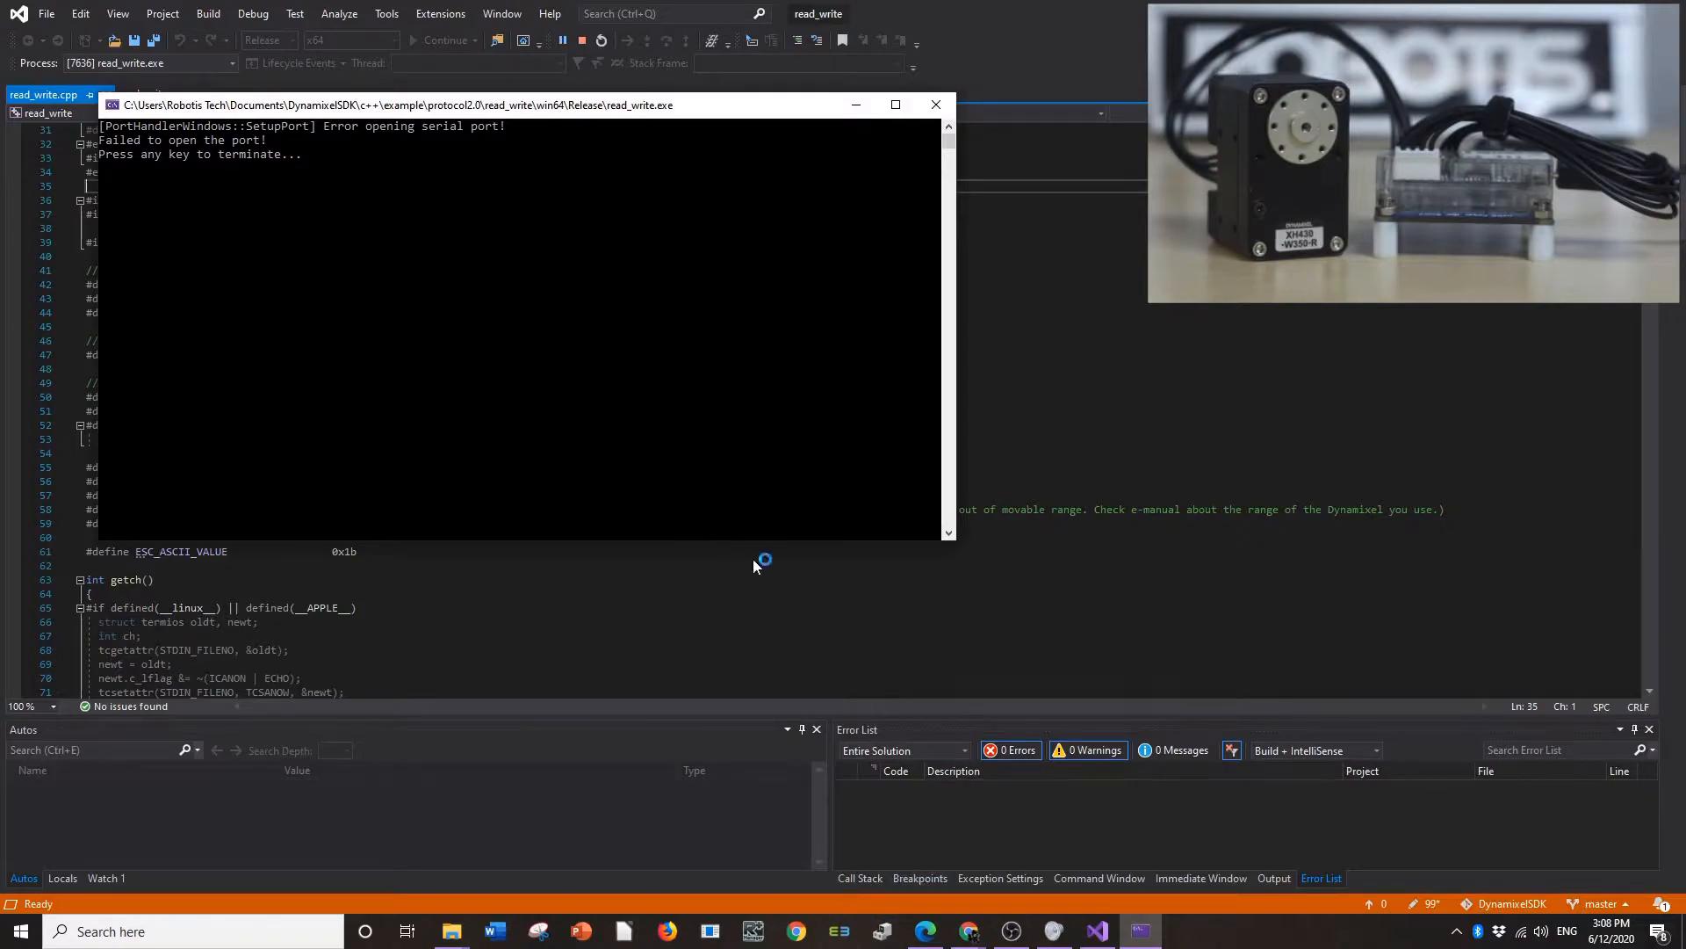
{"action": "mouse_move", "coordinate": [206, 221]}
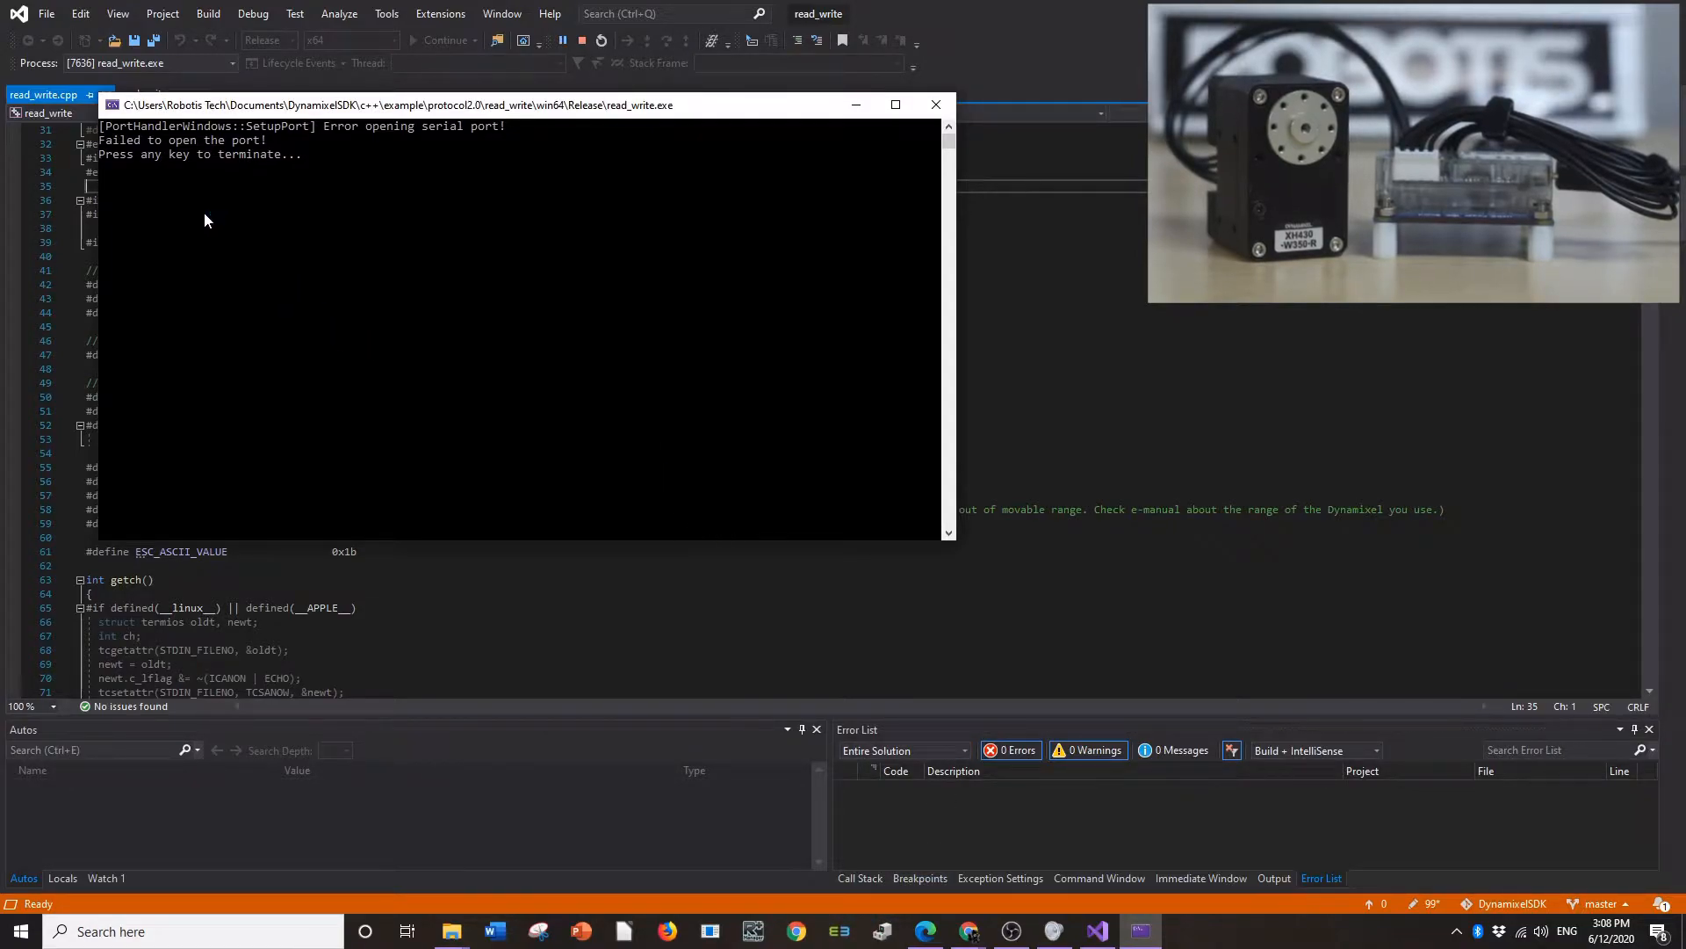
{"action": "mouse_move", "coordinate": [191, 239]}
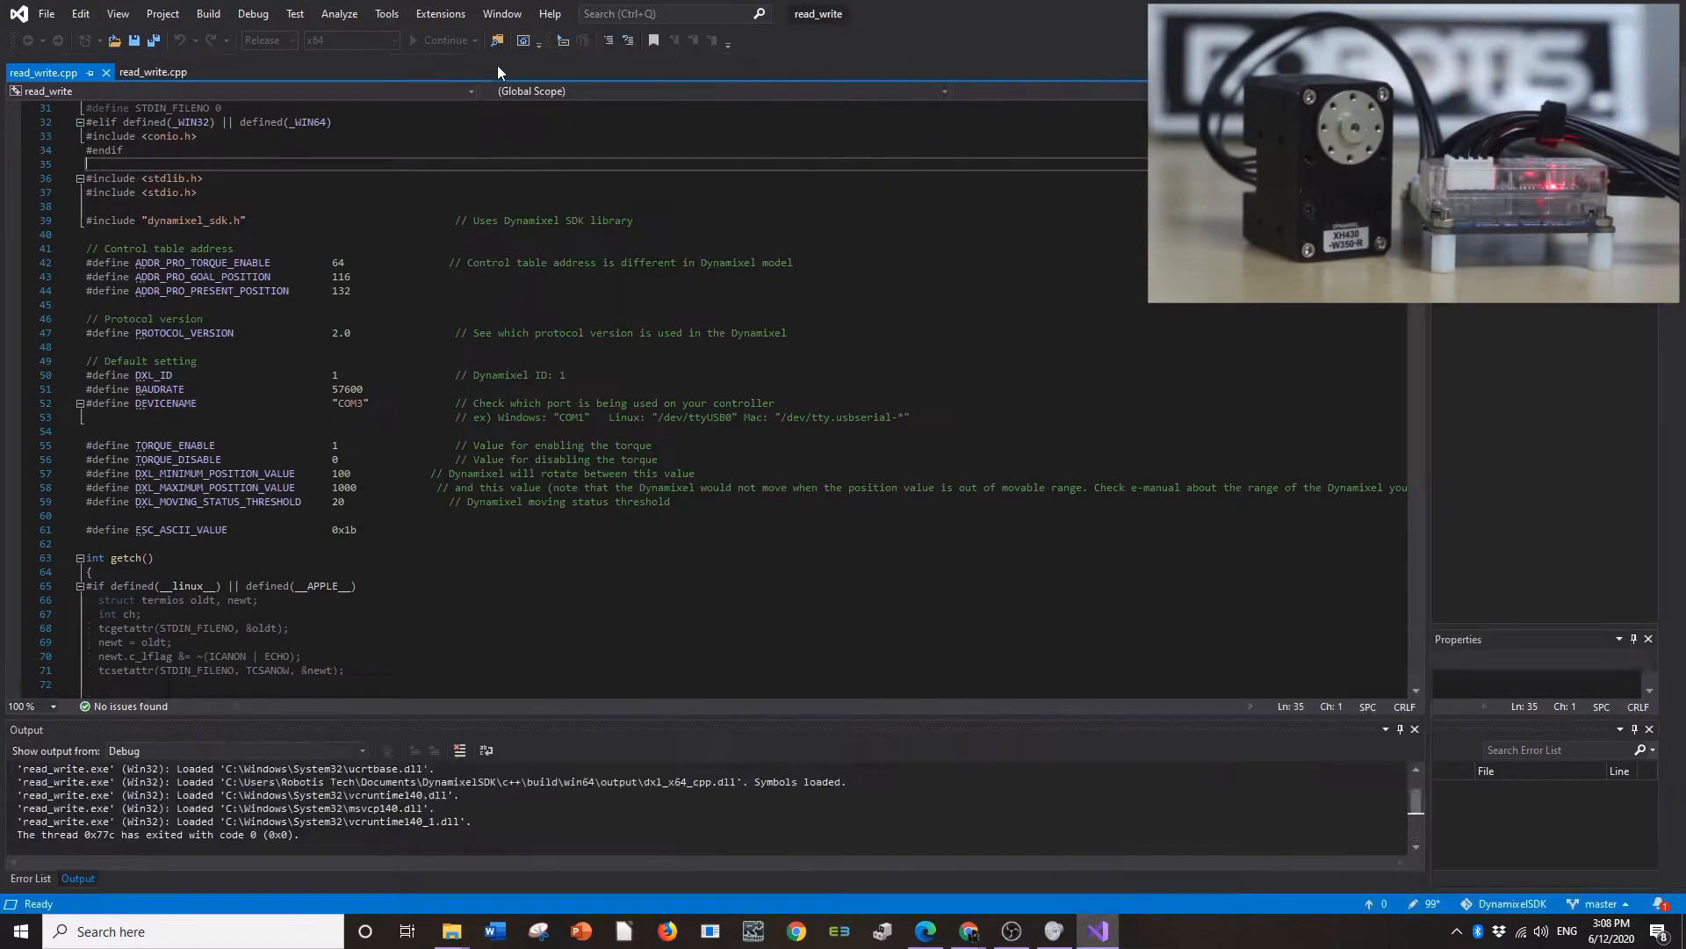
Rerun read_write and watch goal position 100 and present positions for ID 001.
{"action": "left_click", "coordinate": [446, 40]}
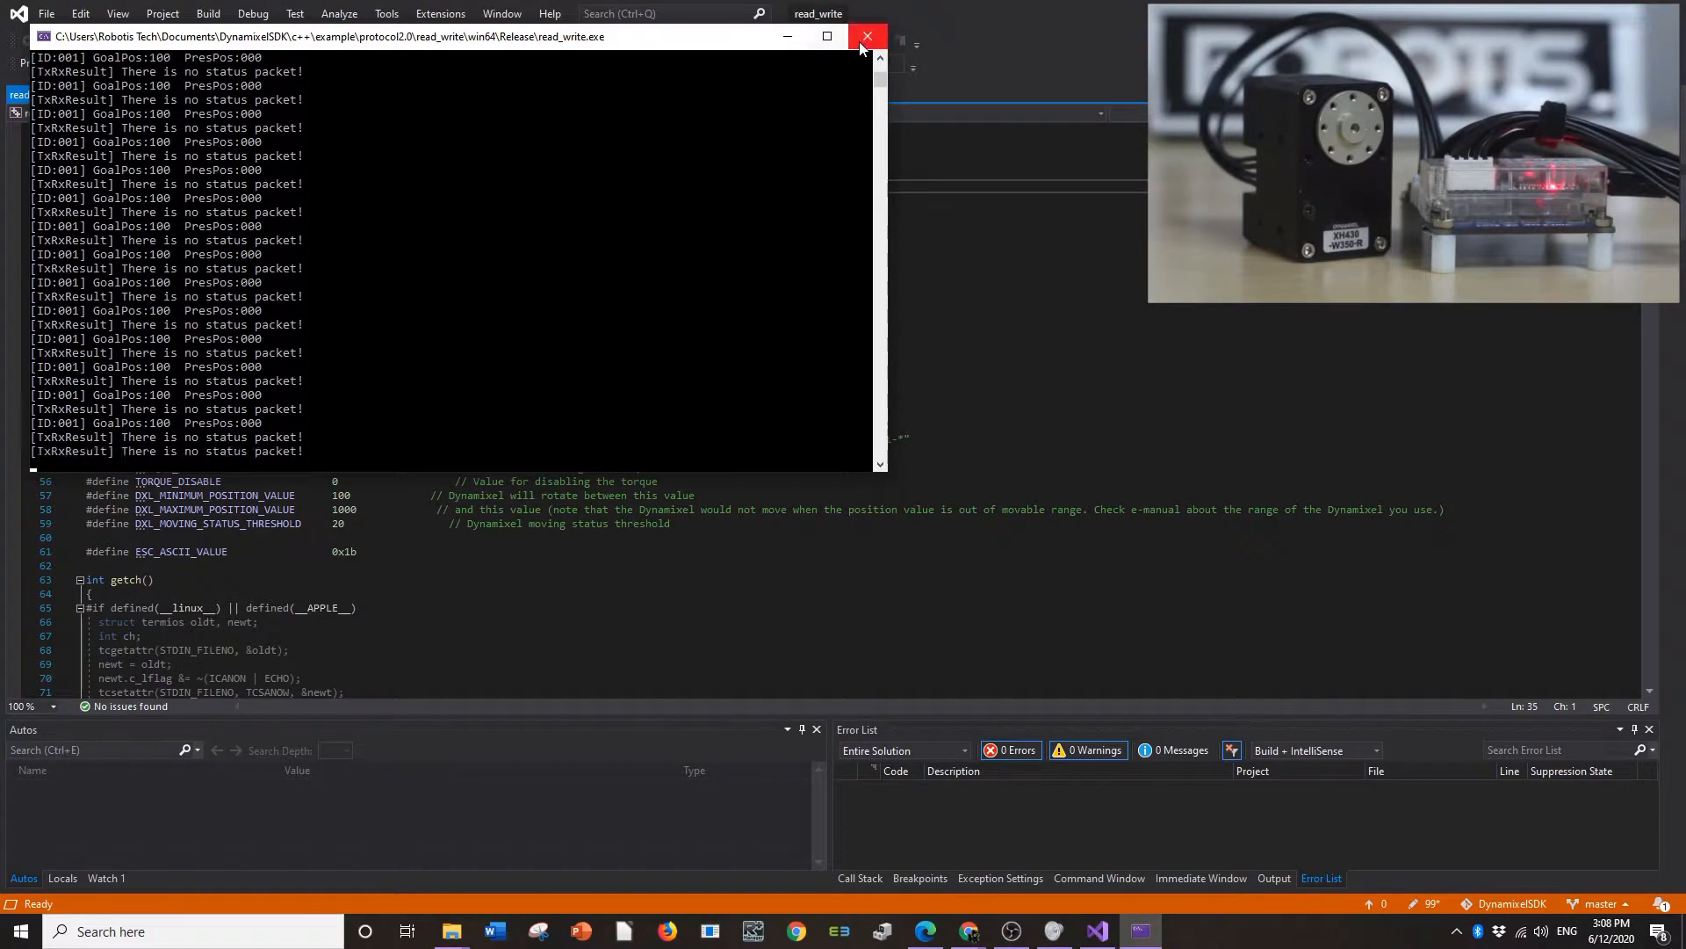
{"action": "left_click", "coordinate": [867, 36]}
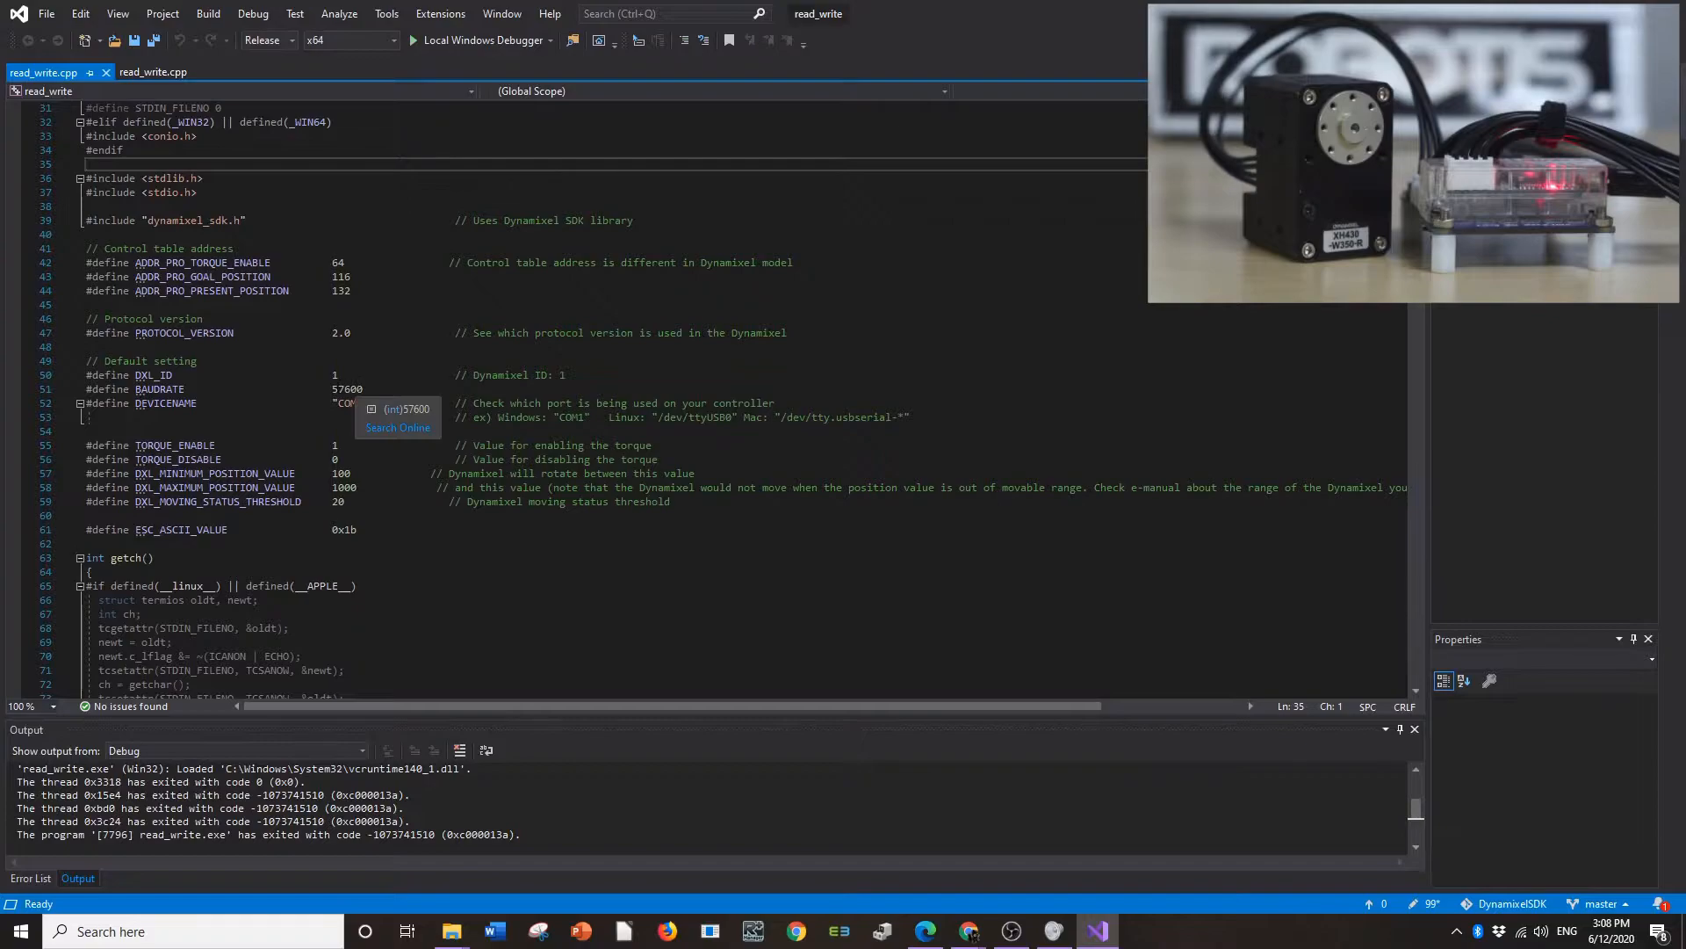
{"action": "left_click", "coordinate": [339, 388]}
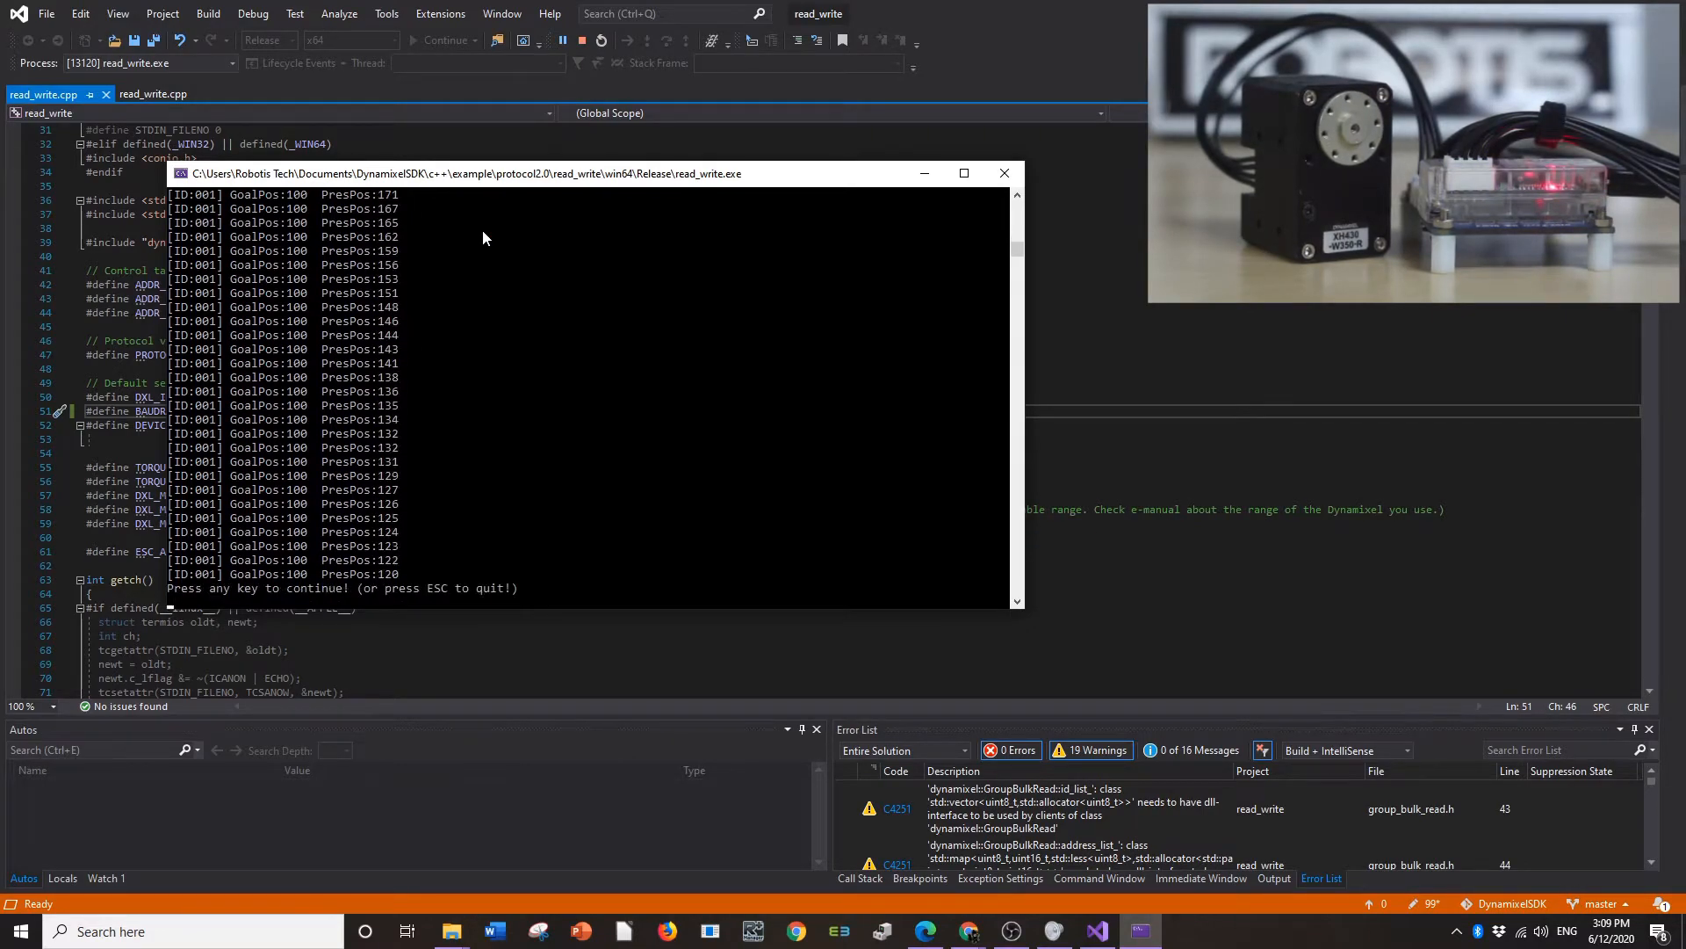
{"action": "mouse_move", "coordinate": [482, 255]}
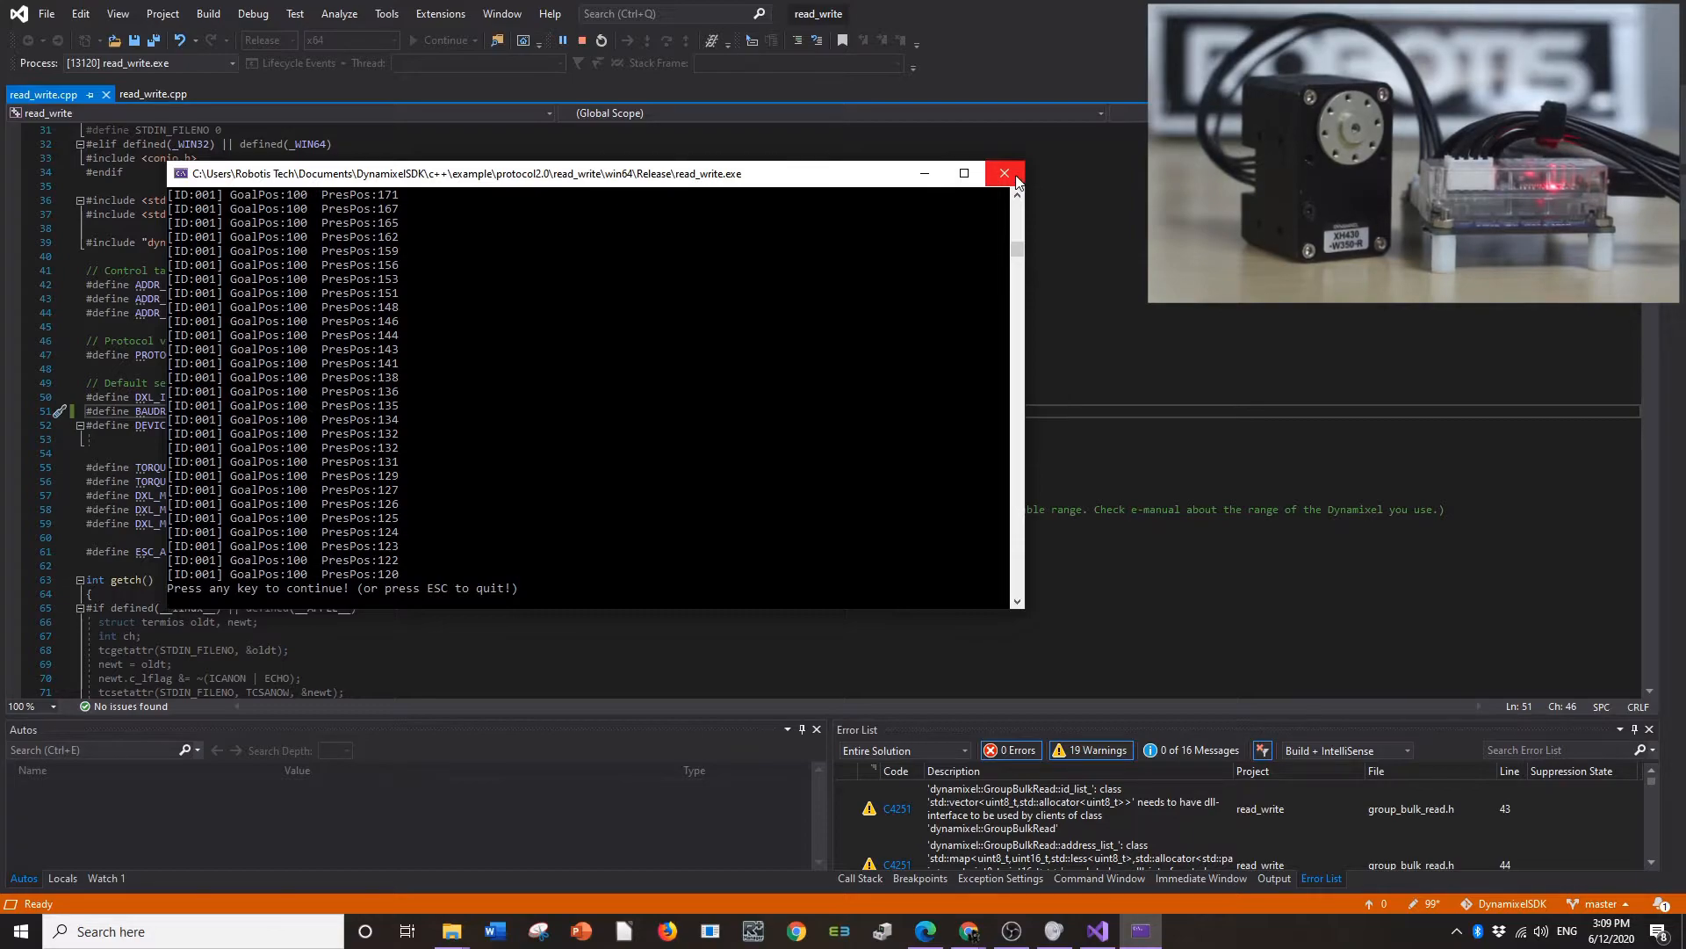
{"action": "mouse_move", "coordinate": [1006, 173]}
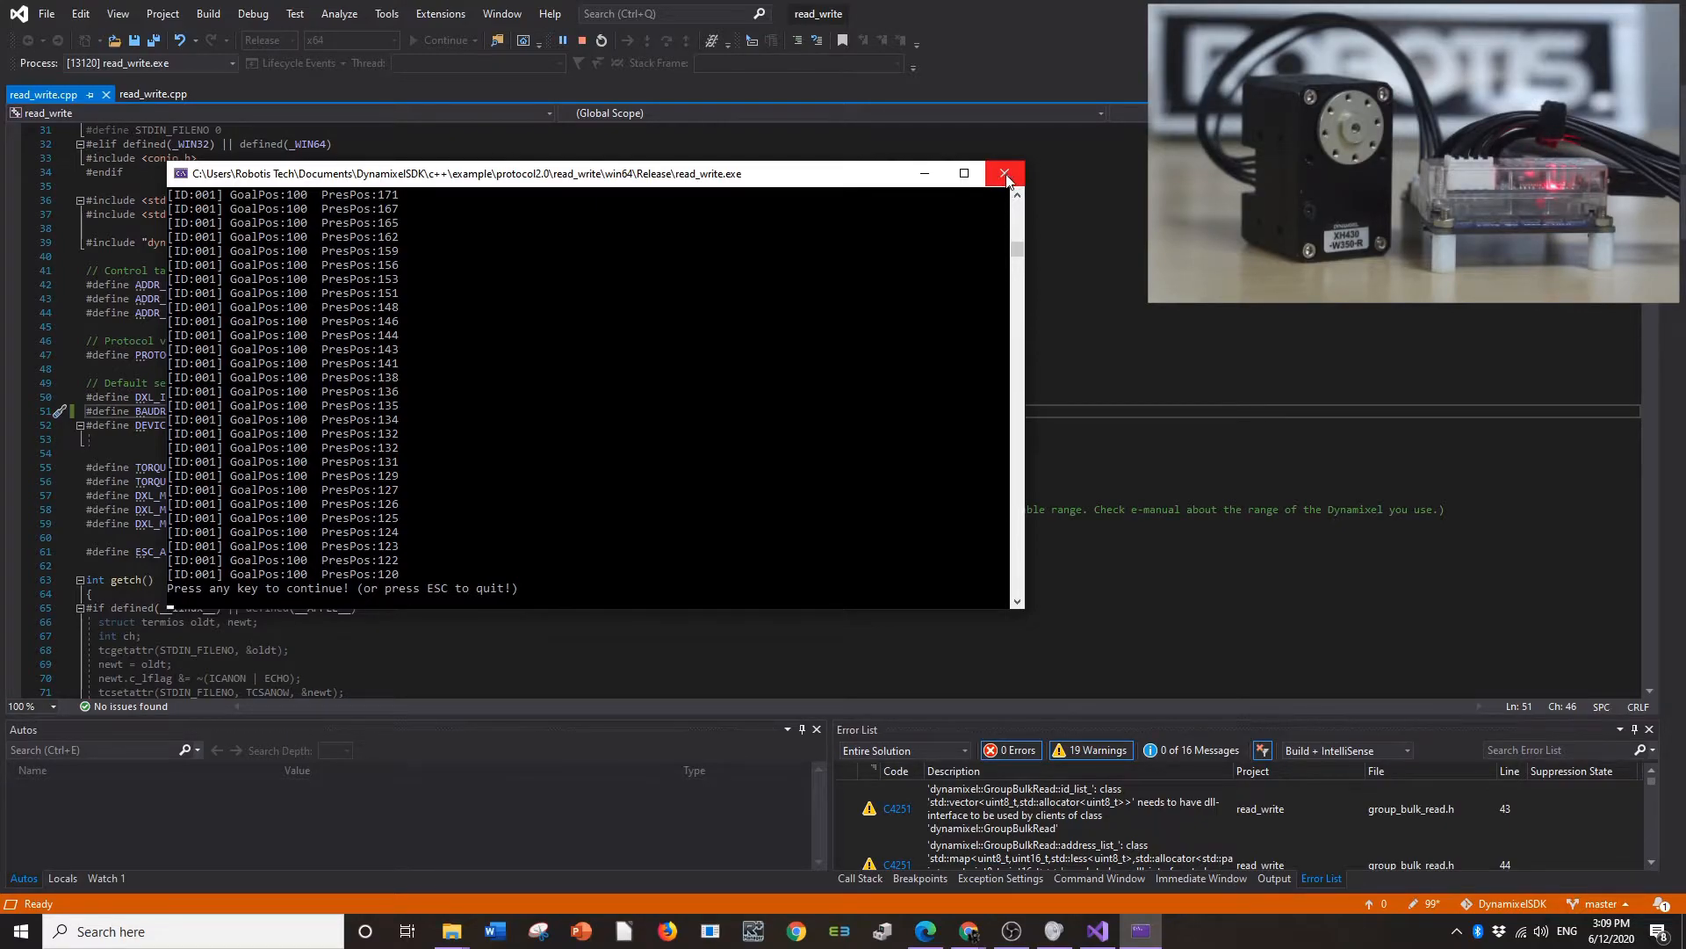
Close the read_write console and enter the ping example's win64 folder.
{"action": "left_click", "coordinate": [1007, 173]}
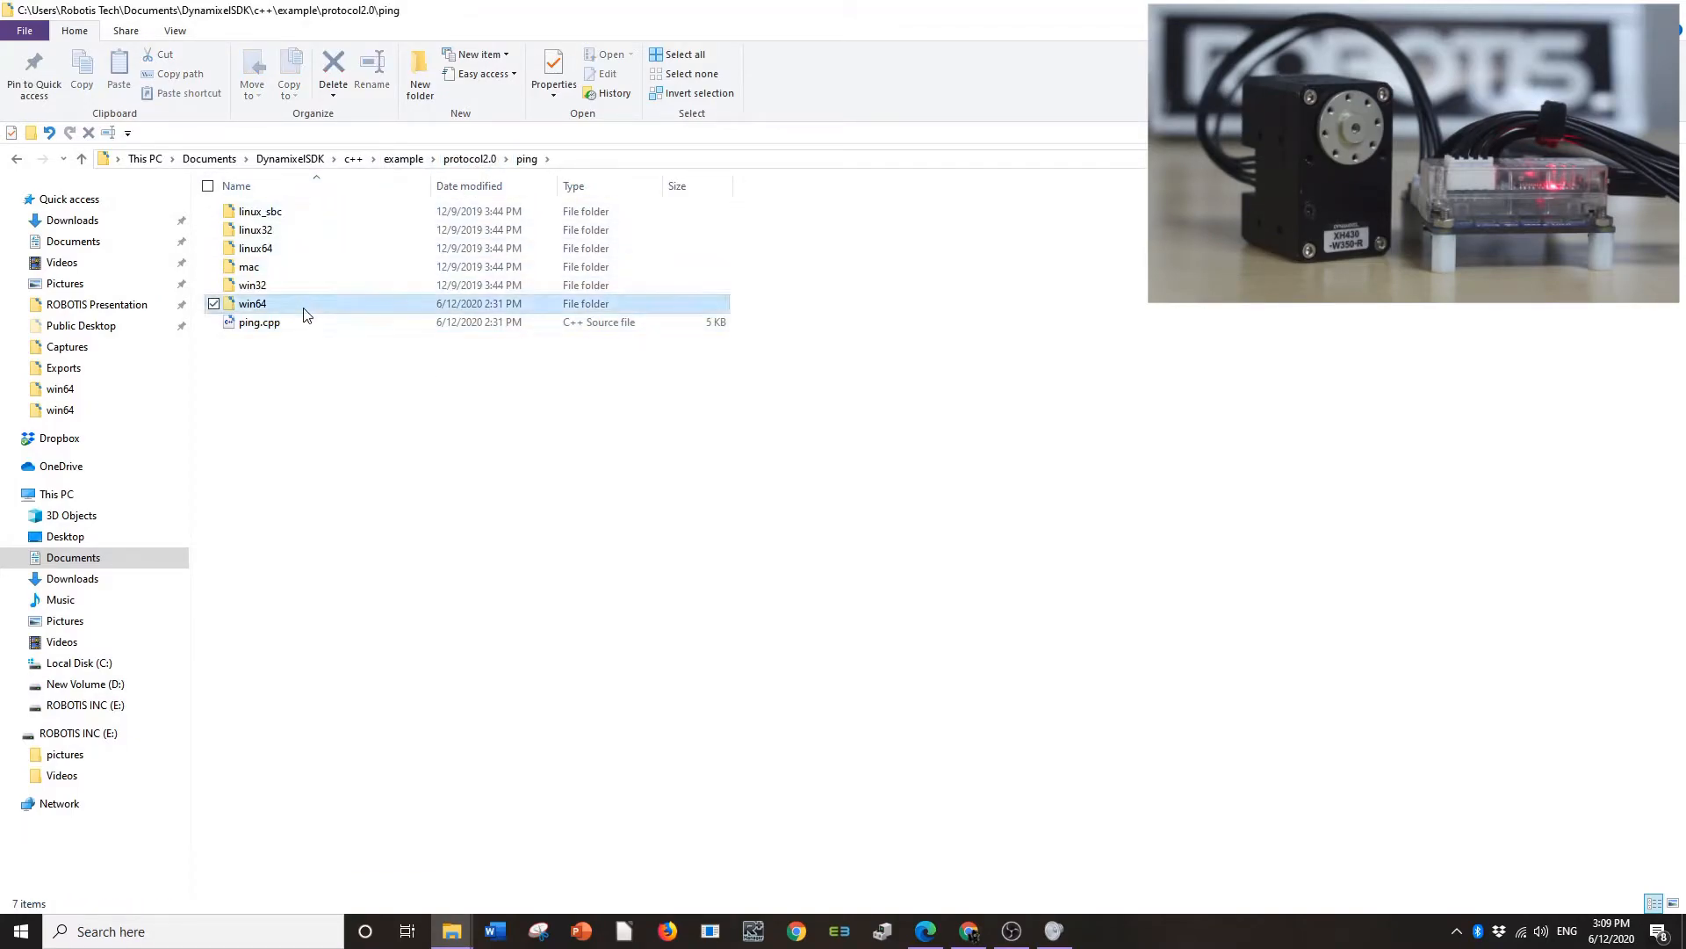
{"action": "double_click", "coordinate": [252, 303]}
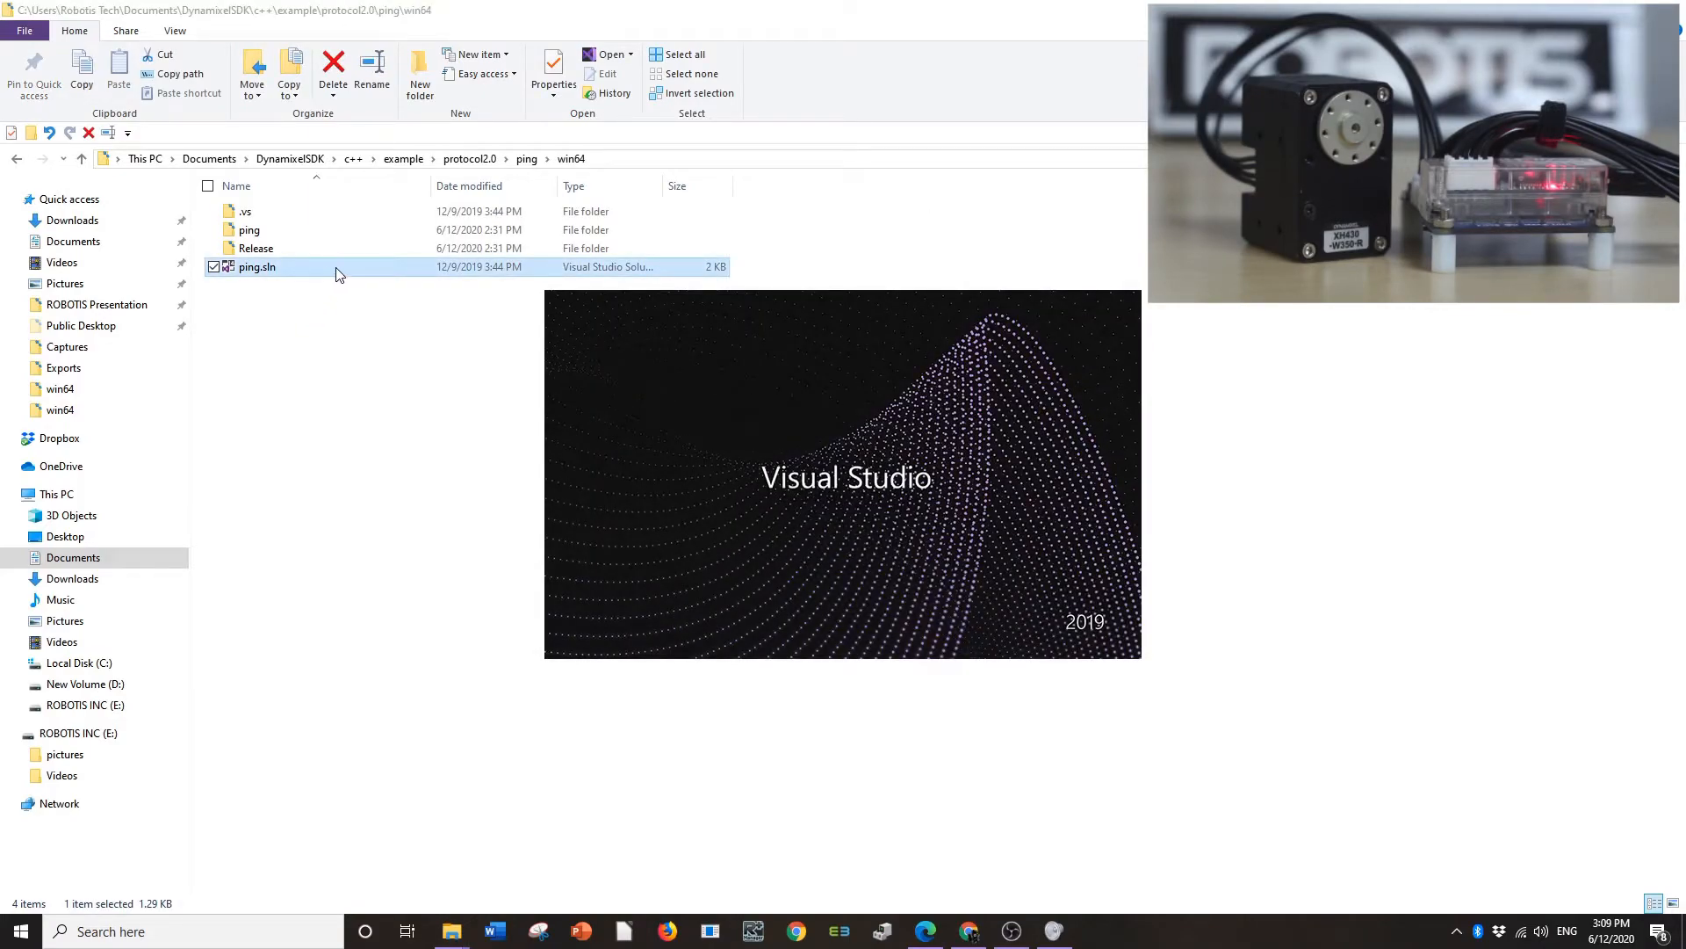
Open ping.sln and enter 1000000 as the BAUDRATE in ping.cpp.
{"action": "double_click", "coordinate": [257, 265]}
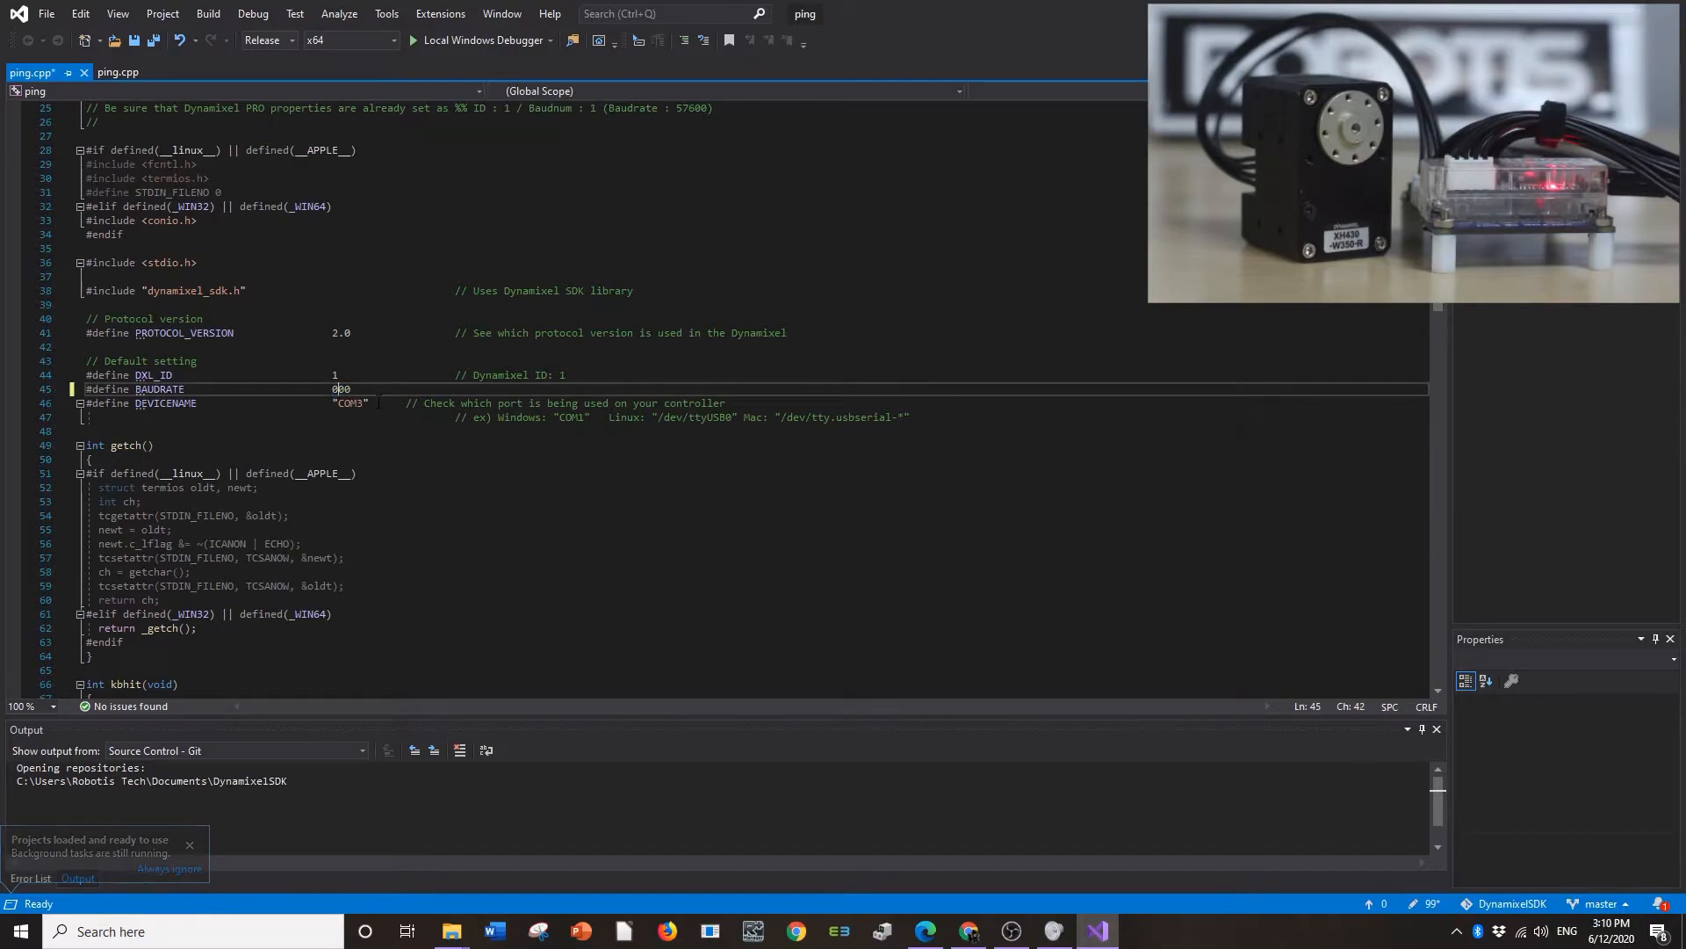
{"action": "type", "text": "1000000"}
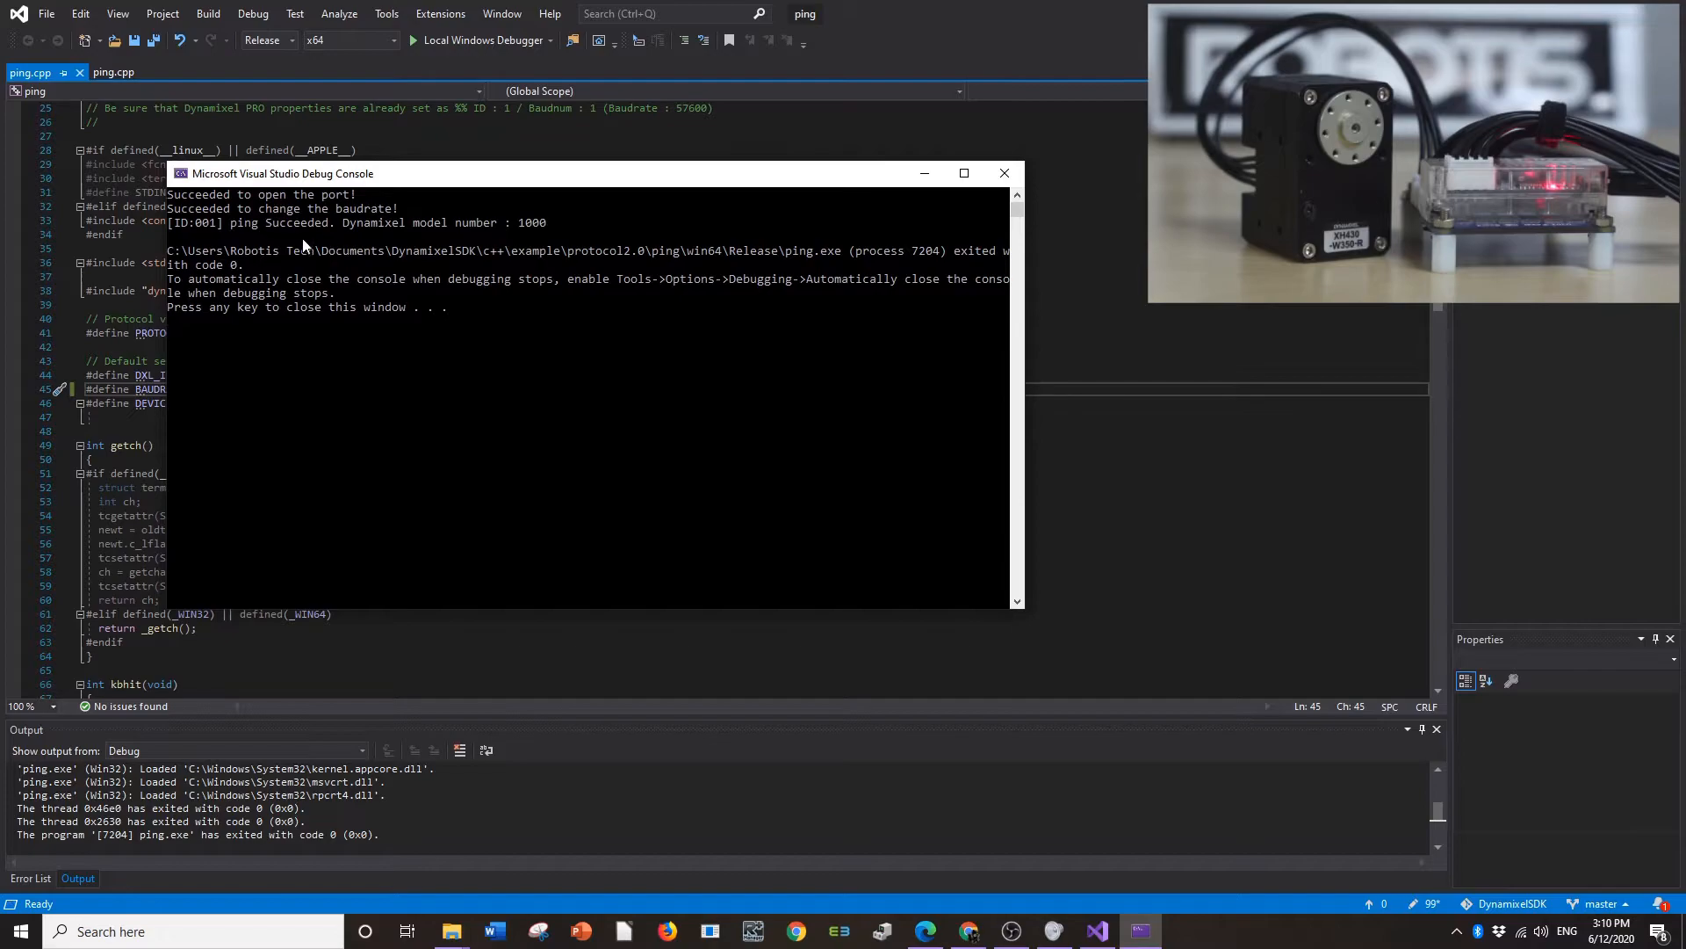
{"action": "mouse_move", "coordinate": [208, 238]}
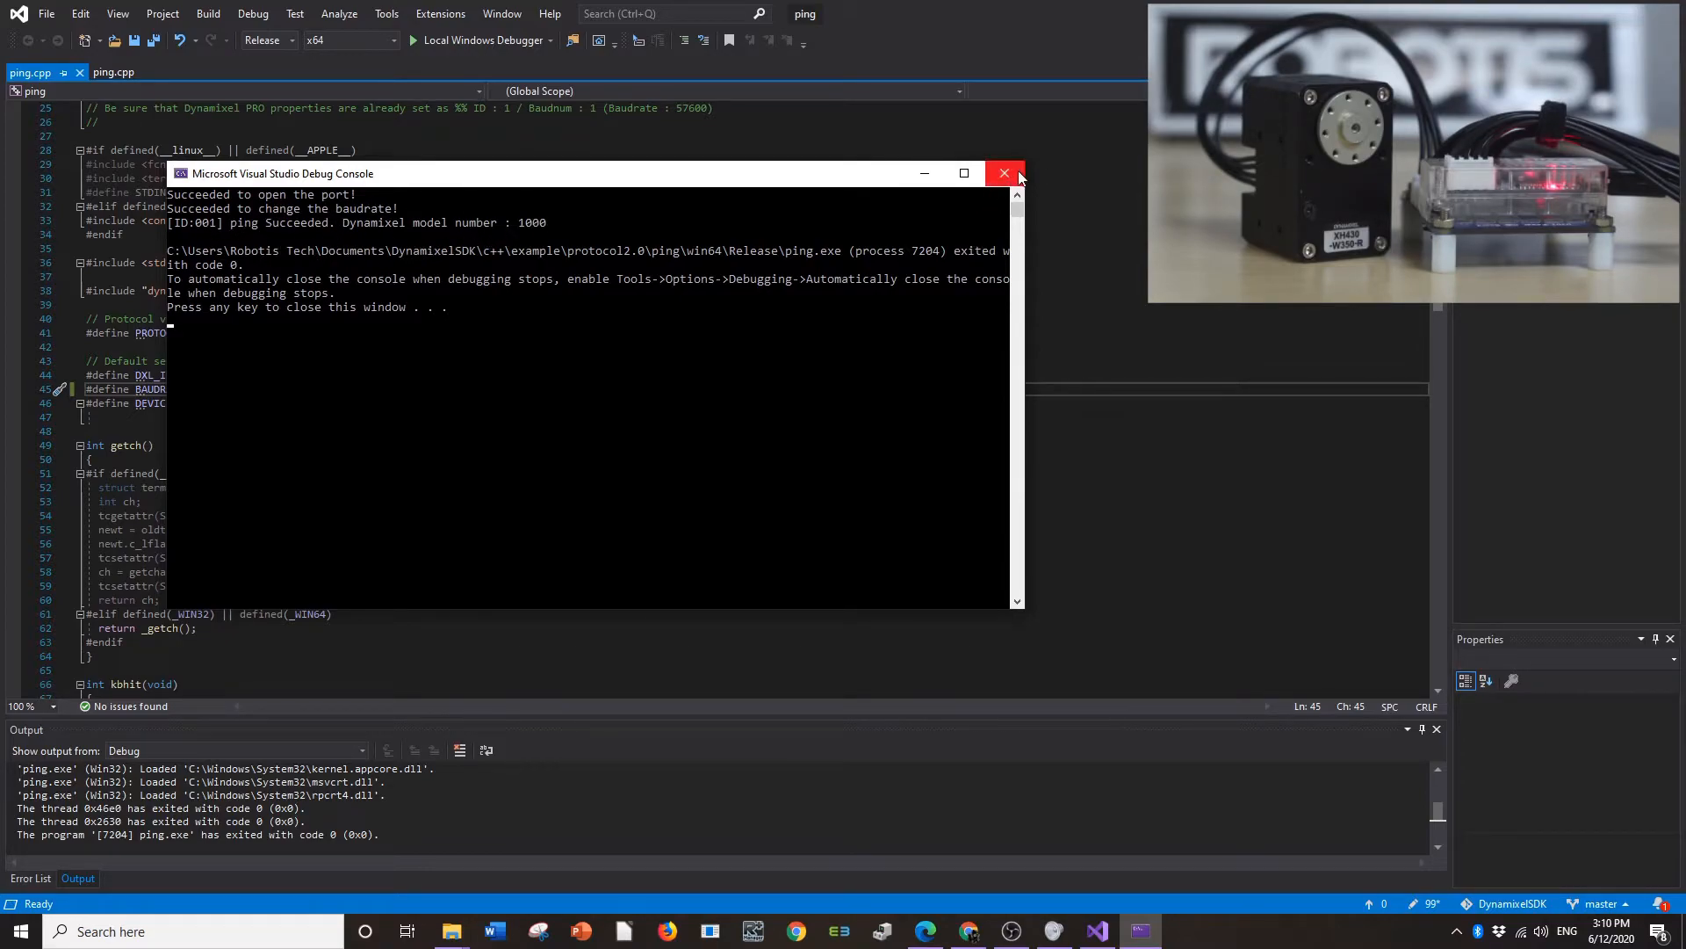
Close the ping console after it reports ID 001 model number 1000.
{"action": "left_click", "coordinate": [1005, 173]}
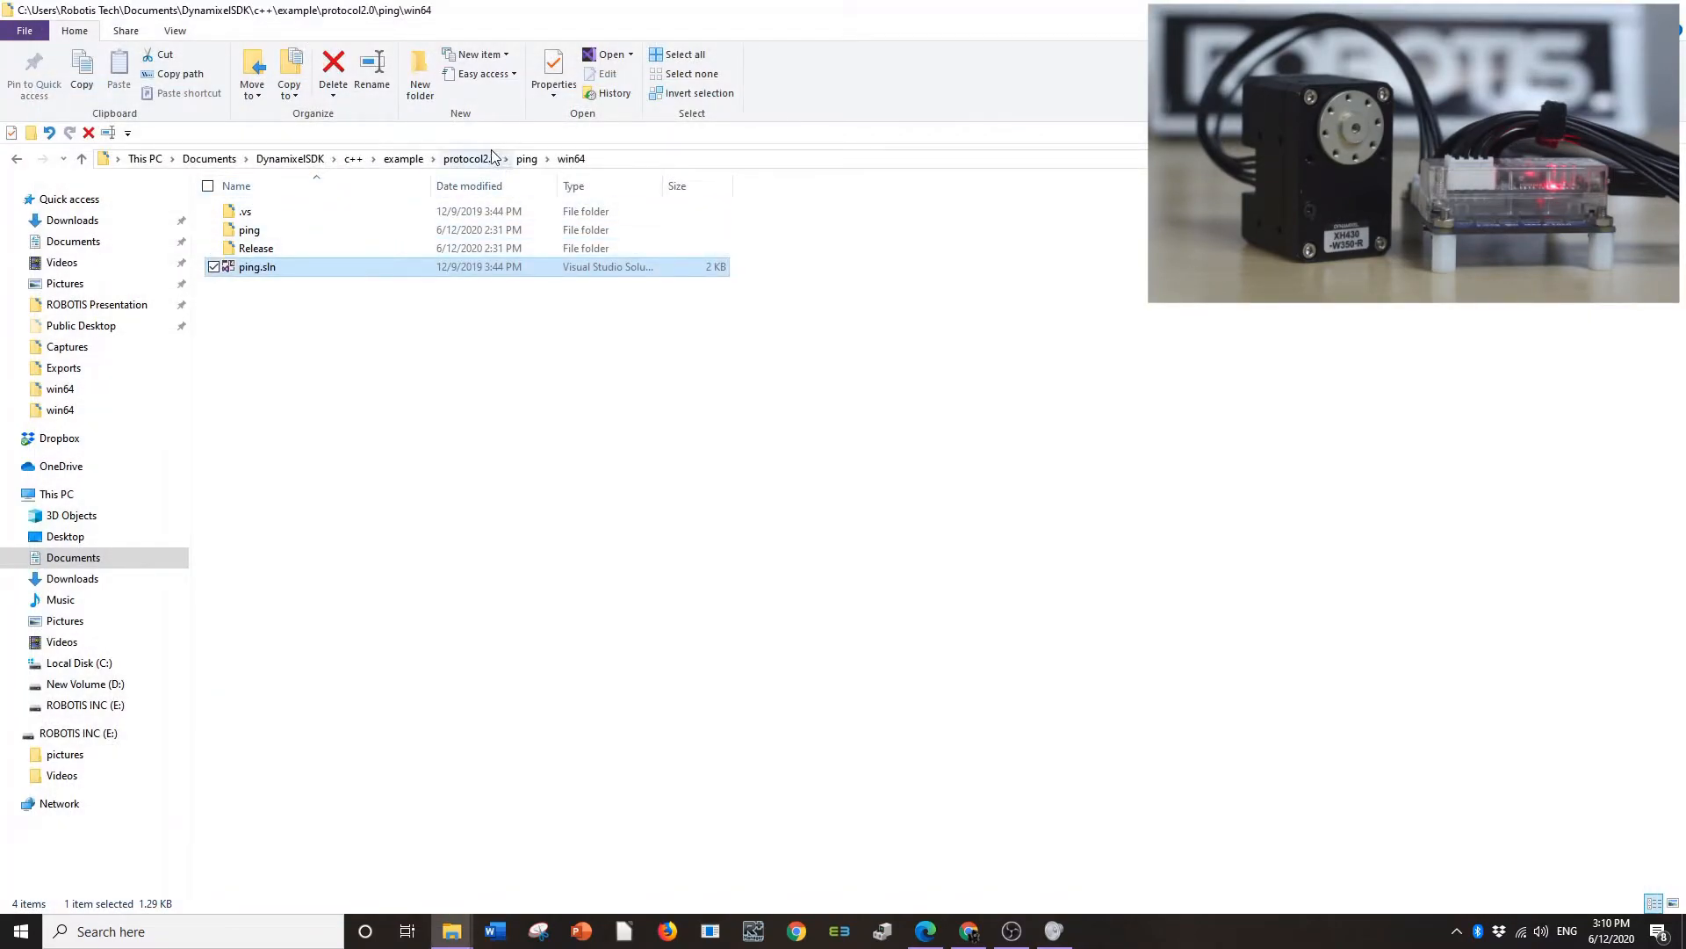
Go from protocol2.0 into factory_reset > win64 and open factory_reset.sln.
{"action": "left_click", "coordinate": [468, 158]}
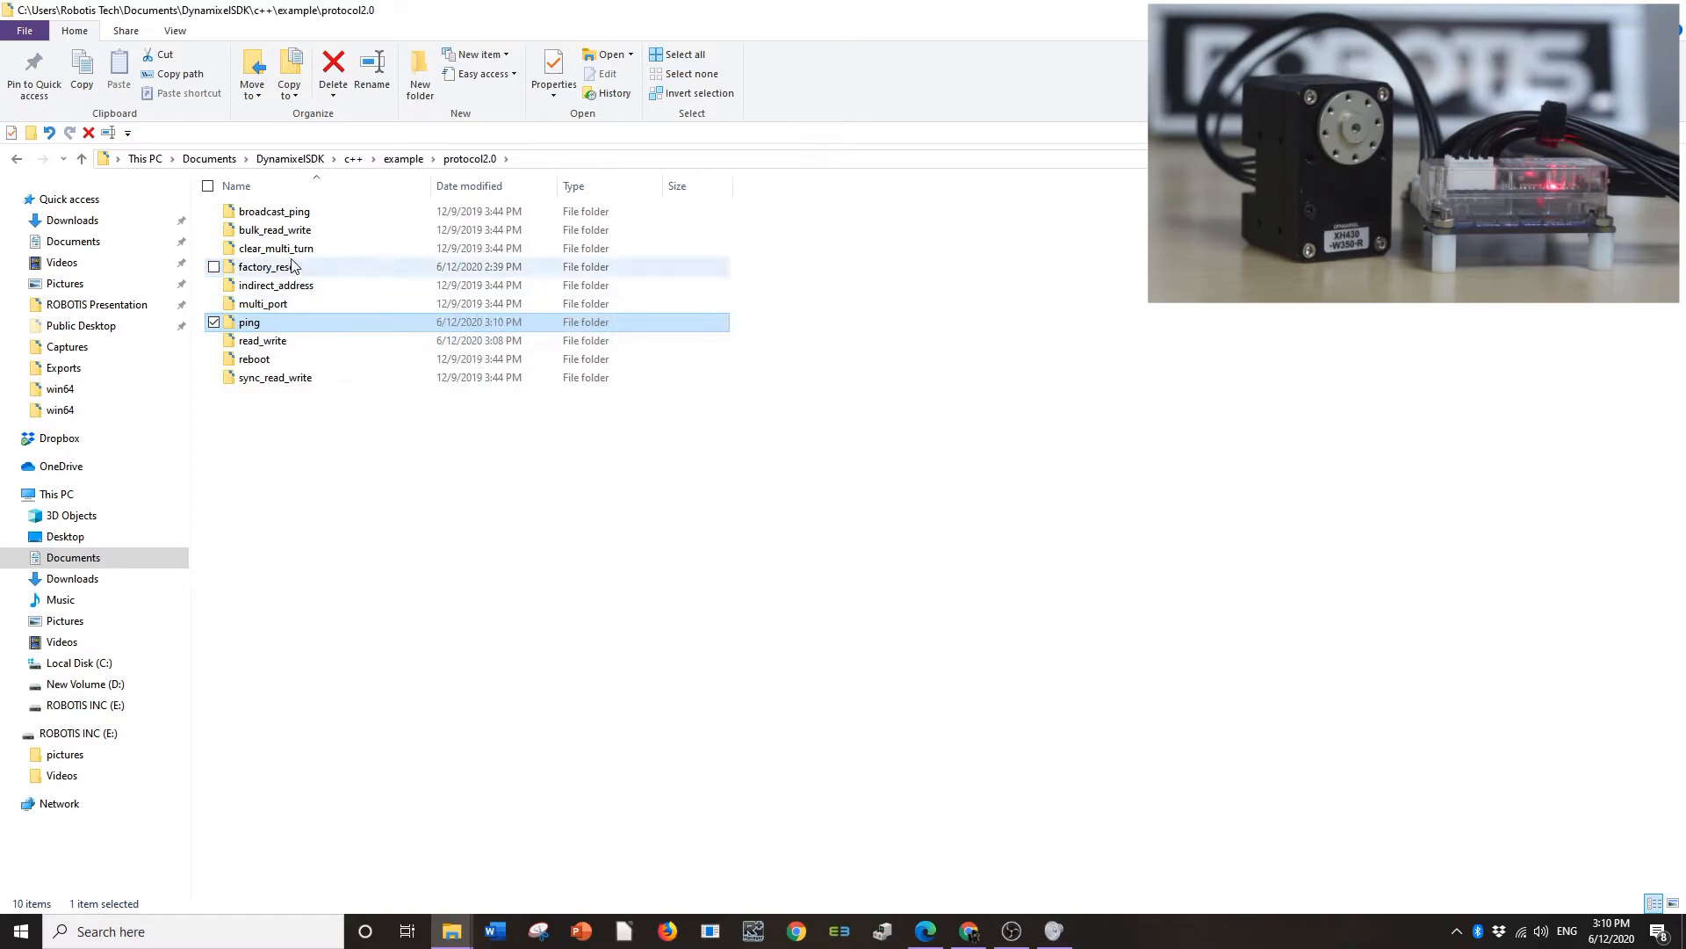
{"action": "double_click", "coordinate": [268, 265]}
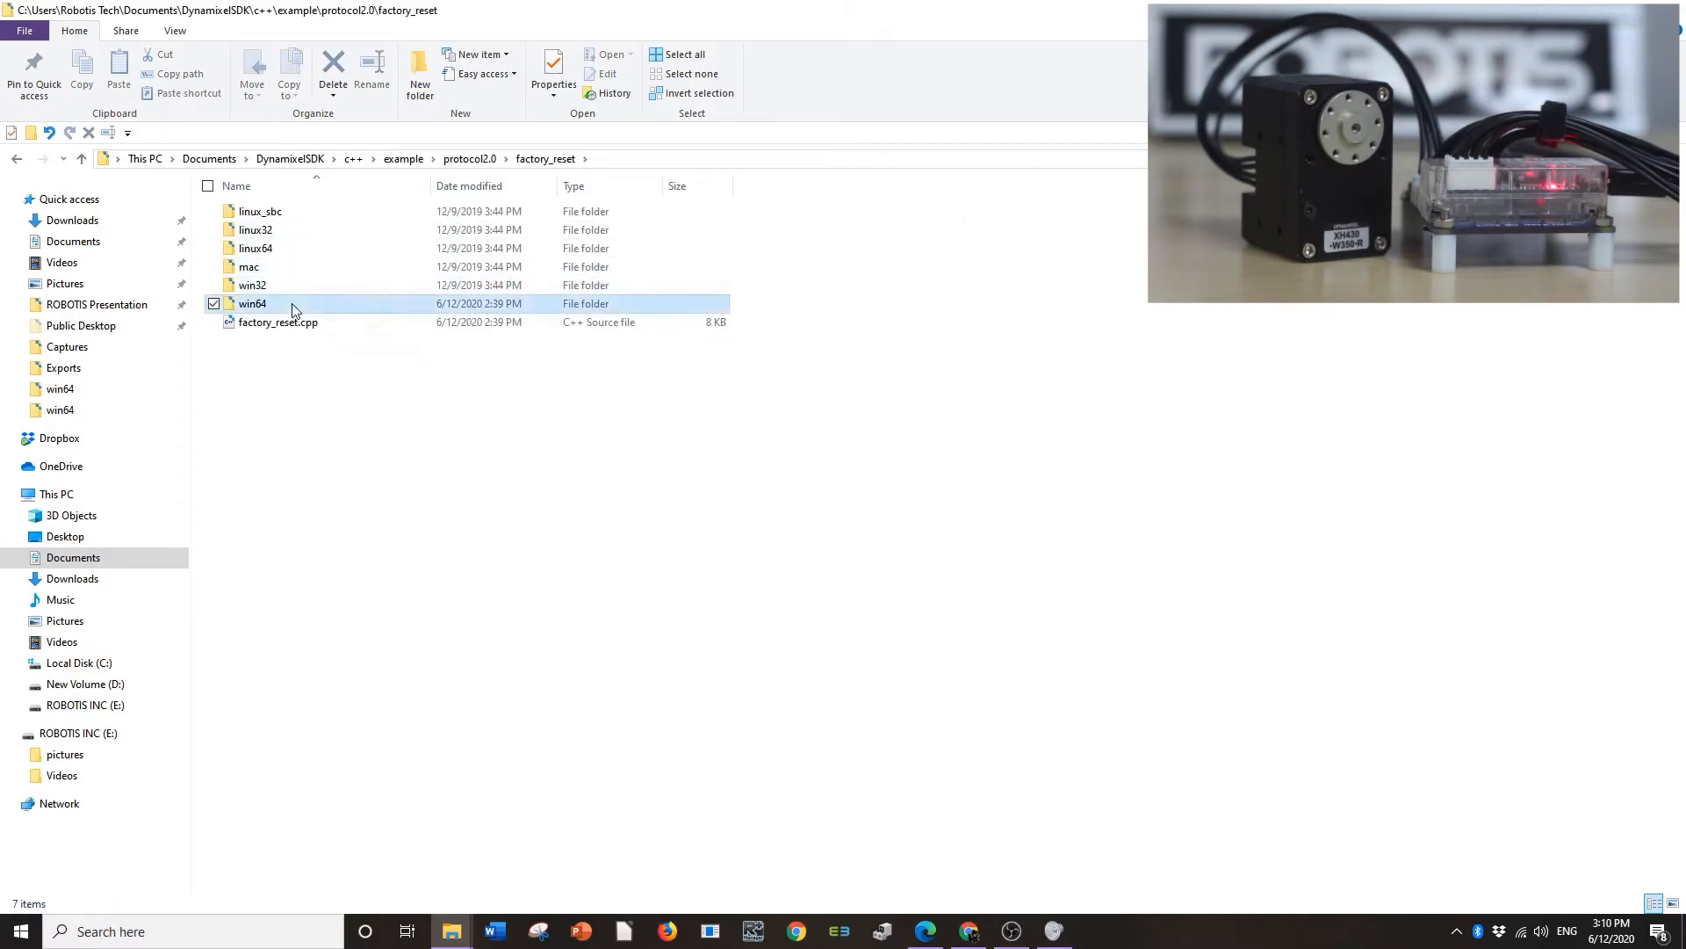
{"action": "double_click", "coordinate": [252, 303]}
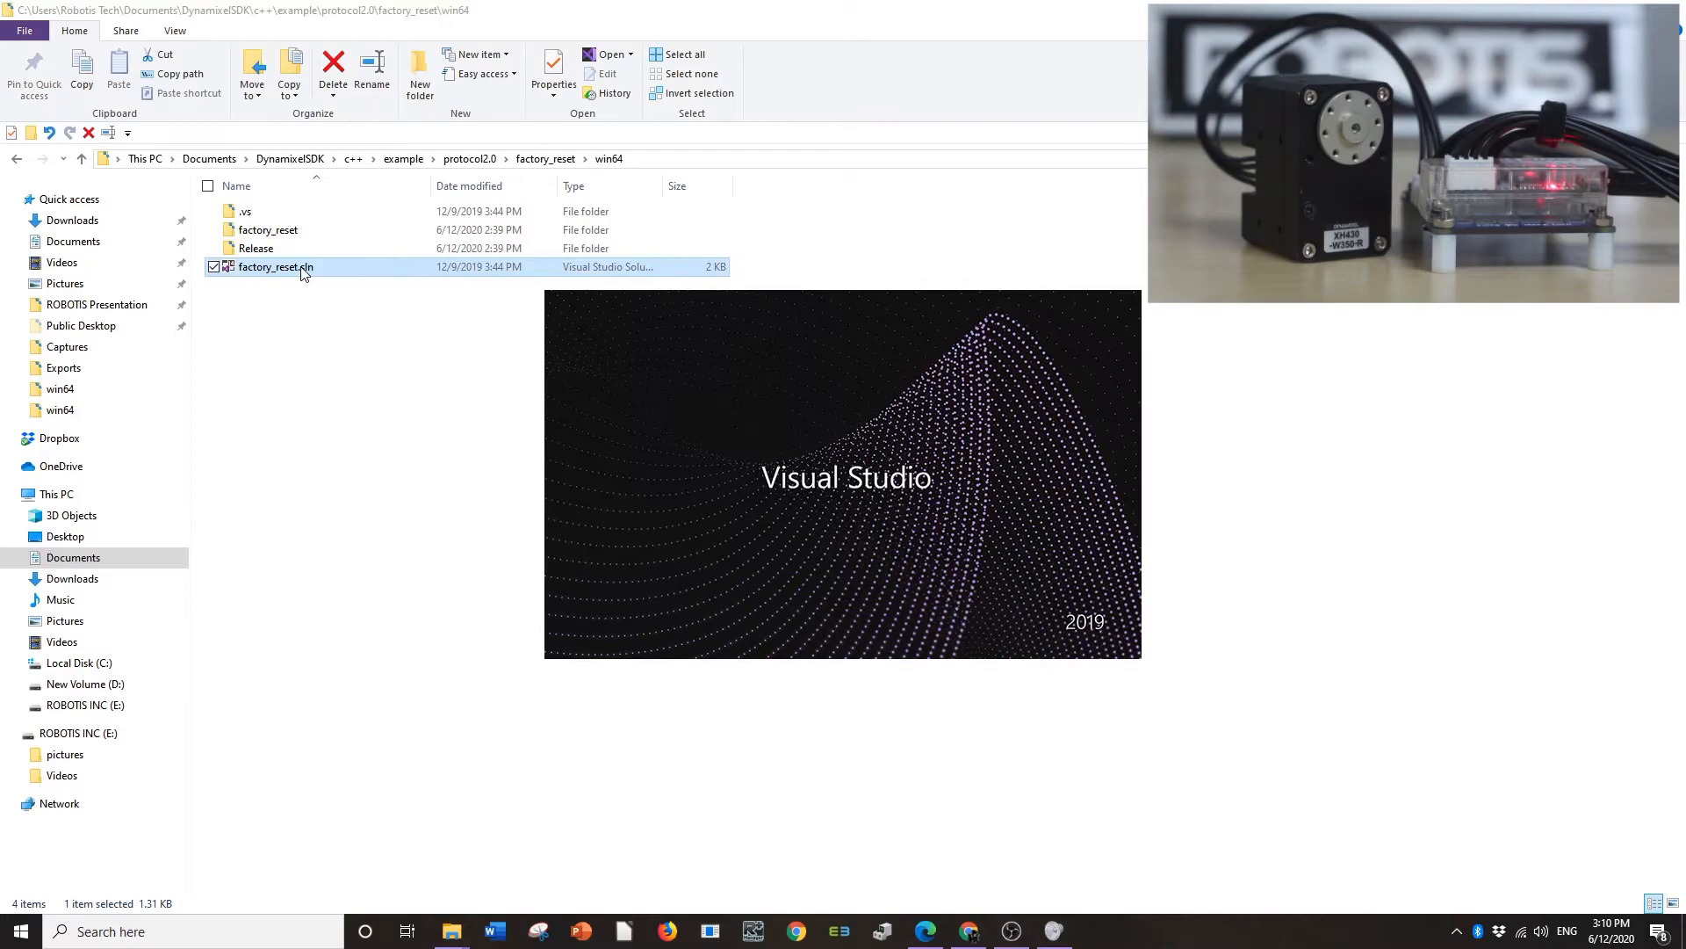
{"action": "double_click", "coordinate": [275, 265]}
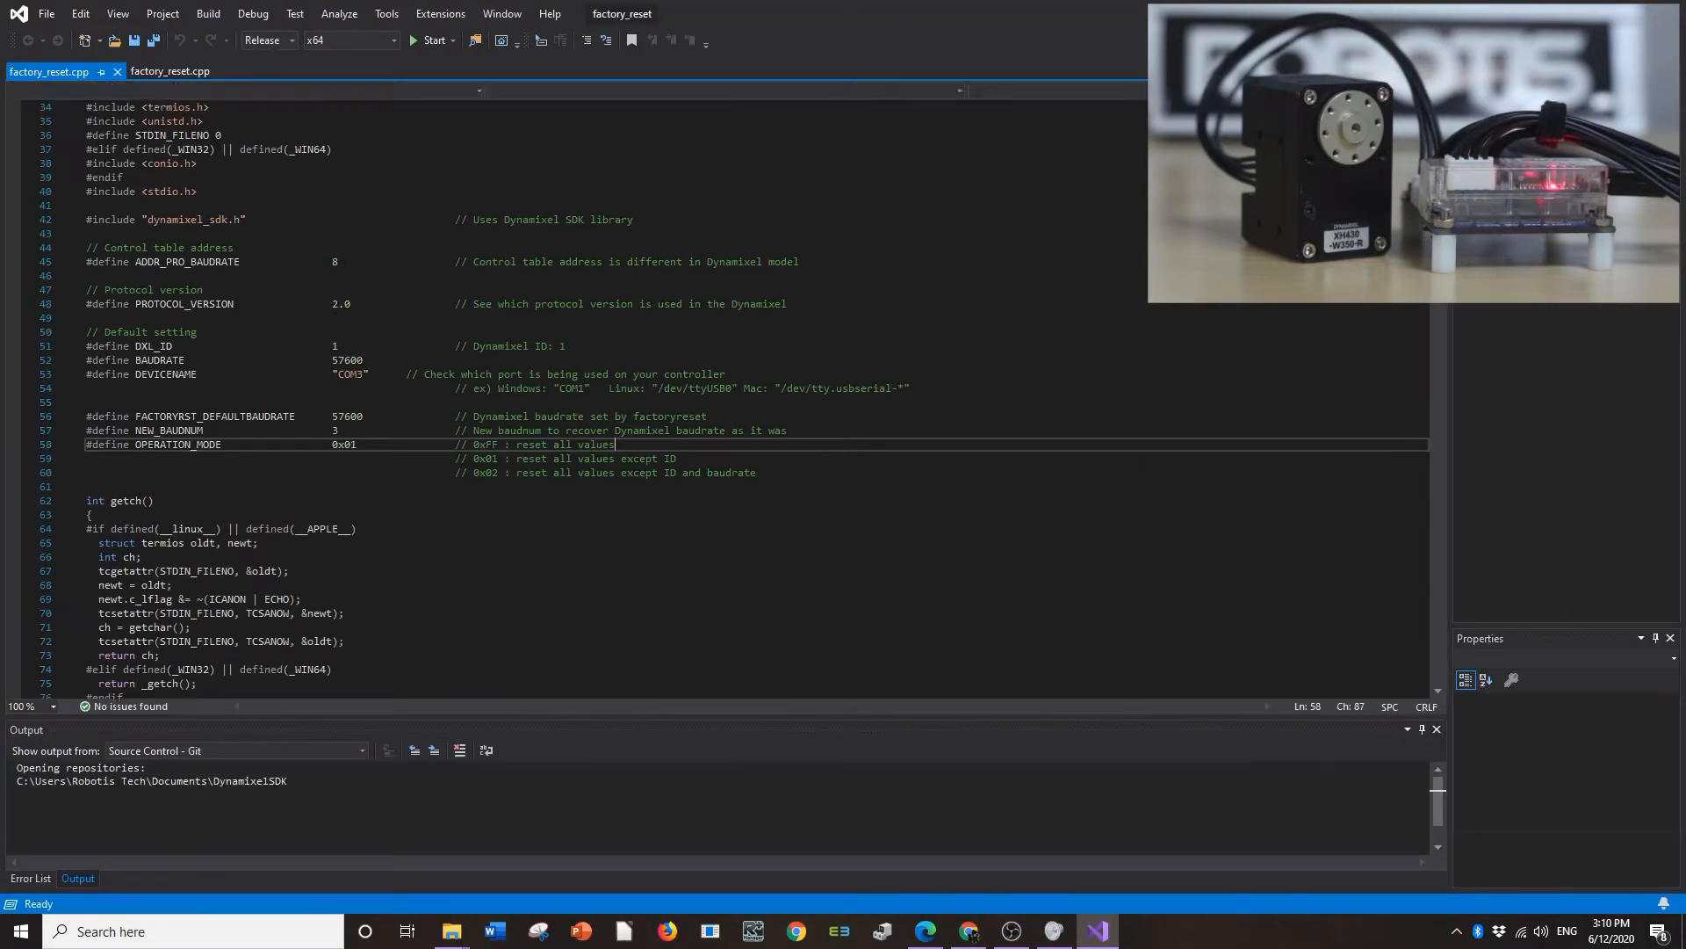
Replace the 57600 BAUDRATE value with 1000000 in factory_reset.cpp.
{"action": "left_click", "coordinate": [434, 39]}
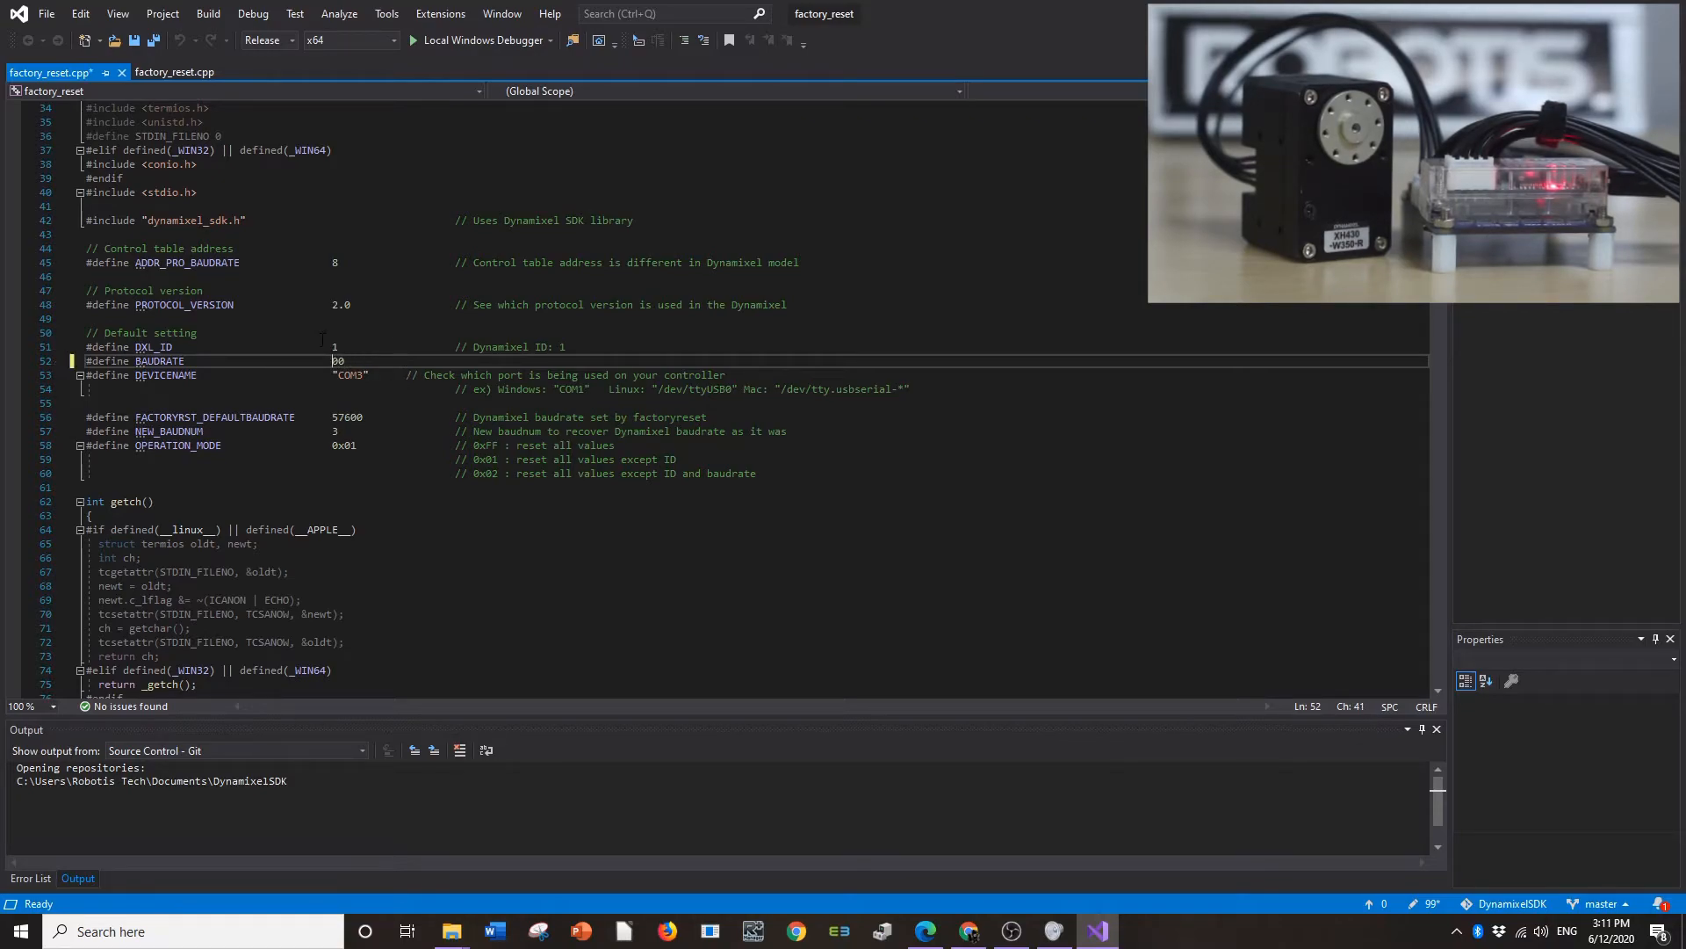
{"action": "type", "text": "1000000"}
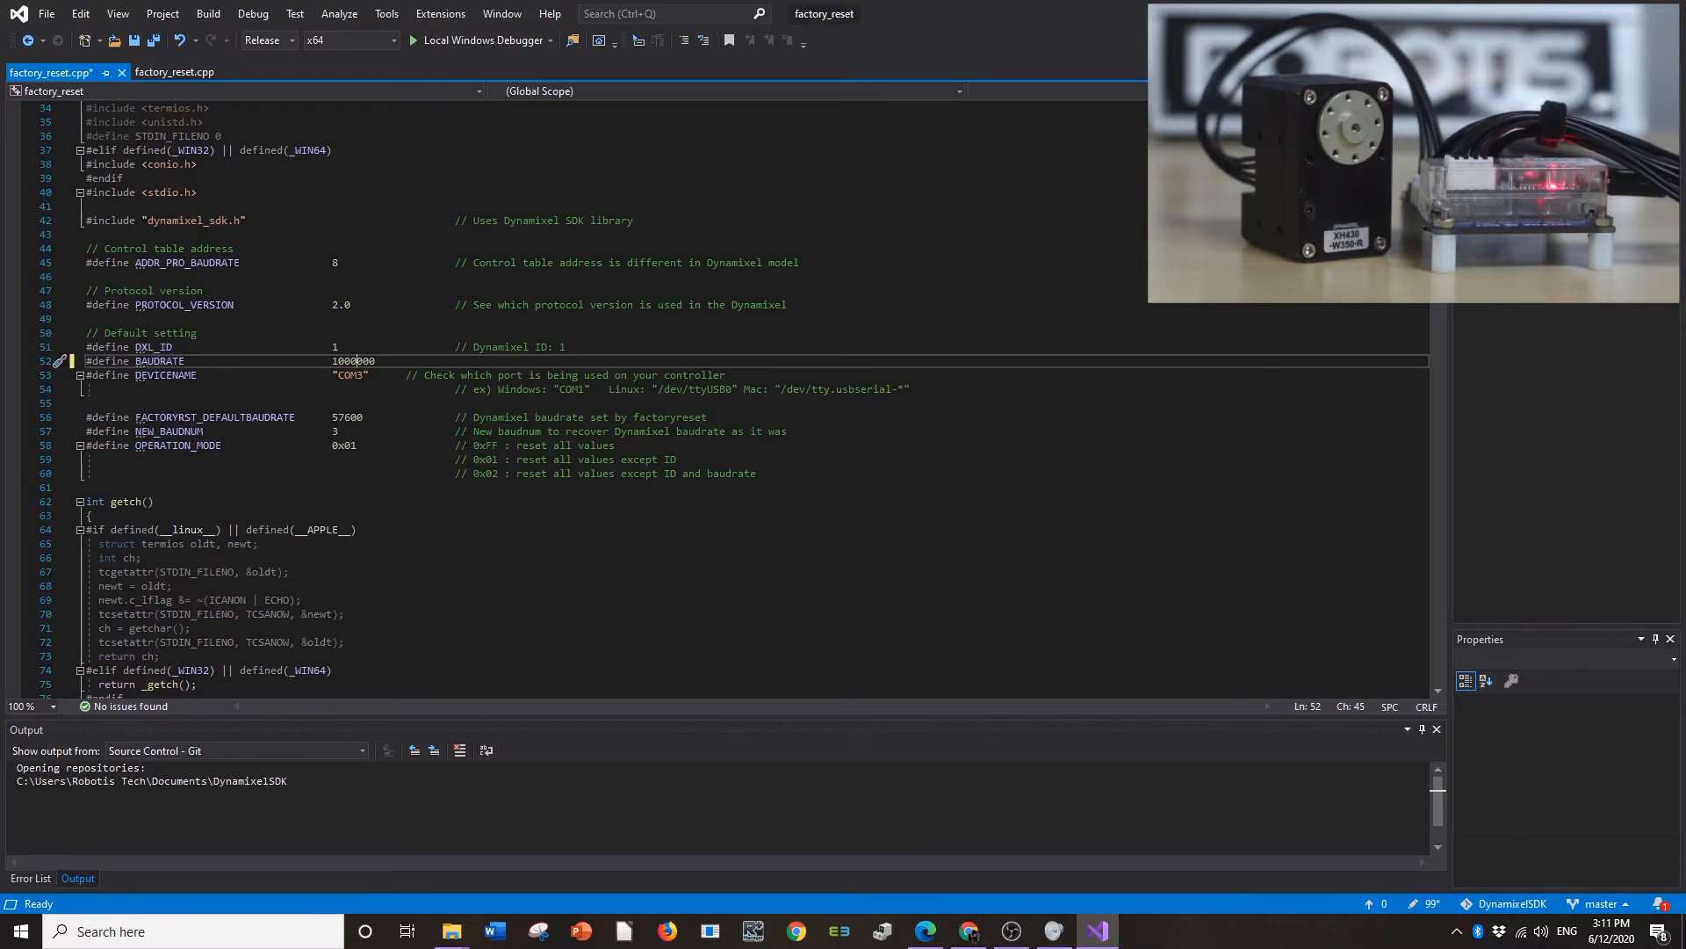
{"action": "mouse_move", "coordinate": [345, 444]}
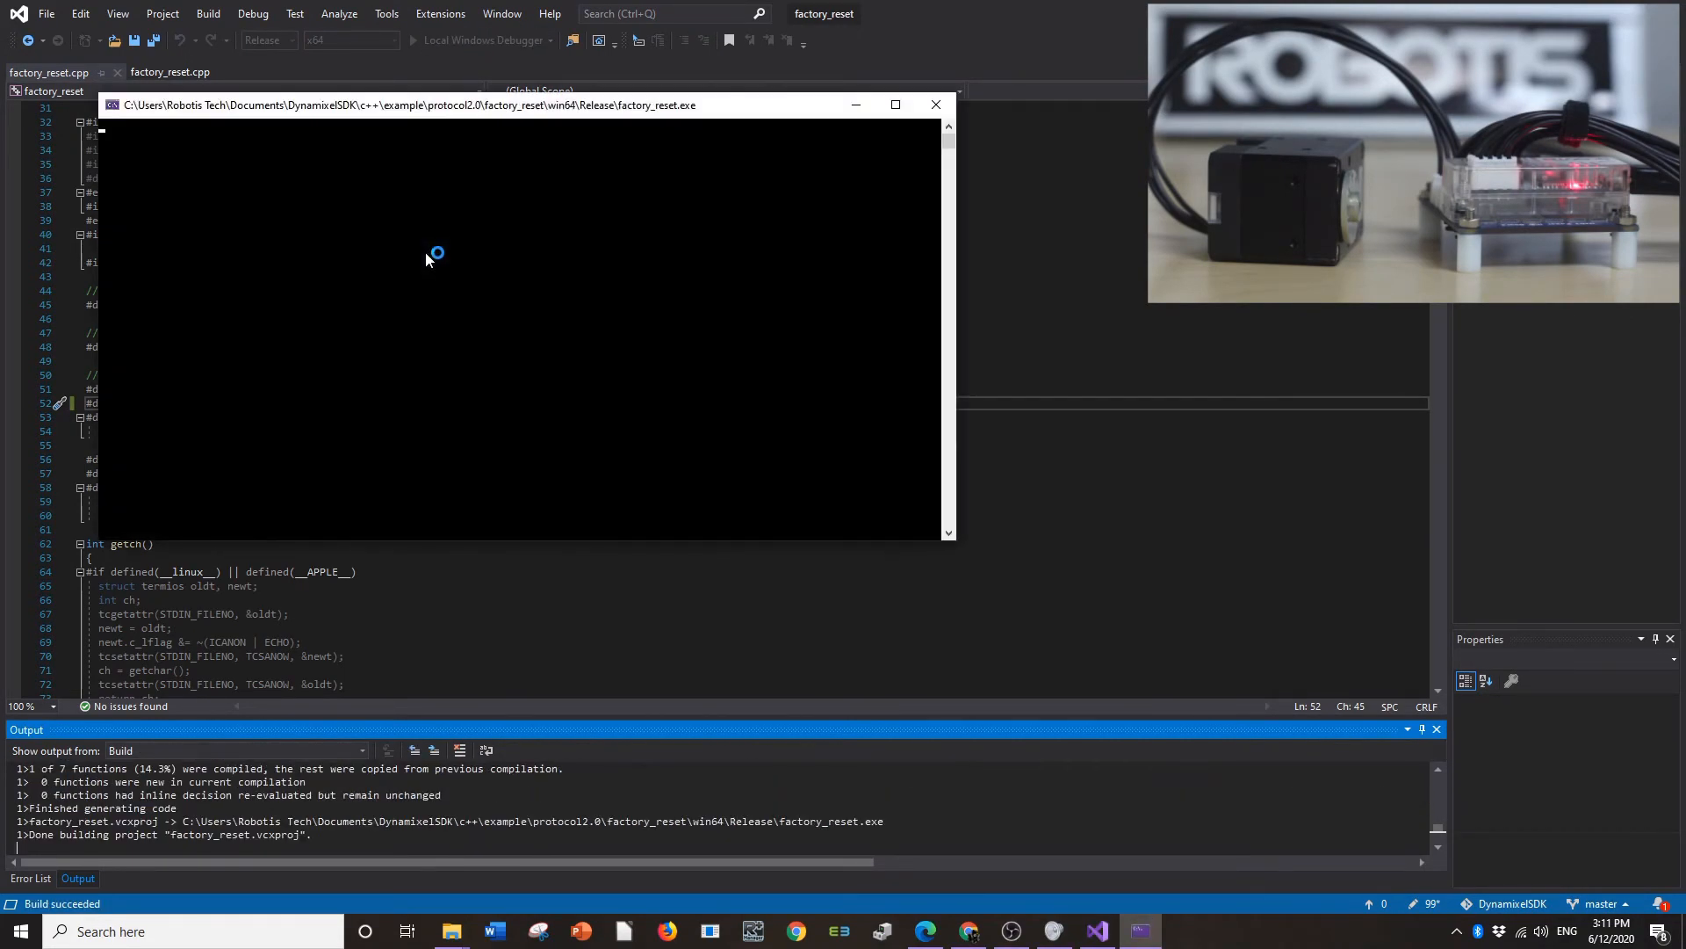
Build and run factory_reset, confirm reset success and baudnum 3, then close the console.
{"action": "left_click", "coordinate": [572, 39]}
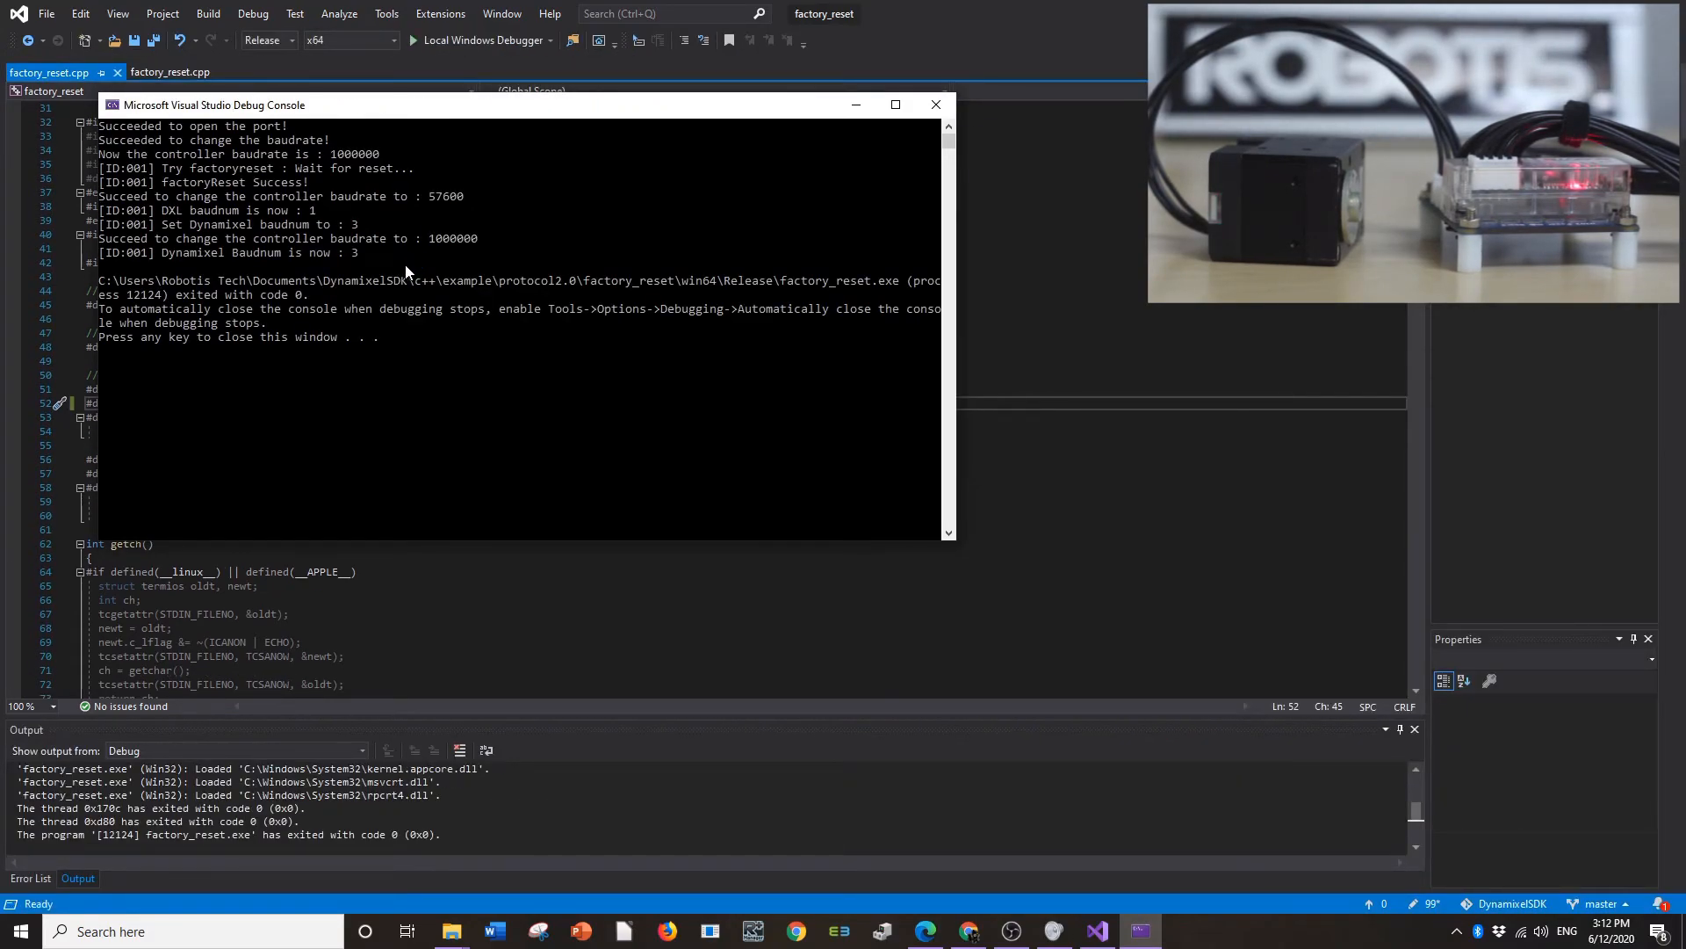
{"action": "left_click", "coordinate": [934, 104]}
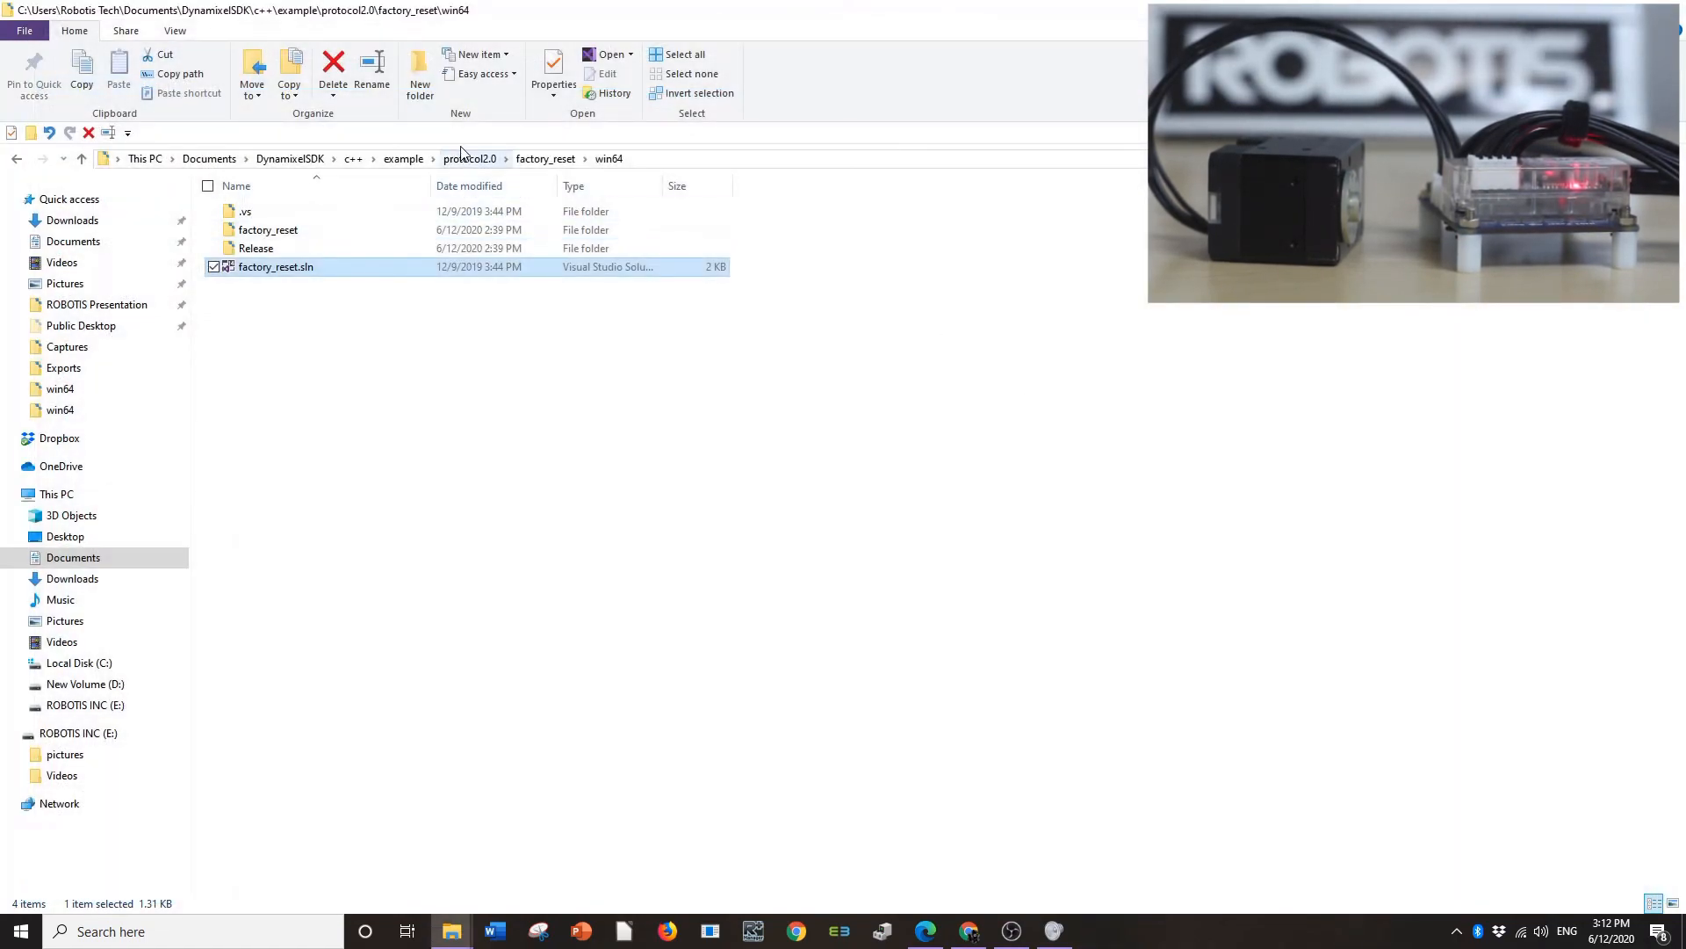
Navigate File Explorer back to the protocol2.0 examples folder via the address bar.
{"action": "left_click", "coordinate": [469, 159]}
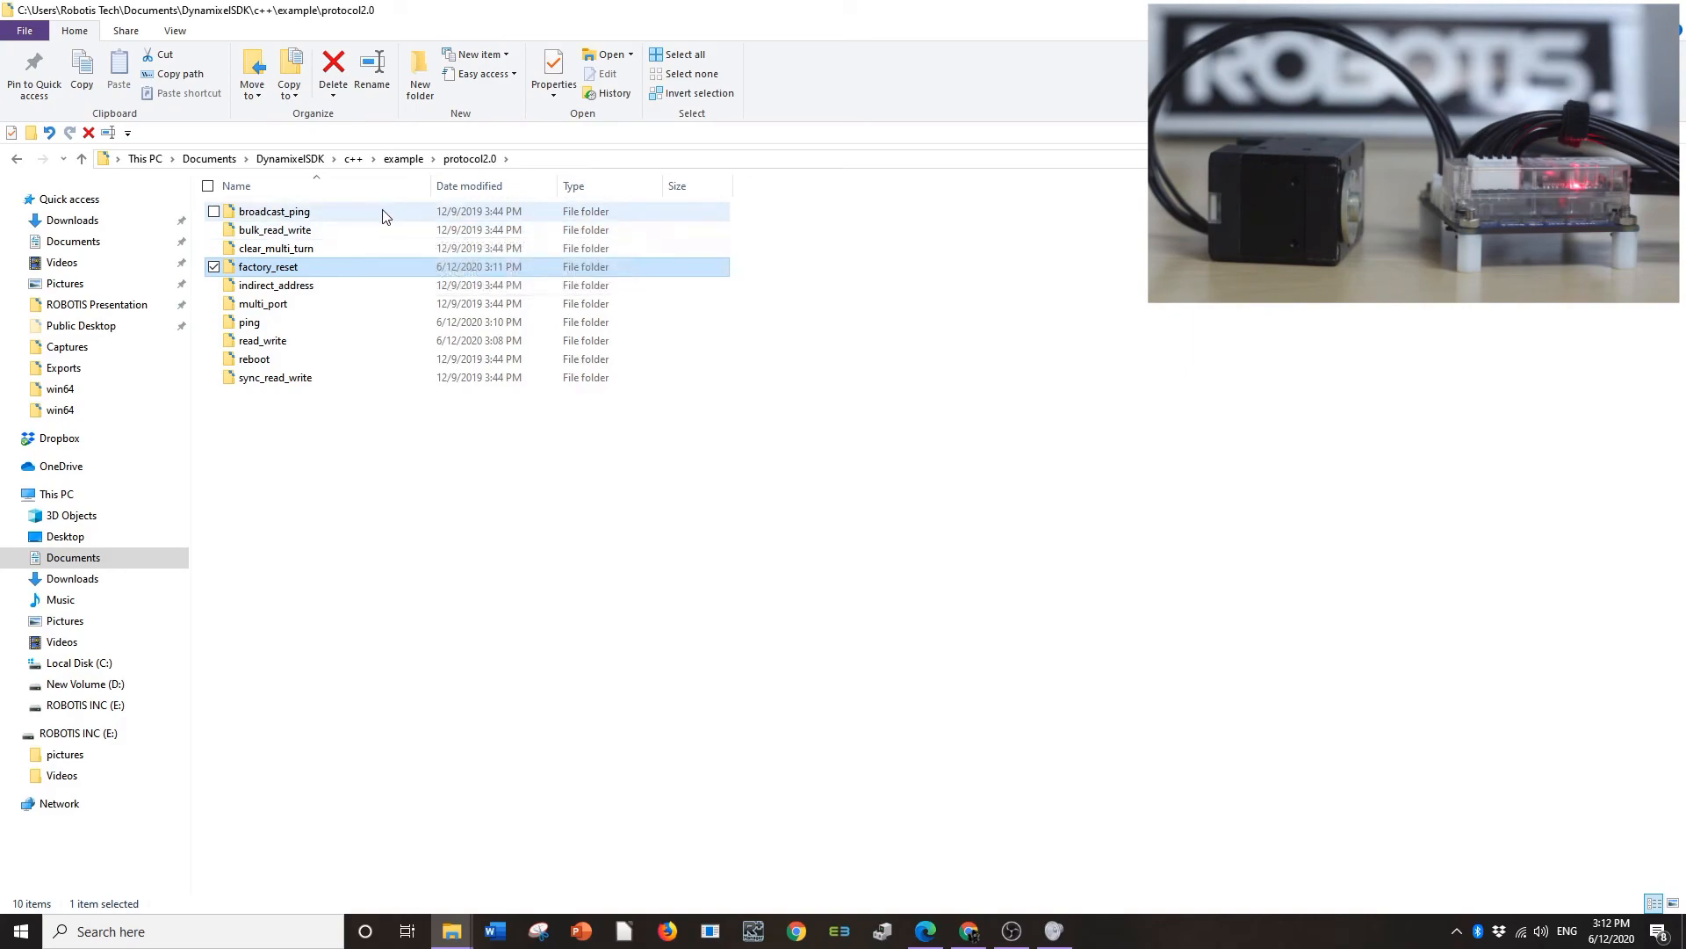
{"action": "mouse_move", "coordinate": [363, 229]}
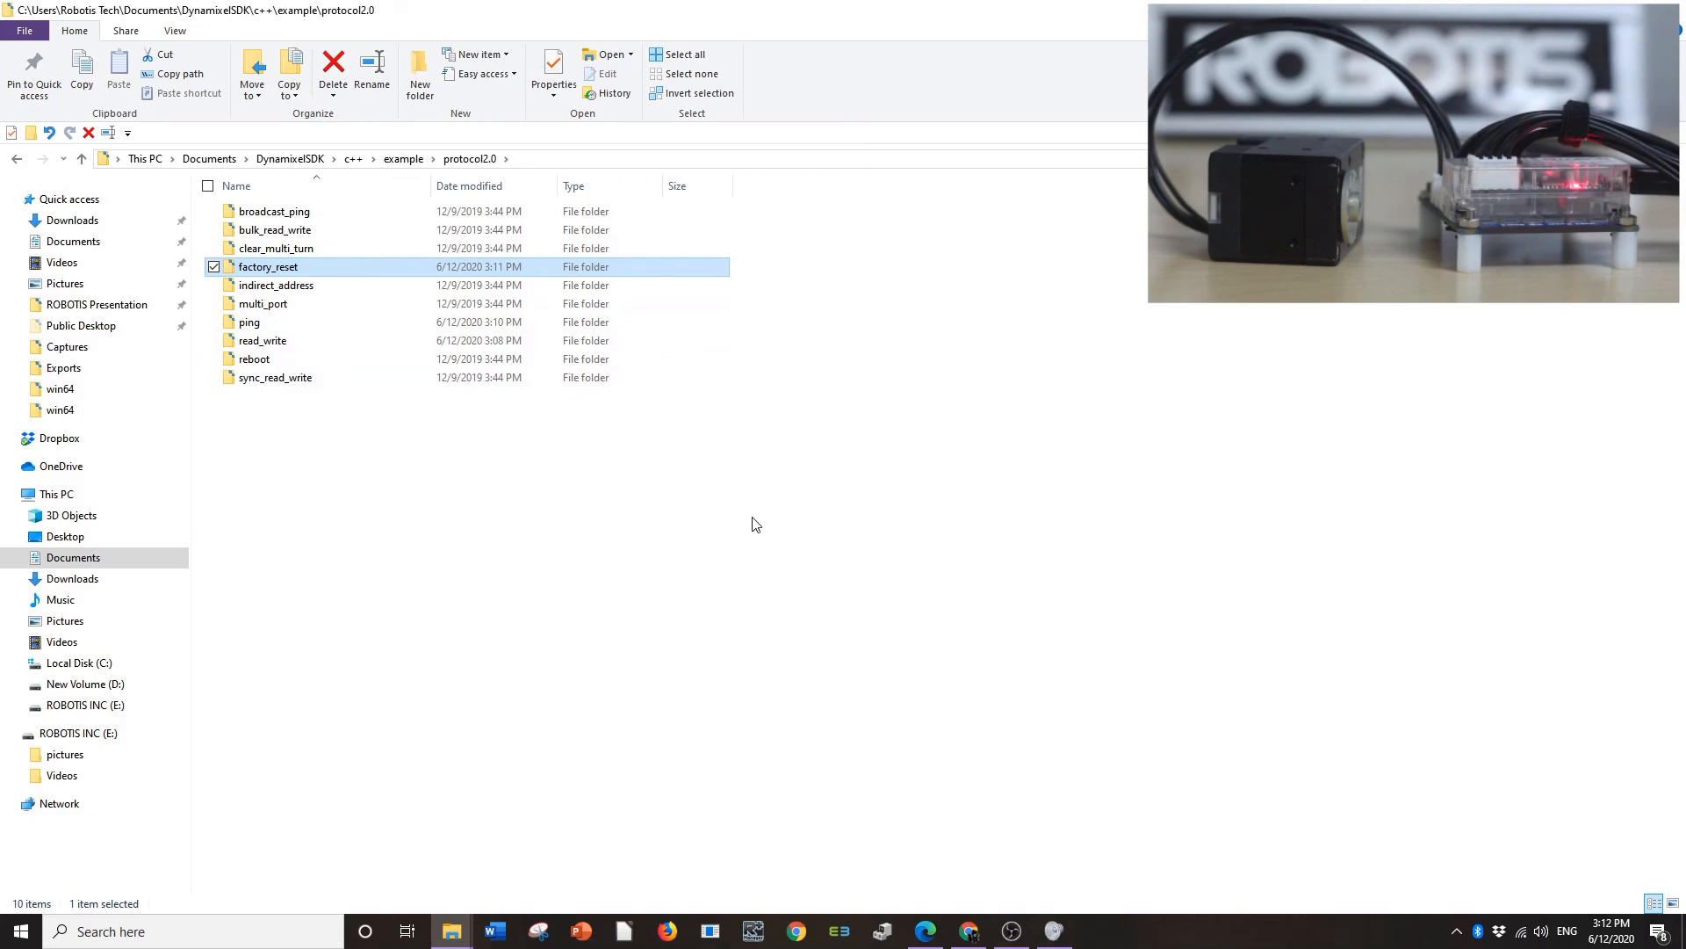
{"action": "mouse_move", "coordinate": [850, 565]}
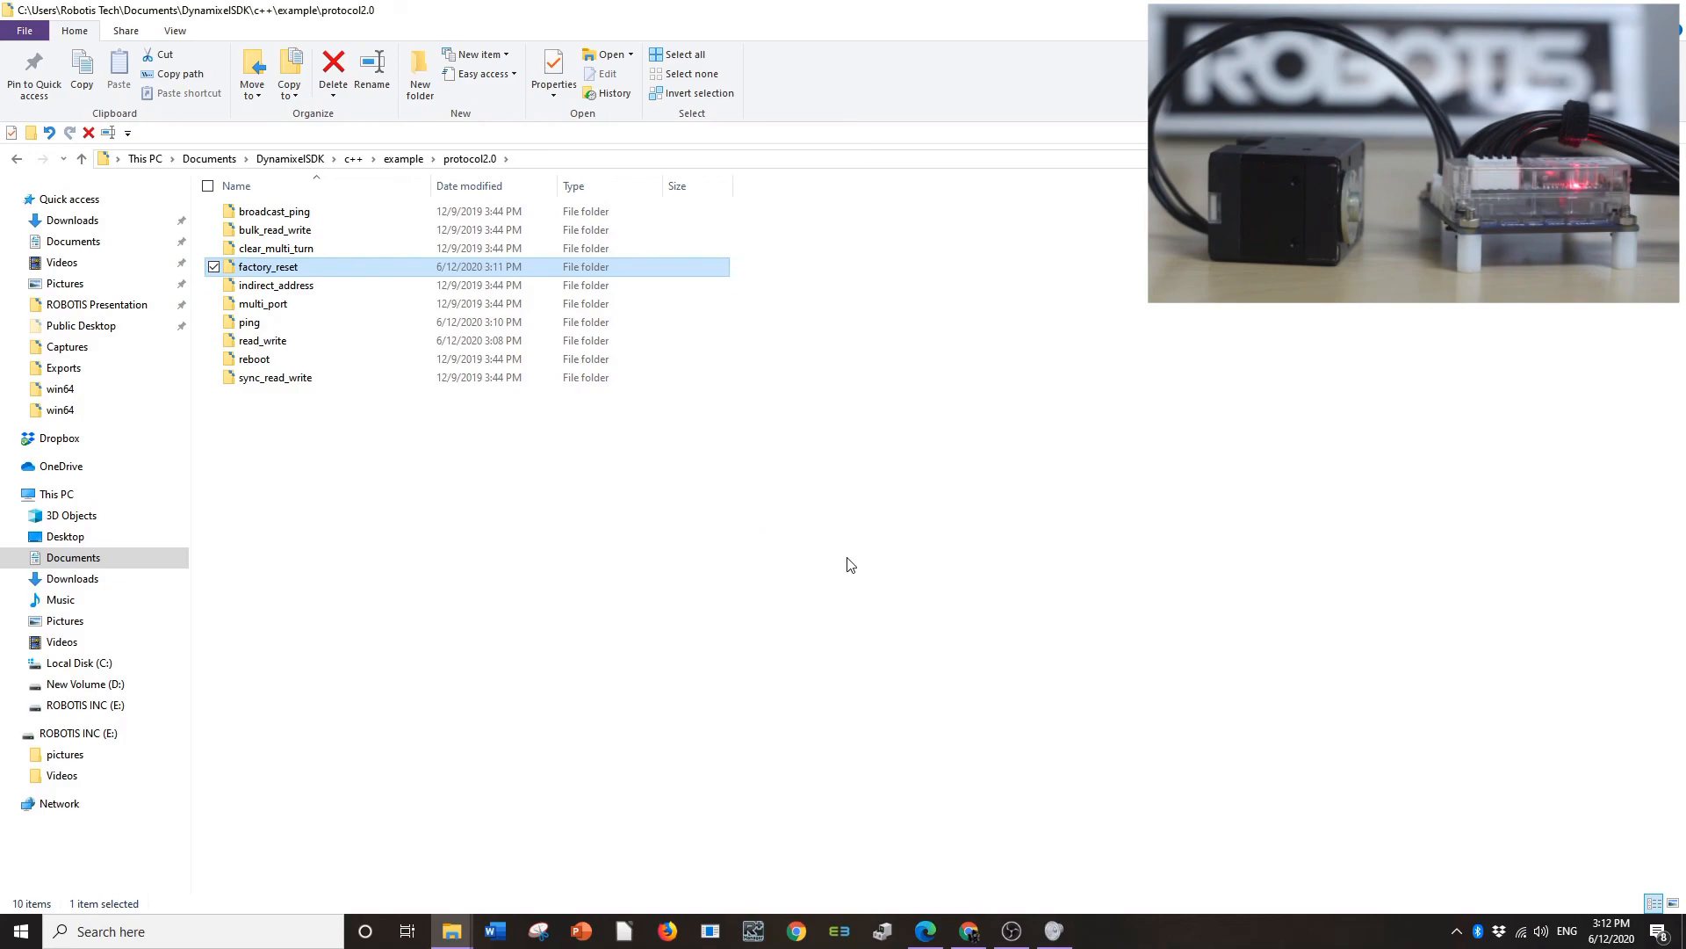